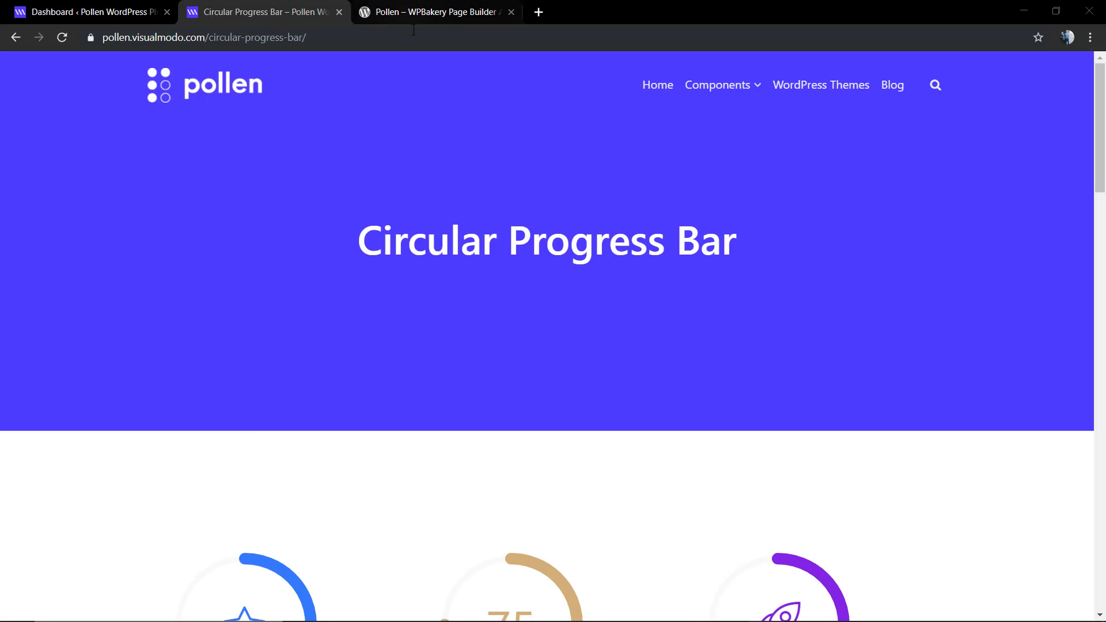
Step: Review the Pollen plugin page and replay the circular progress bar demo animations
click(435, 11)
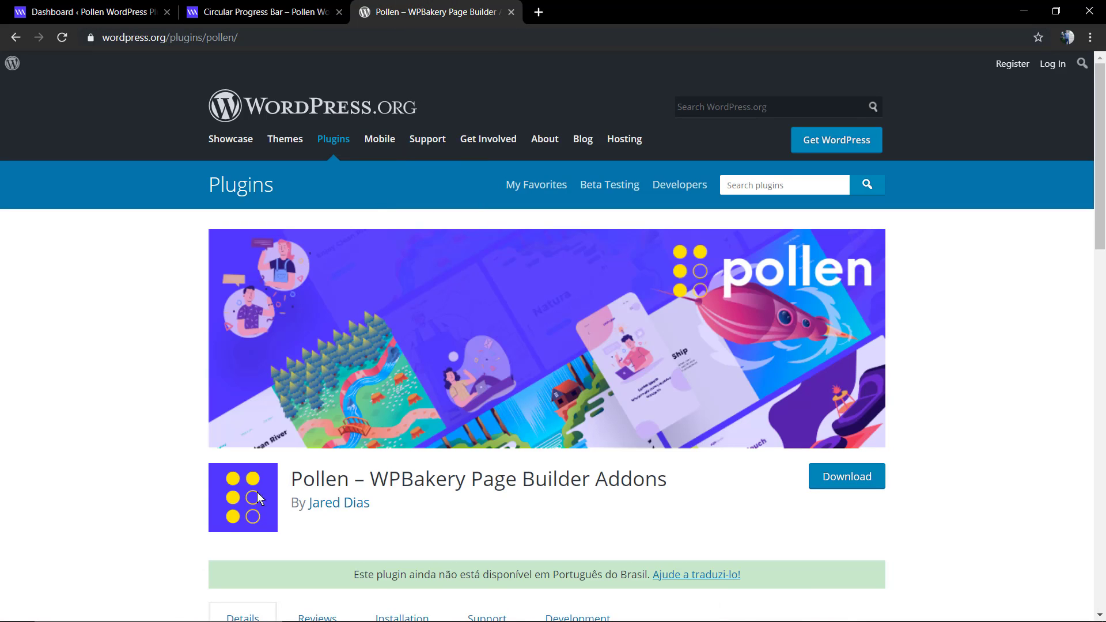
mouse_move(662, 526)
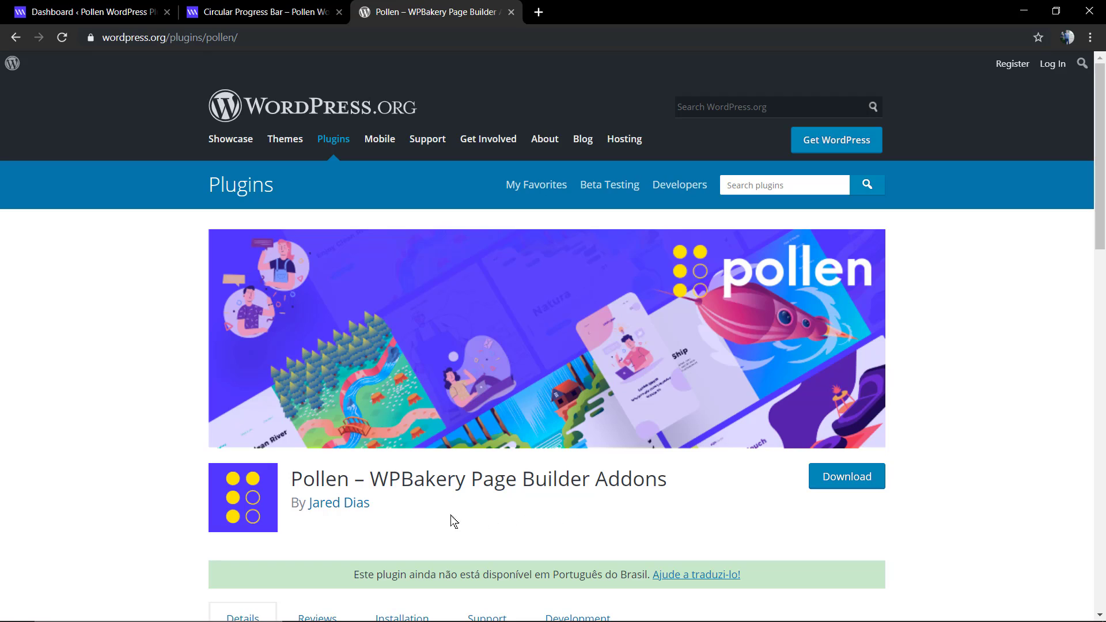
mouse_move(491, 499)
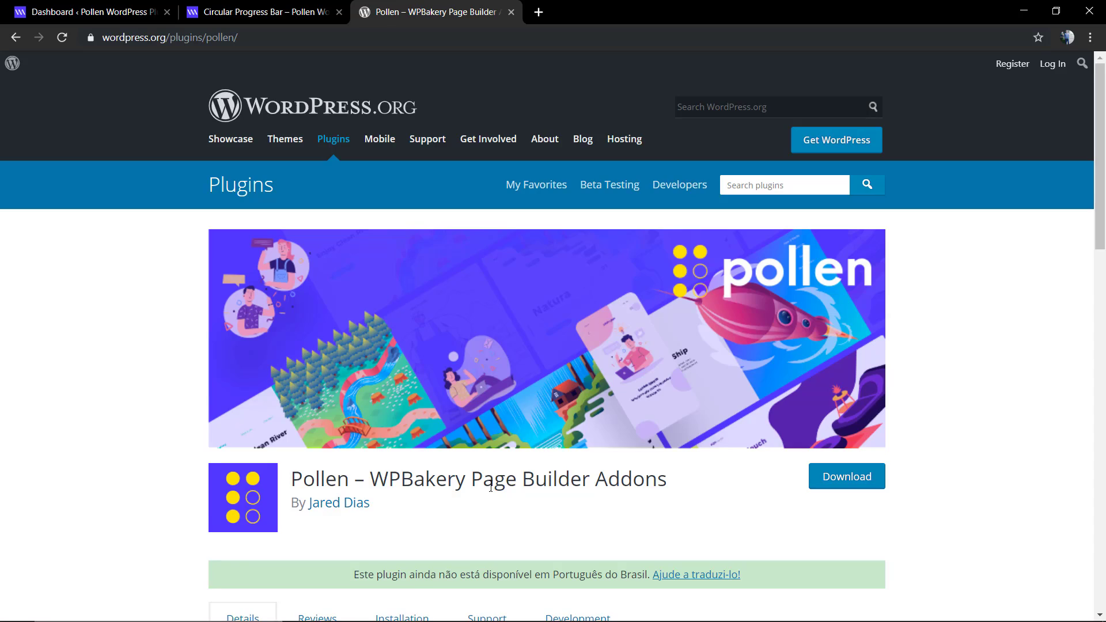
scroll(down, 3)
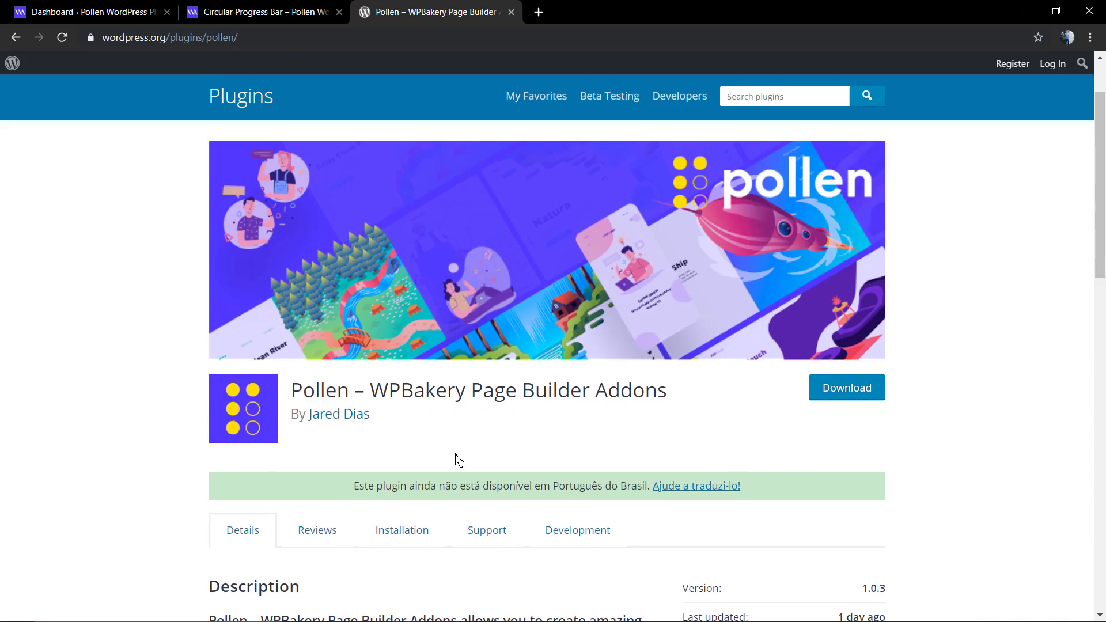
click(261, 11)
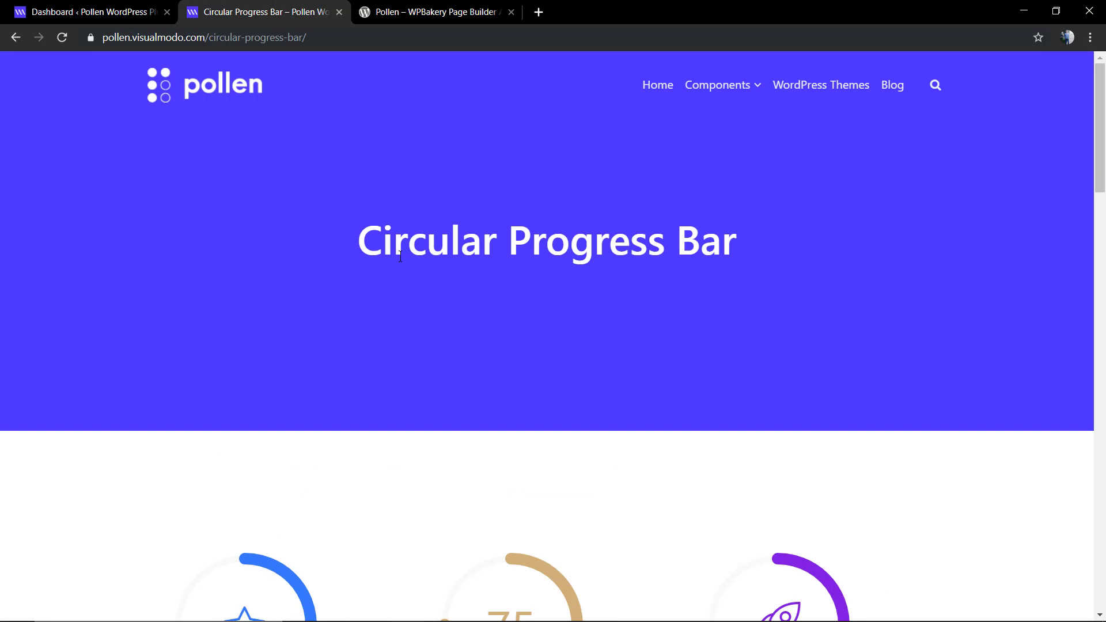
mouse_move(734, 150)
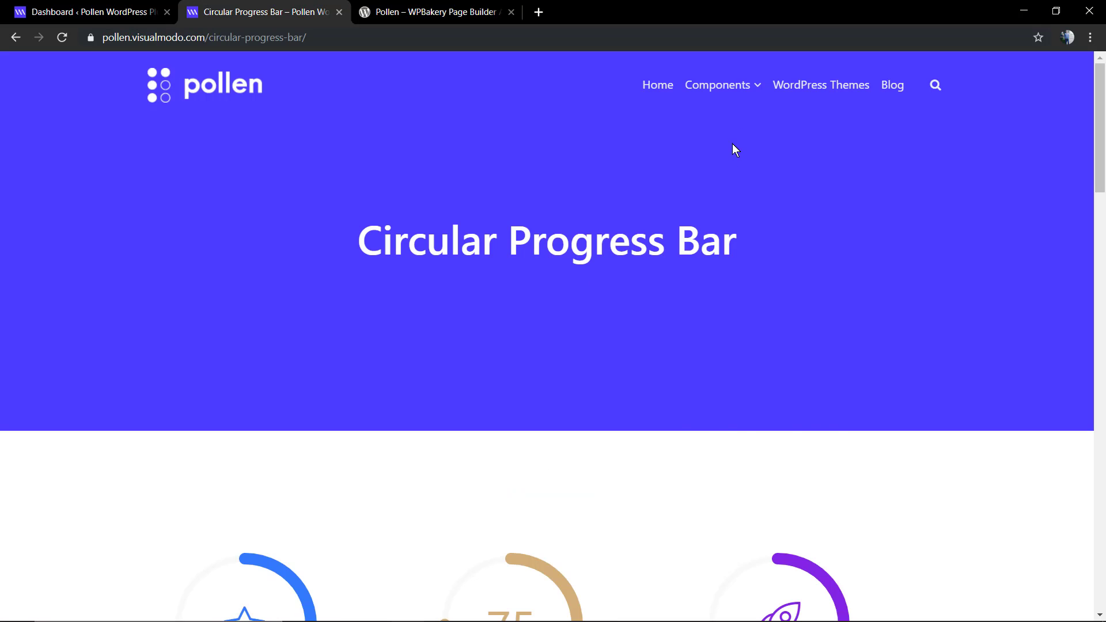
mouse_move(561, 251)
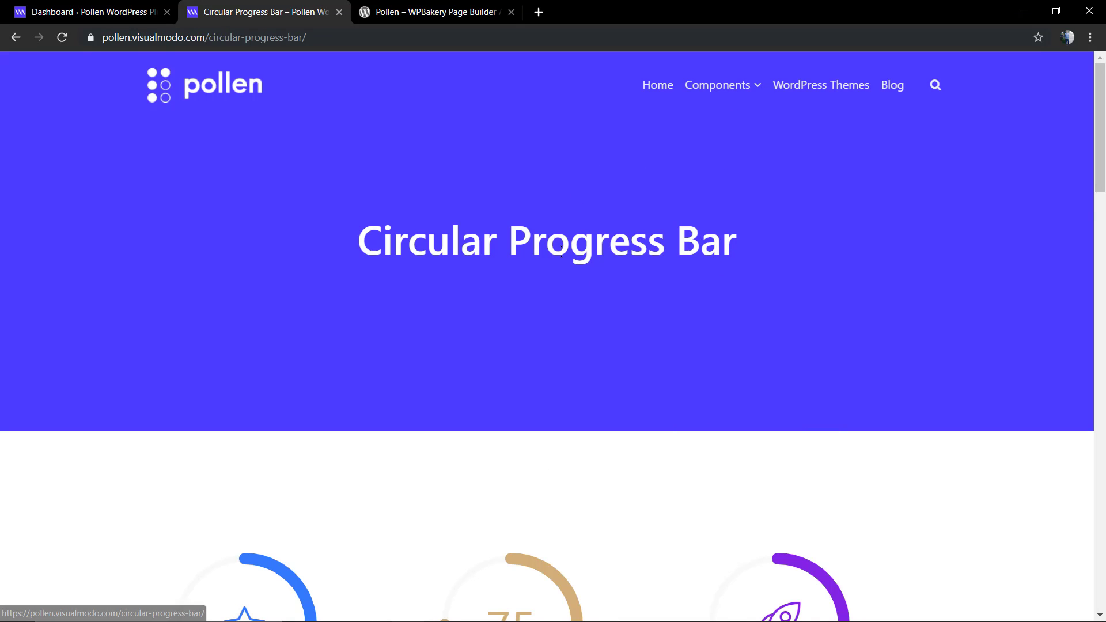
click(61, 37)
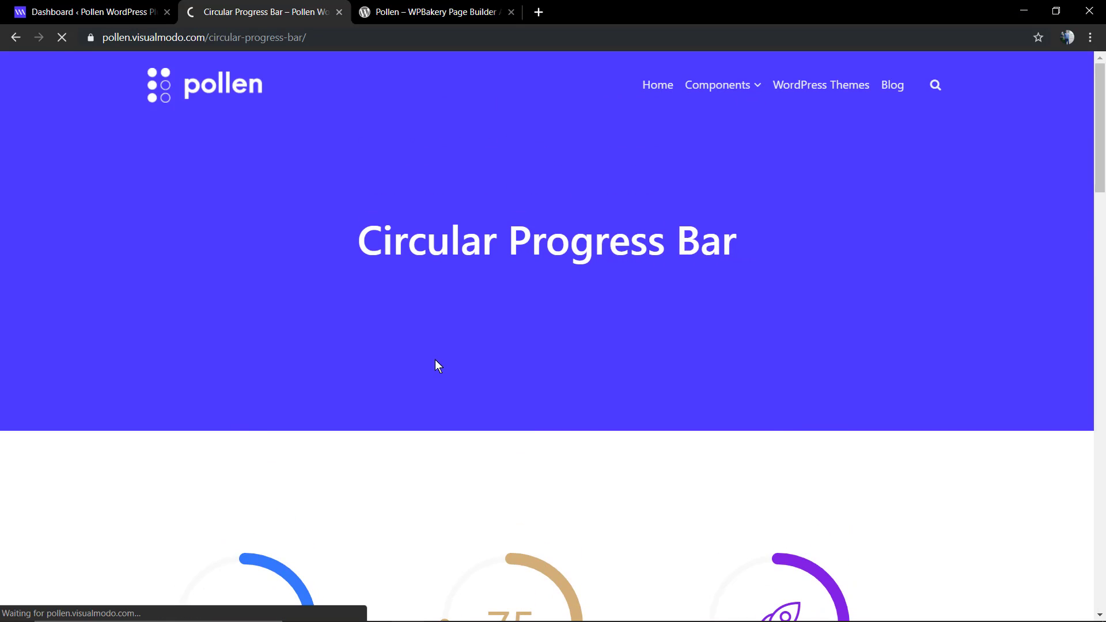
scroll(down, 3)
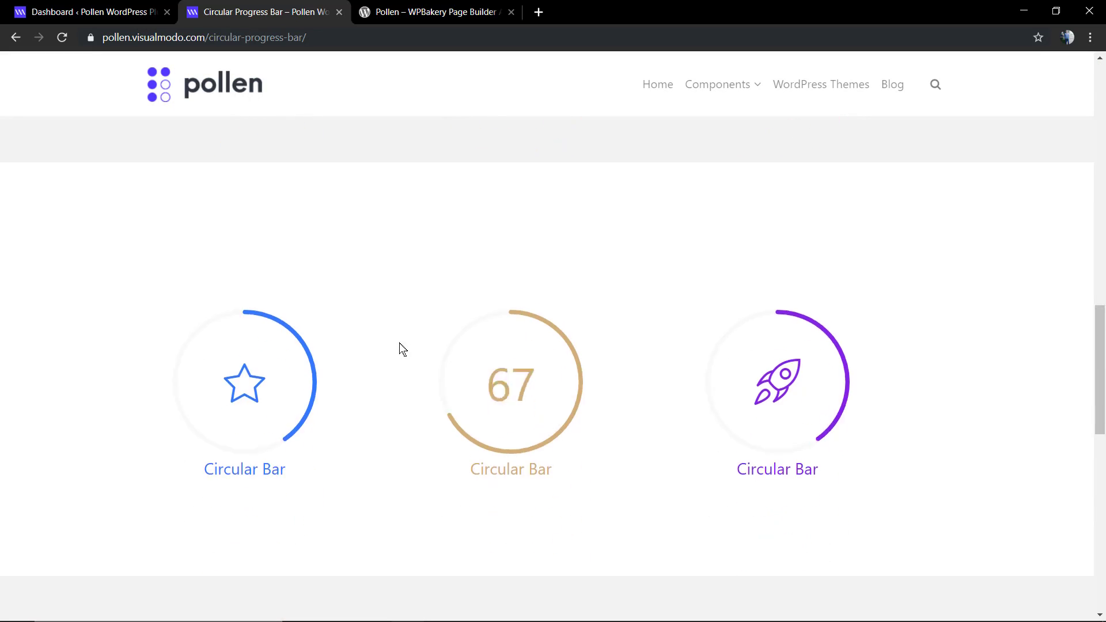
scroll(down, 3)
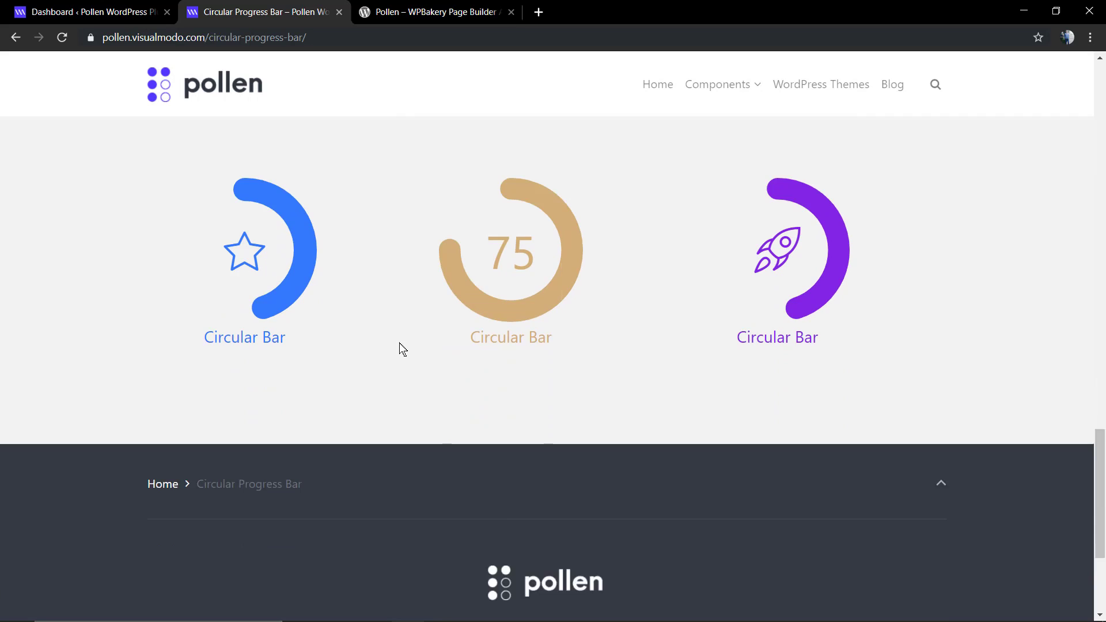
scroll(up, 3)
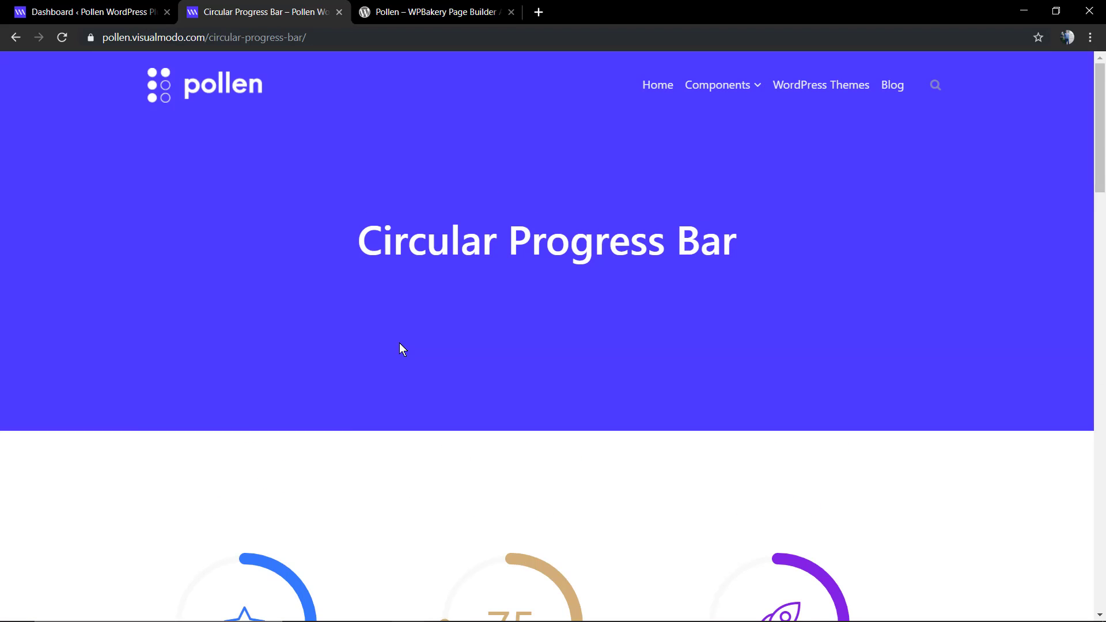
Step: From the dashboard, add a new page in the page builder editor titled 'Circular Progress Bar'
click(89, 12)
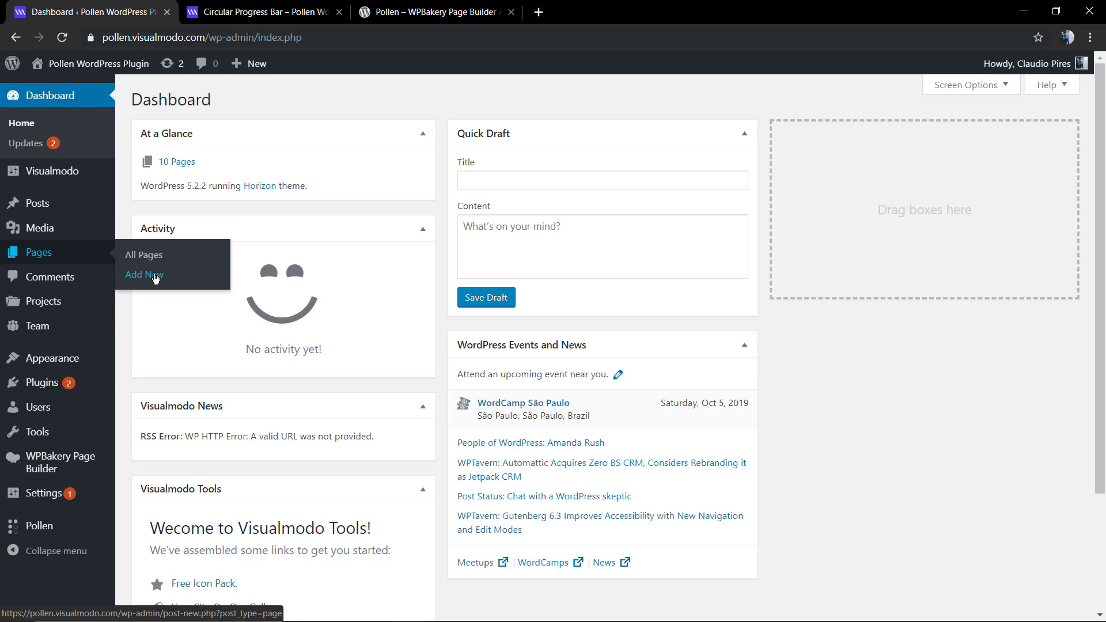
click(143, 274)
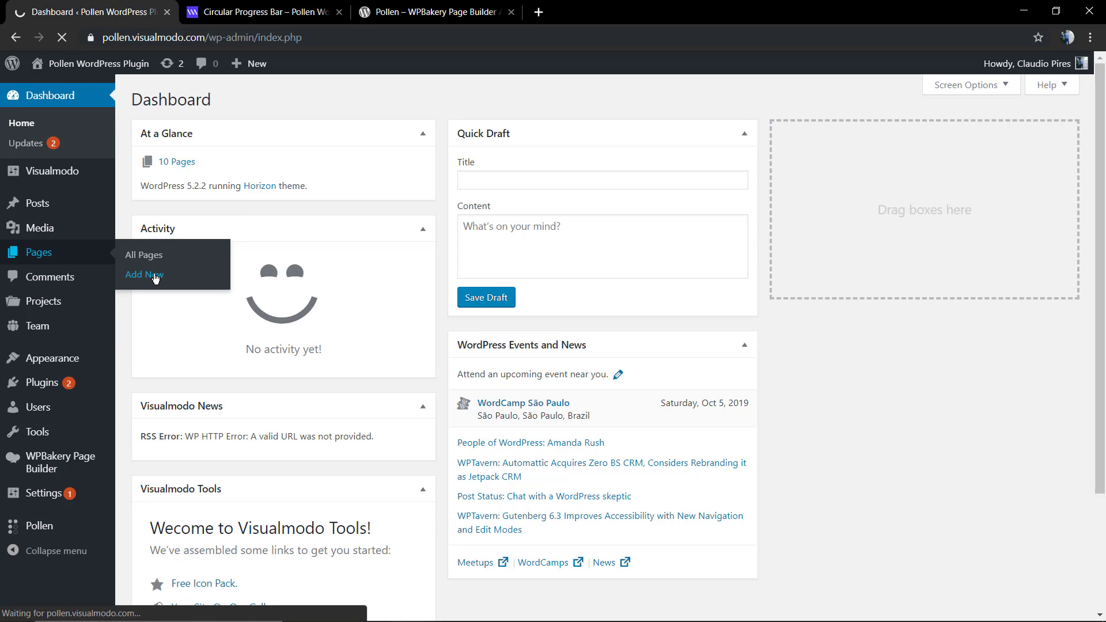
click(144, 274)
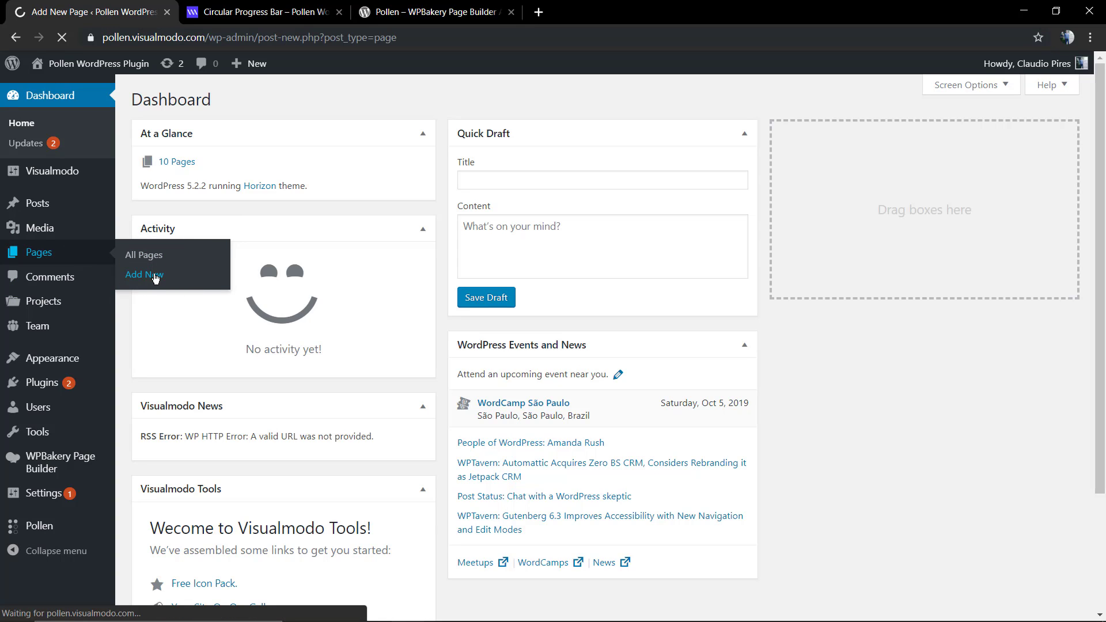
click(144, 274)
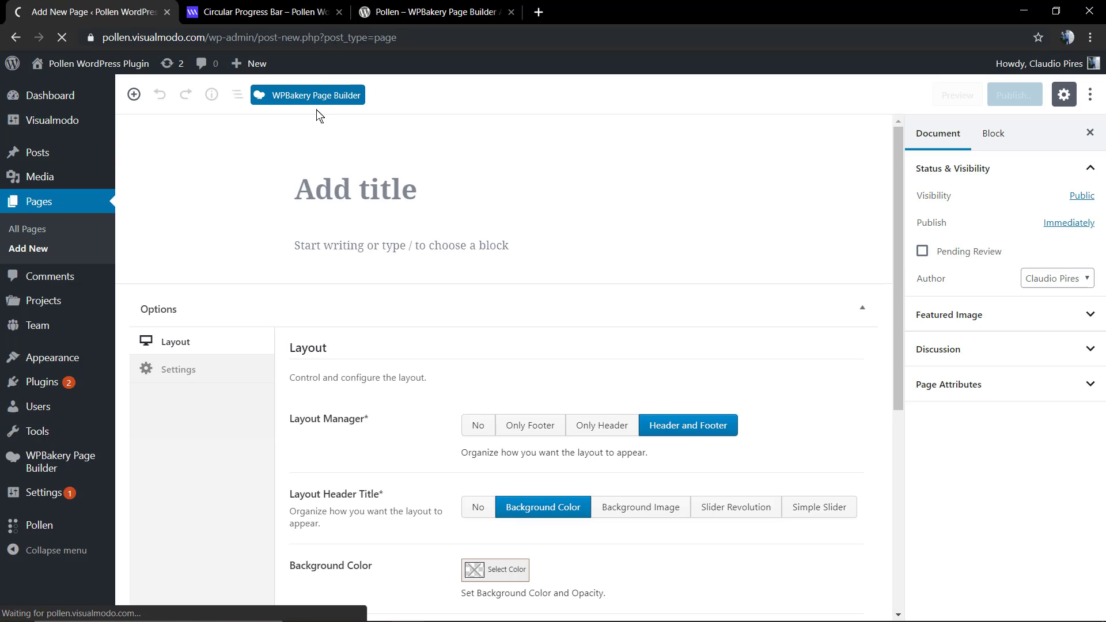
click(307, 95)
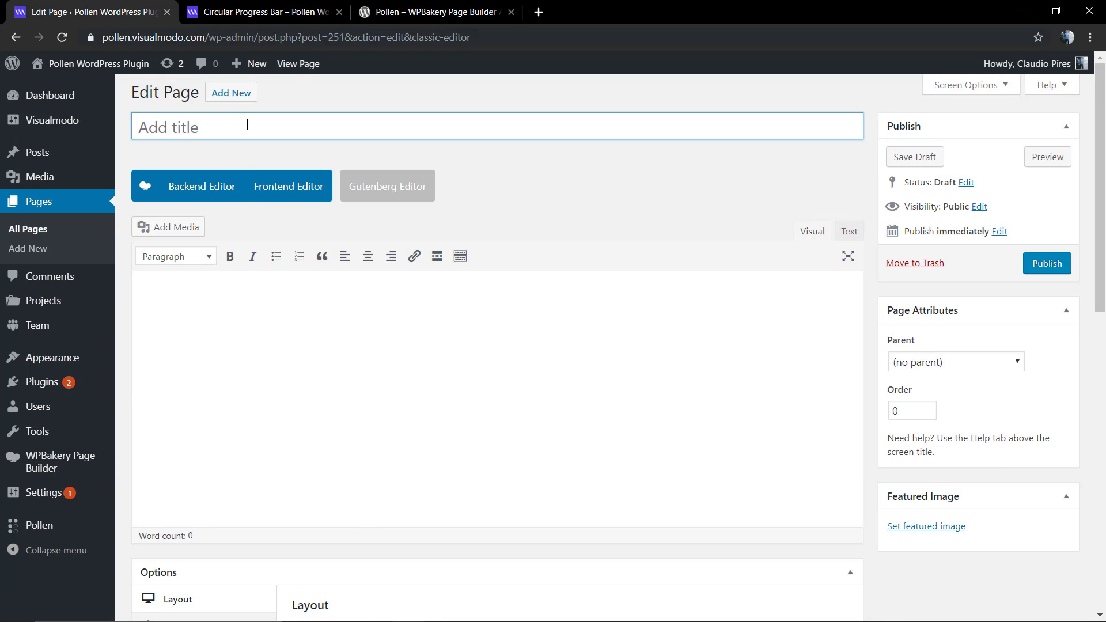
text(Circu)
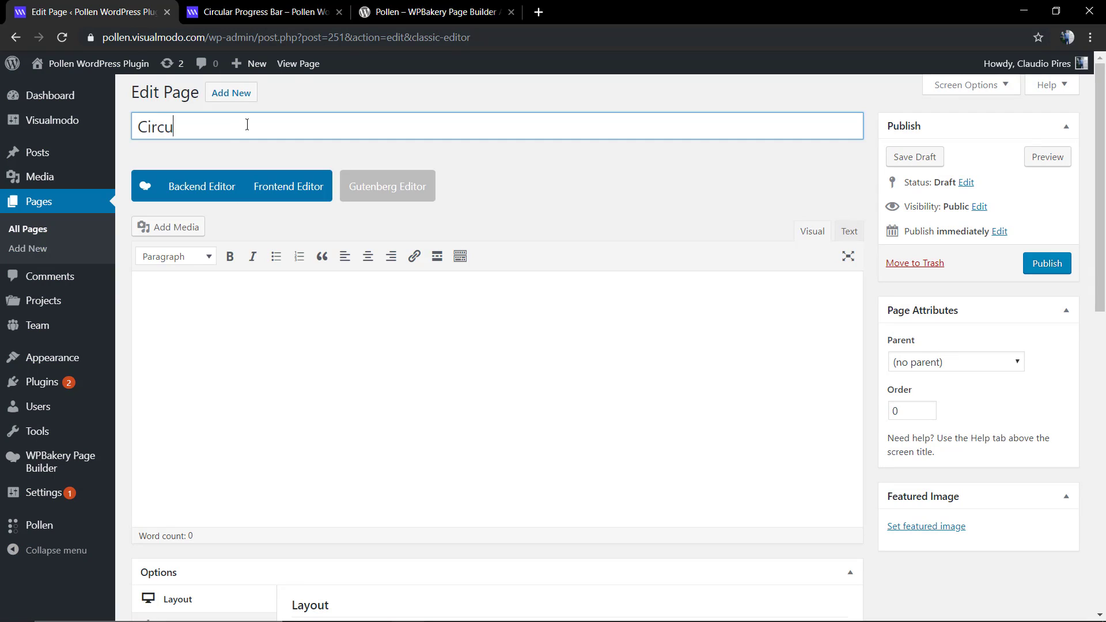
text(lar Progress Bar)
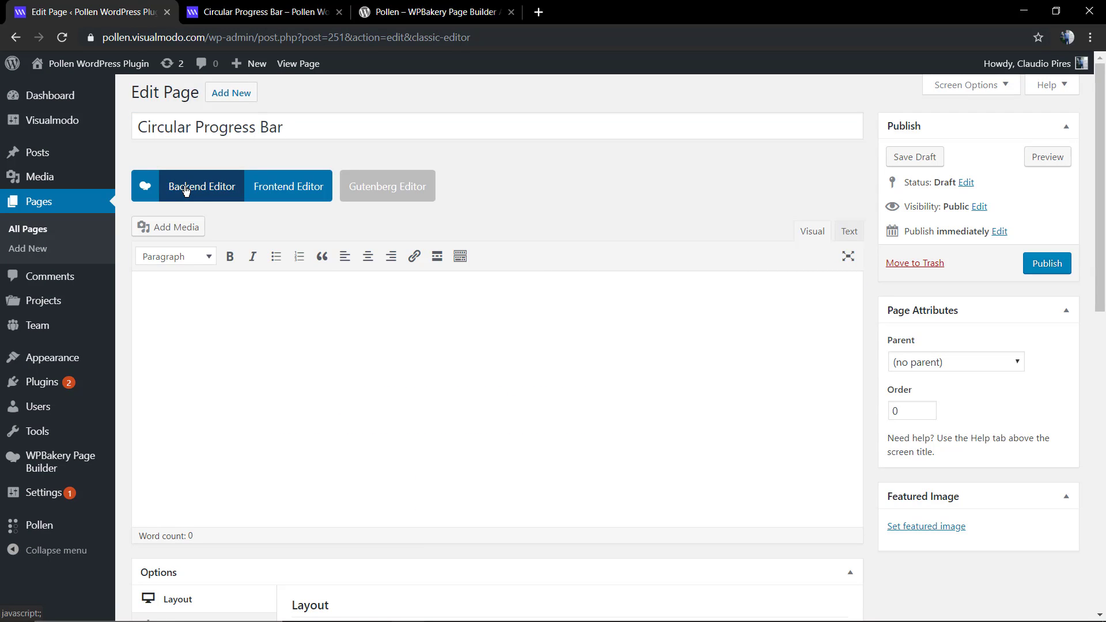
Step: In the Backend Editor, add a Circular Progress Bar from the Pollen element list
click(201, 187)
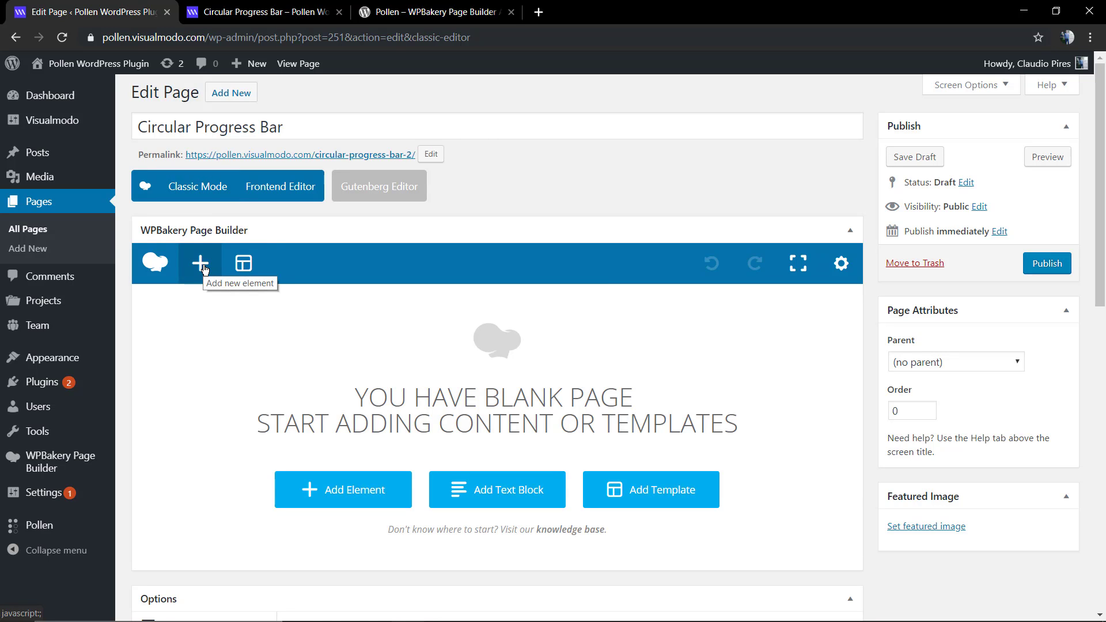
click(200, 263)
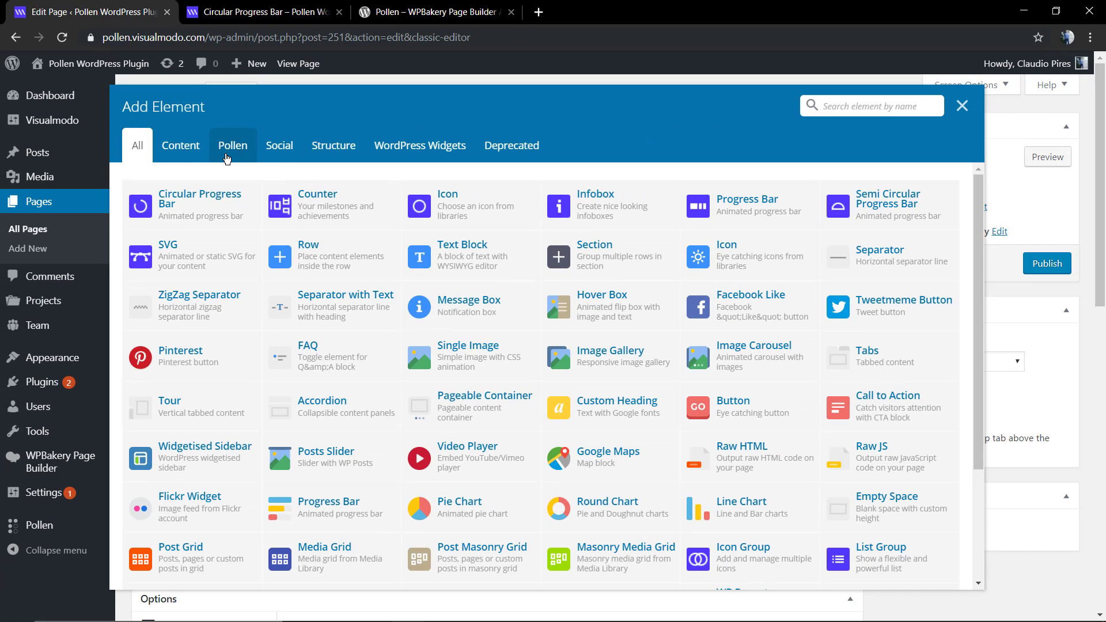
click(233, 145)
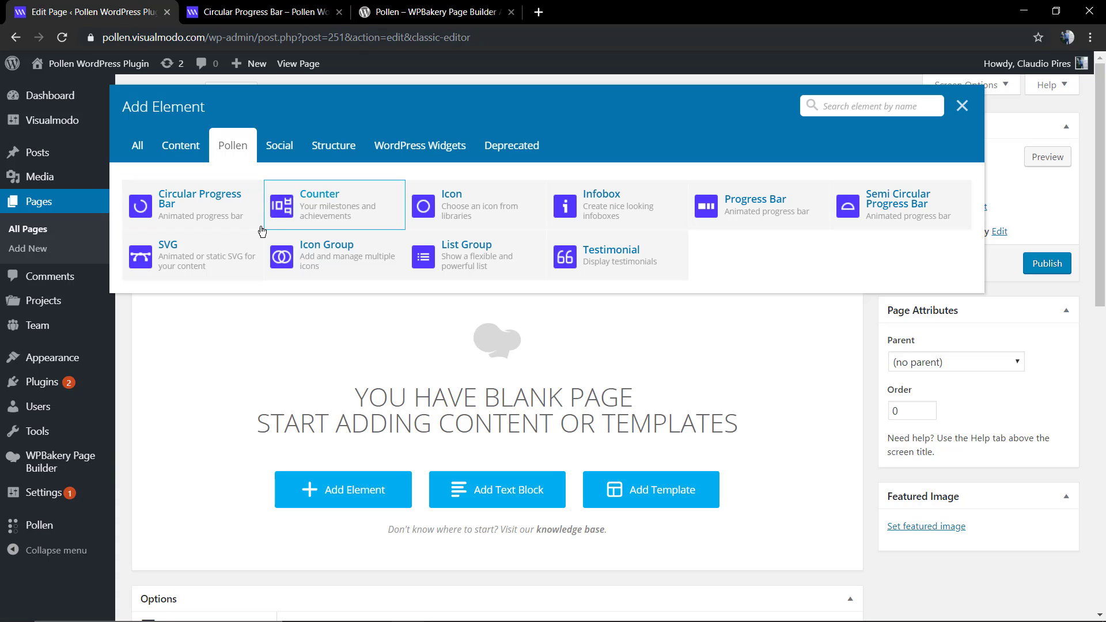
mouse_move(200, 205)
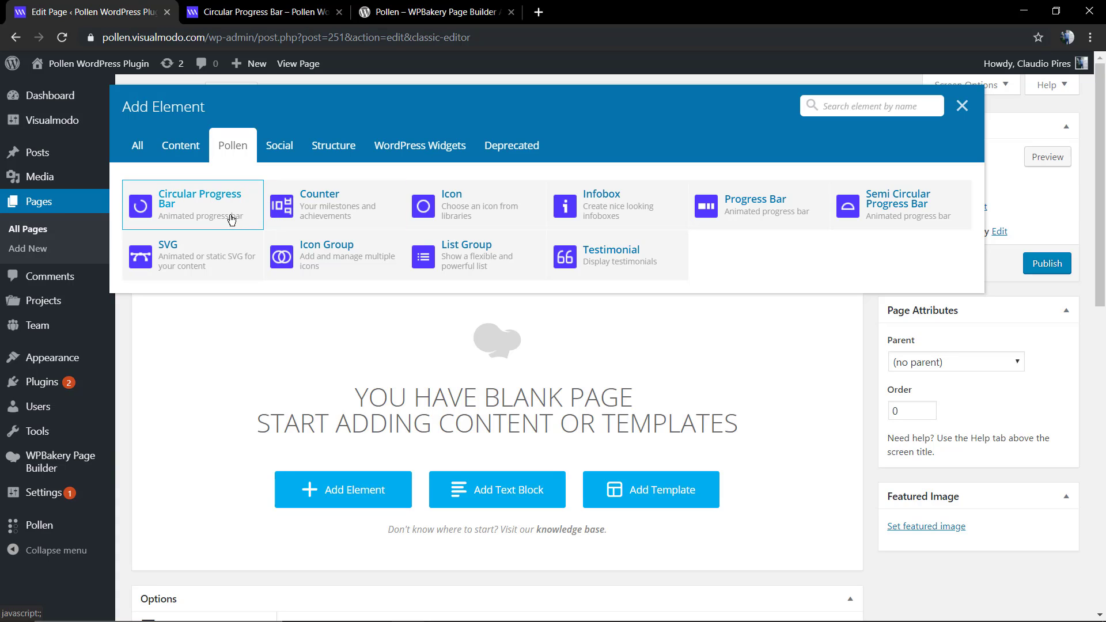
click(171, 205)
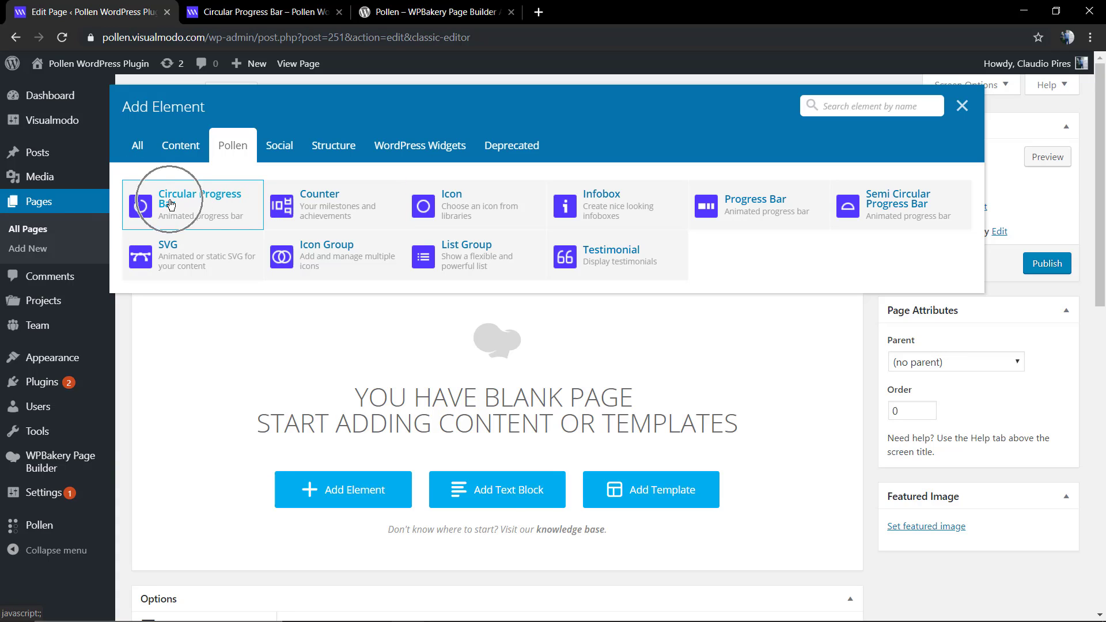
Step: Title the bar 'Plugin' at 100% progress, 16 px bar and track thickness, square corners, and save
click(200, 203)
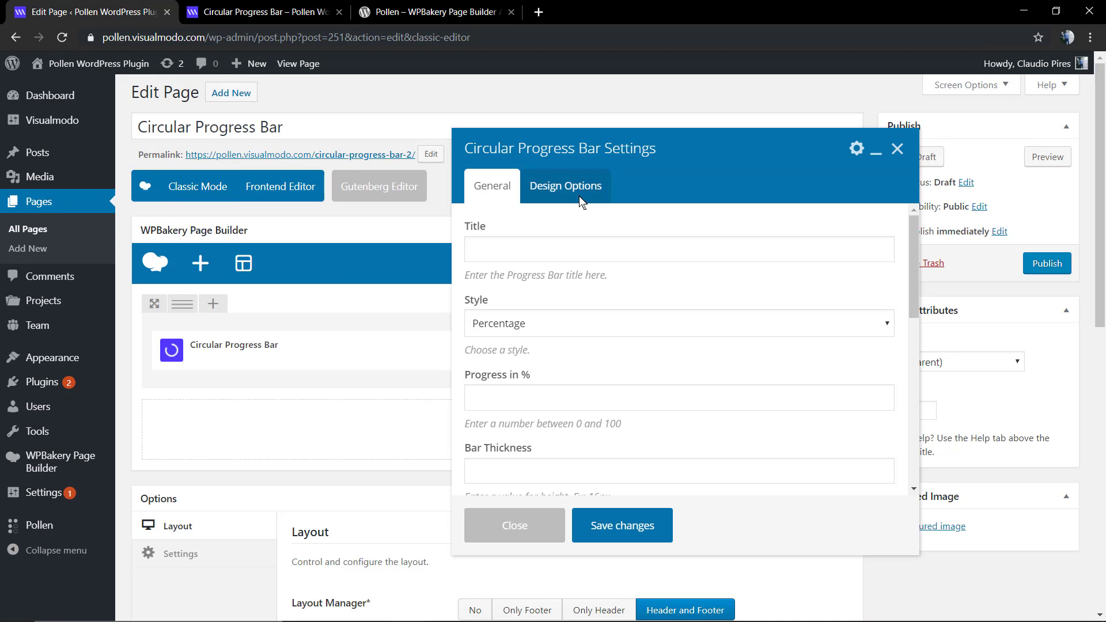
mouse_move(536, 301)
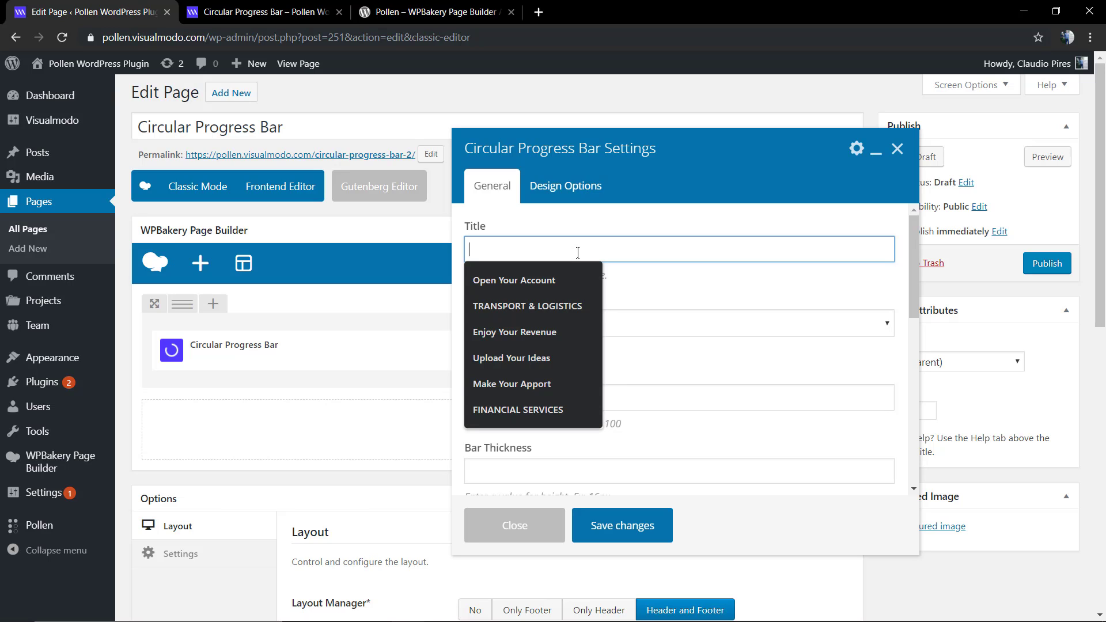
text(Plugin)
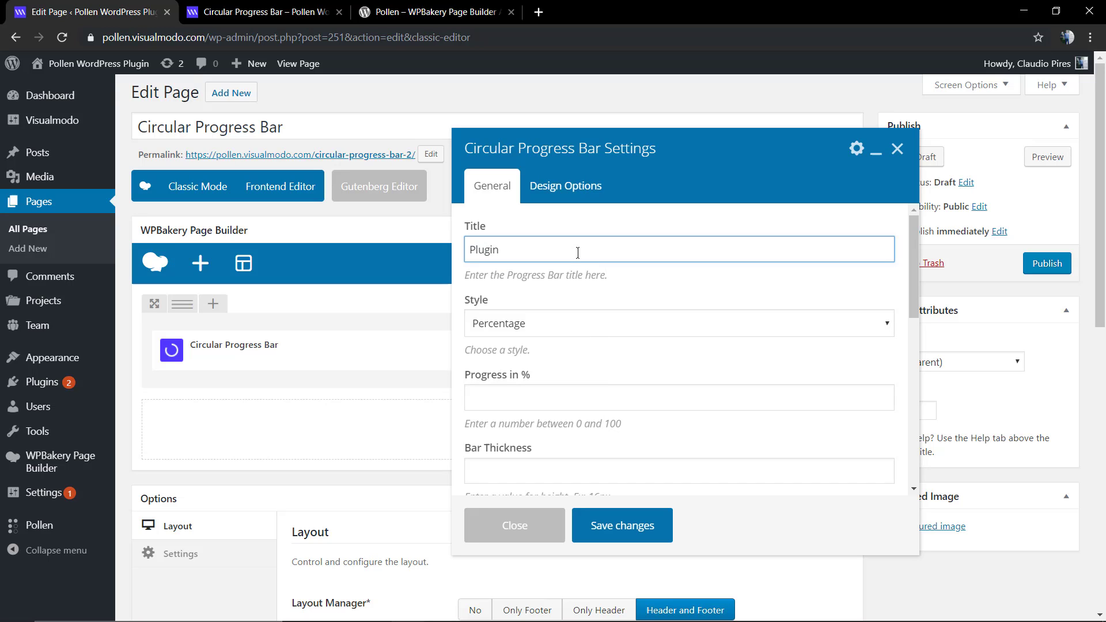
click(678, 323)
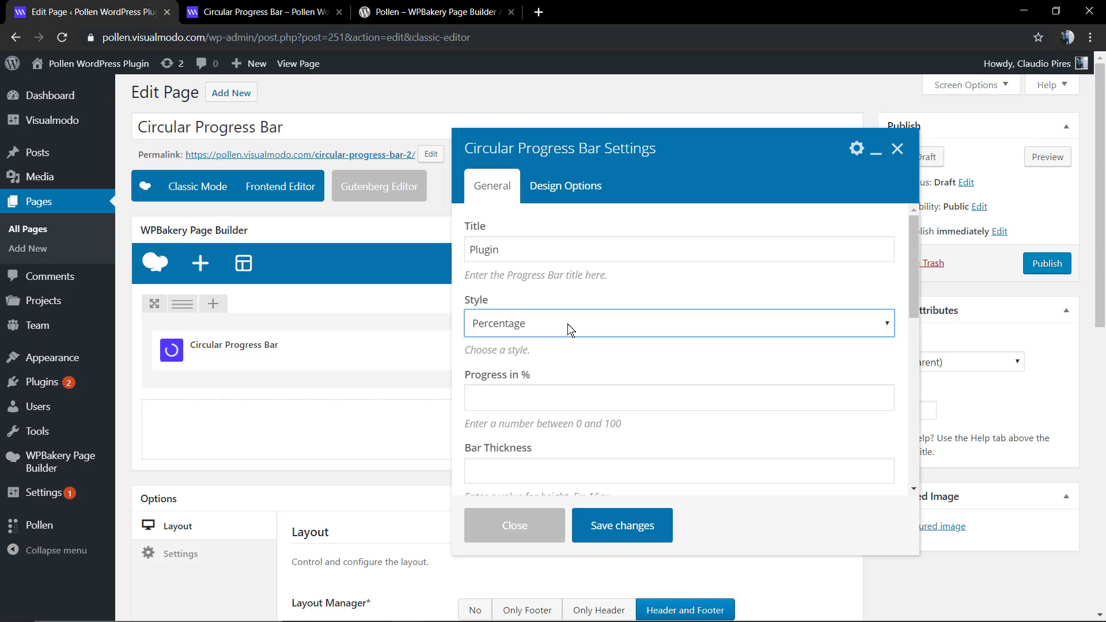
click(678, 398)
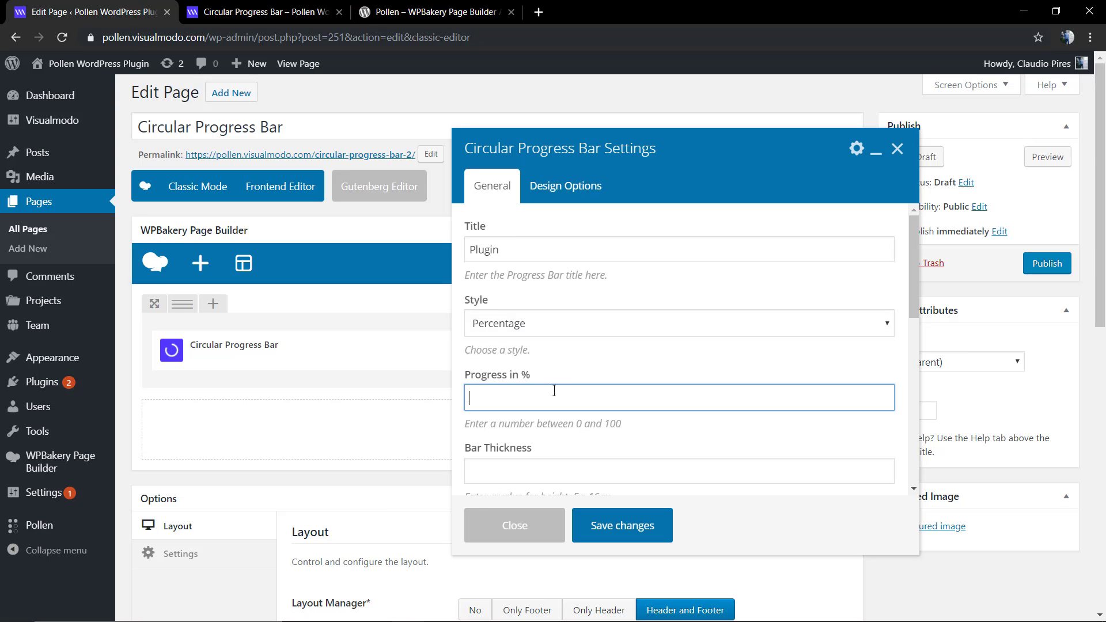
text(100)
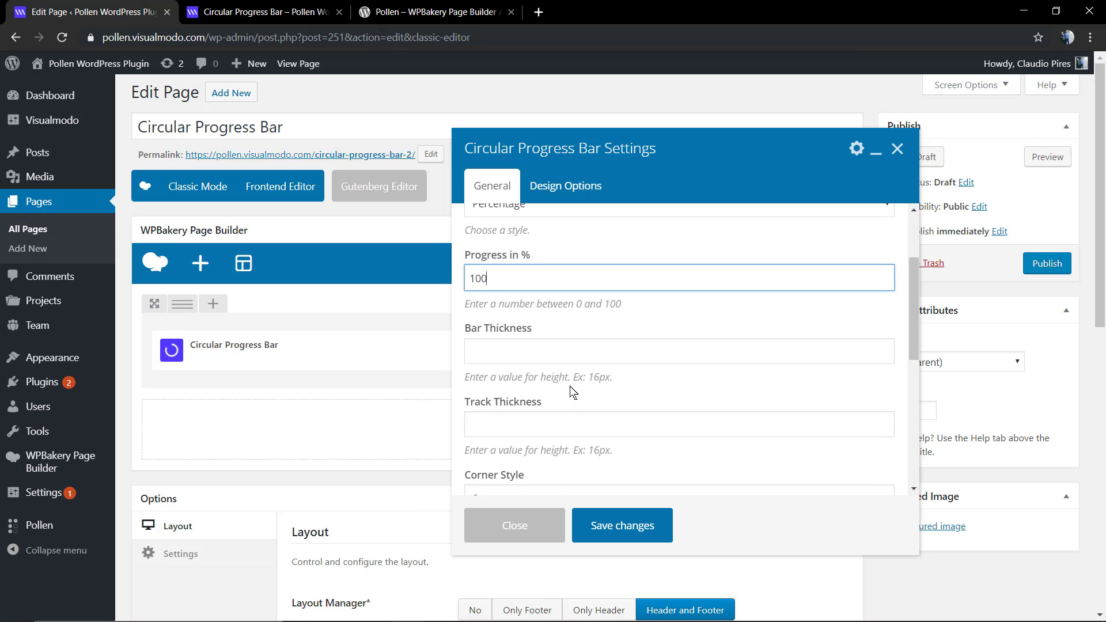
click(678, 351)
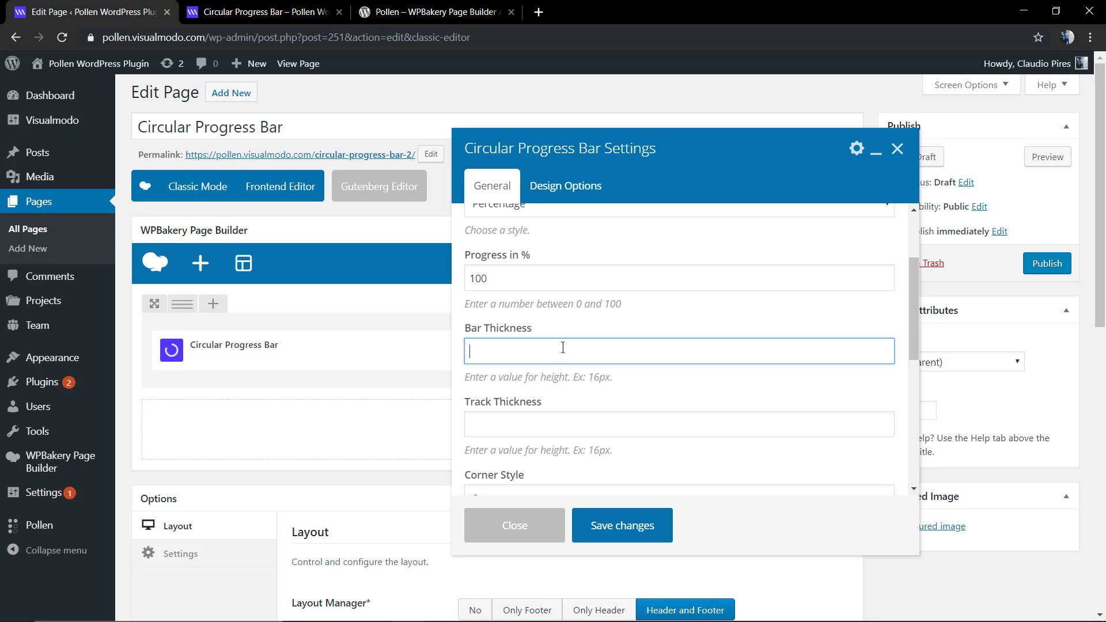
mouse_move(565, 354)
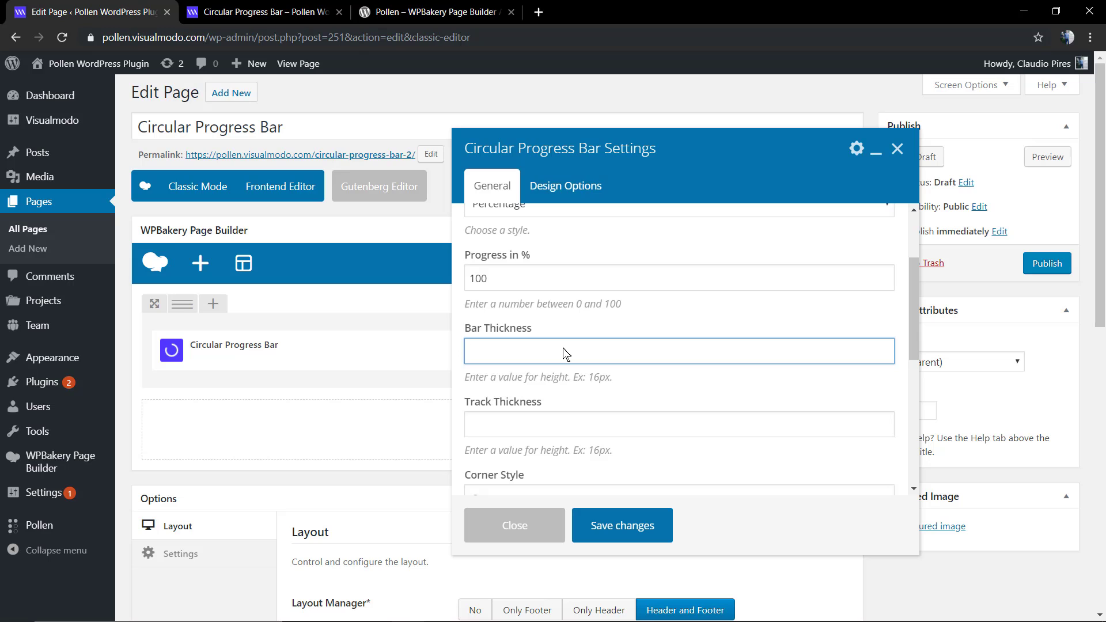
scroll(up, 3)
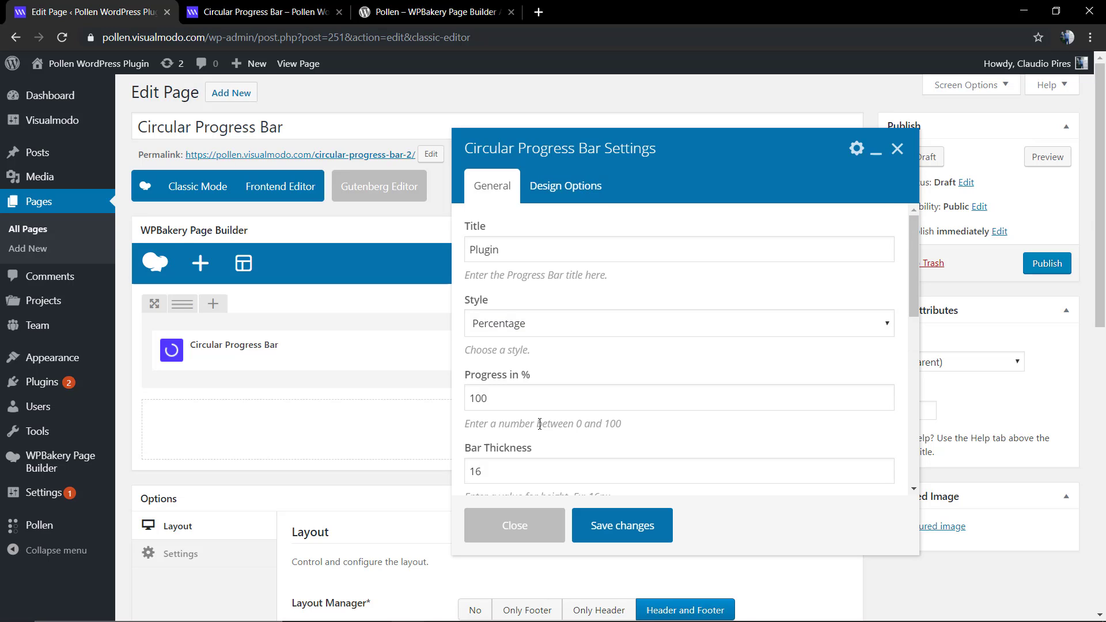
mouse_move(539, 294)
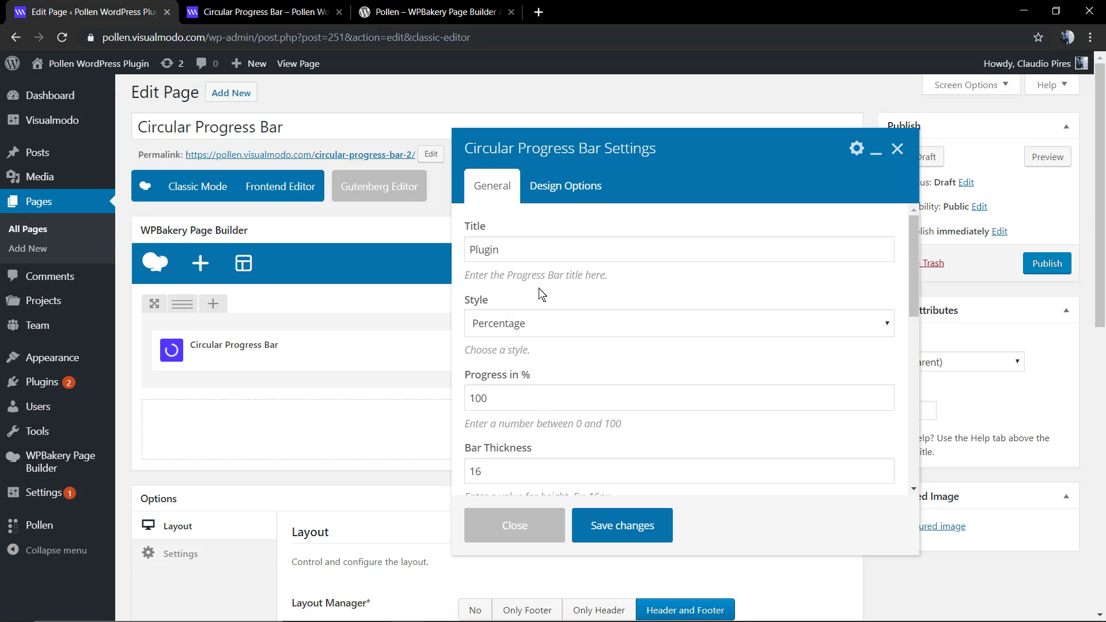
scroll(down, 3)
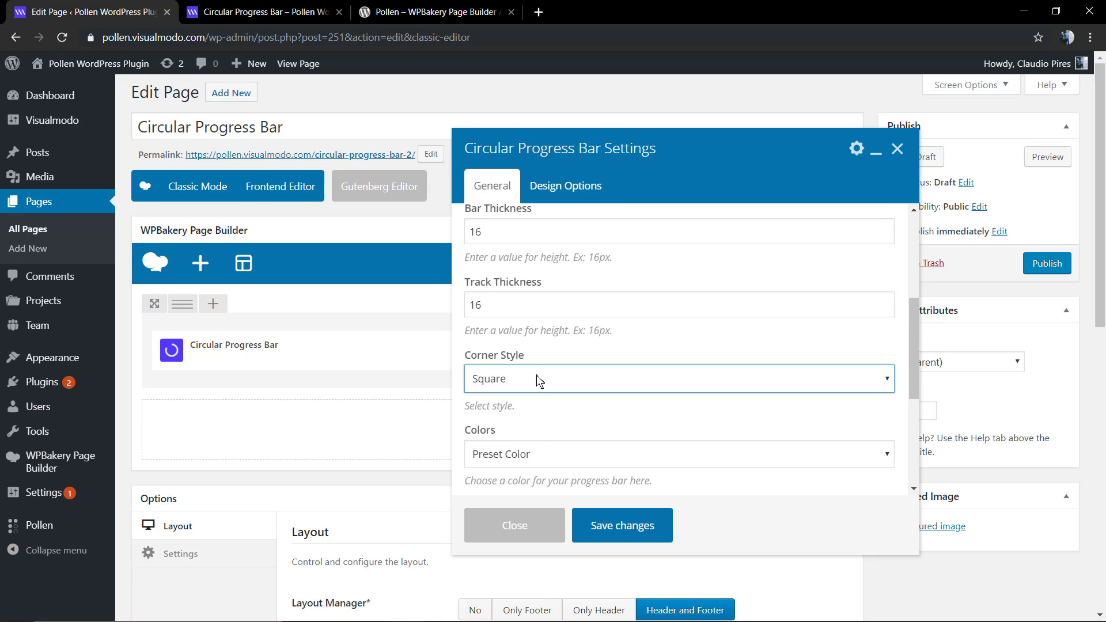
scroll(down, 3)
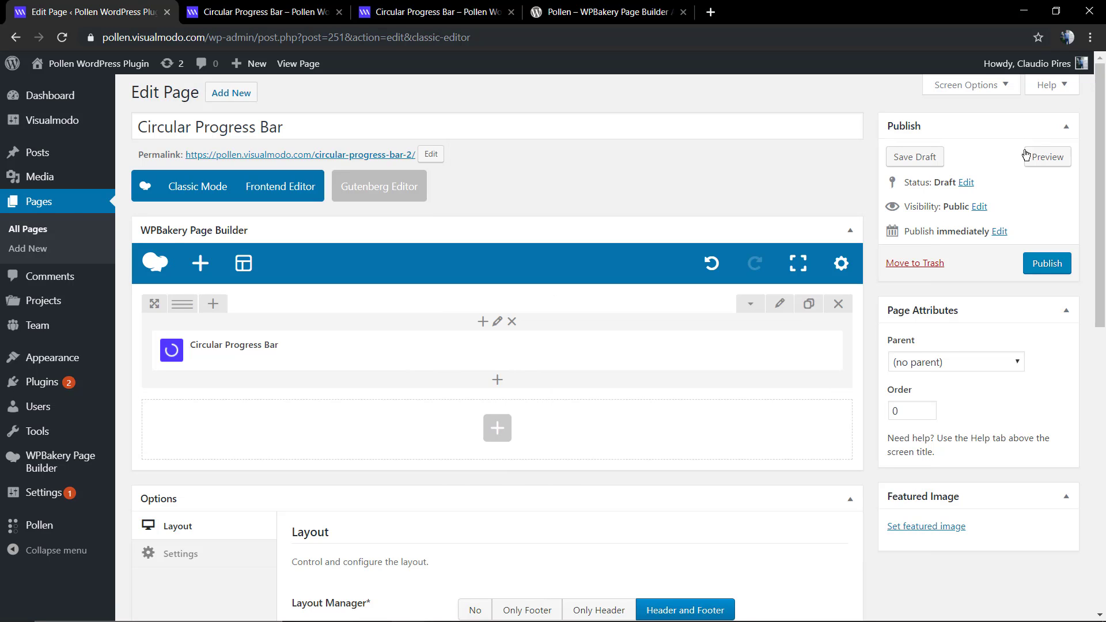
Step: Preview the 100% Plugin circle, then return to the editor and reopen the bar's settings
click(1049, 156)
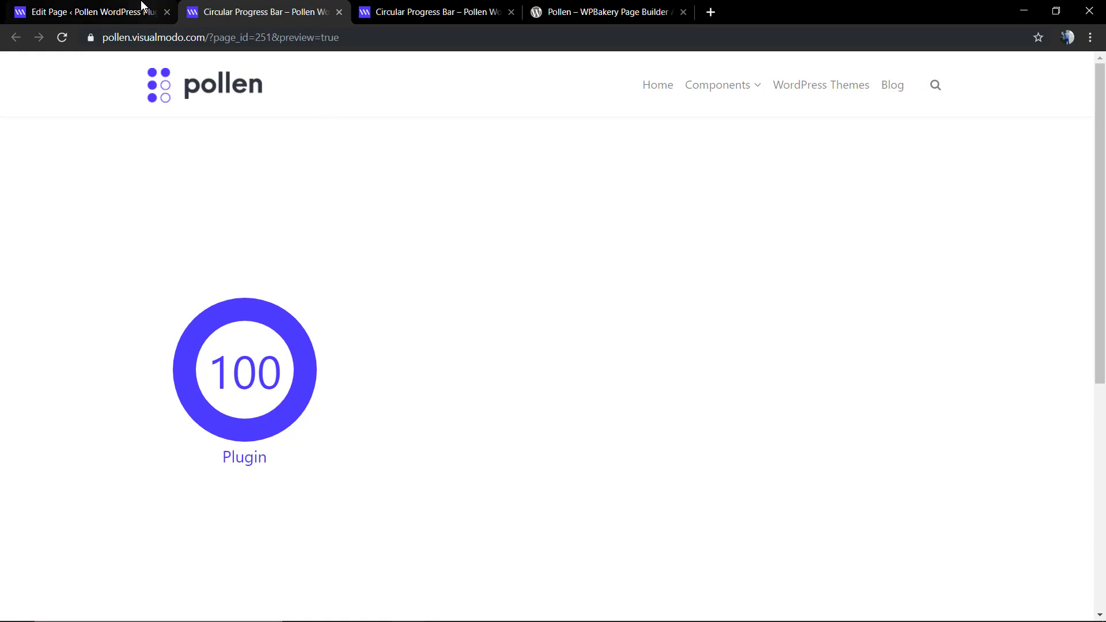
click(84, 11)
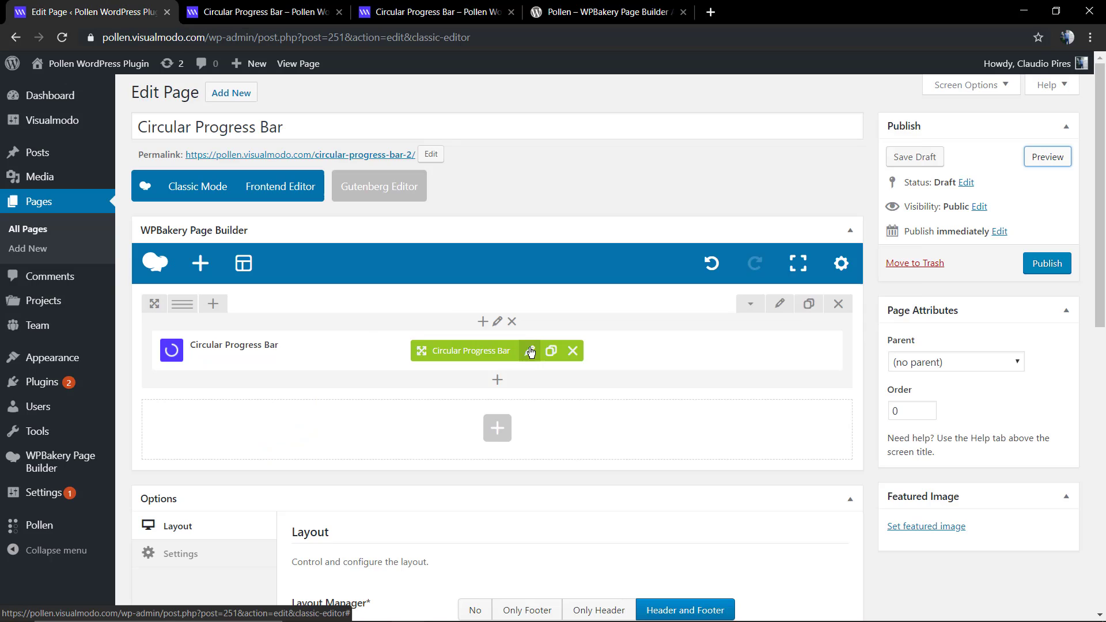
click(498, 351)
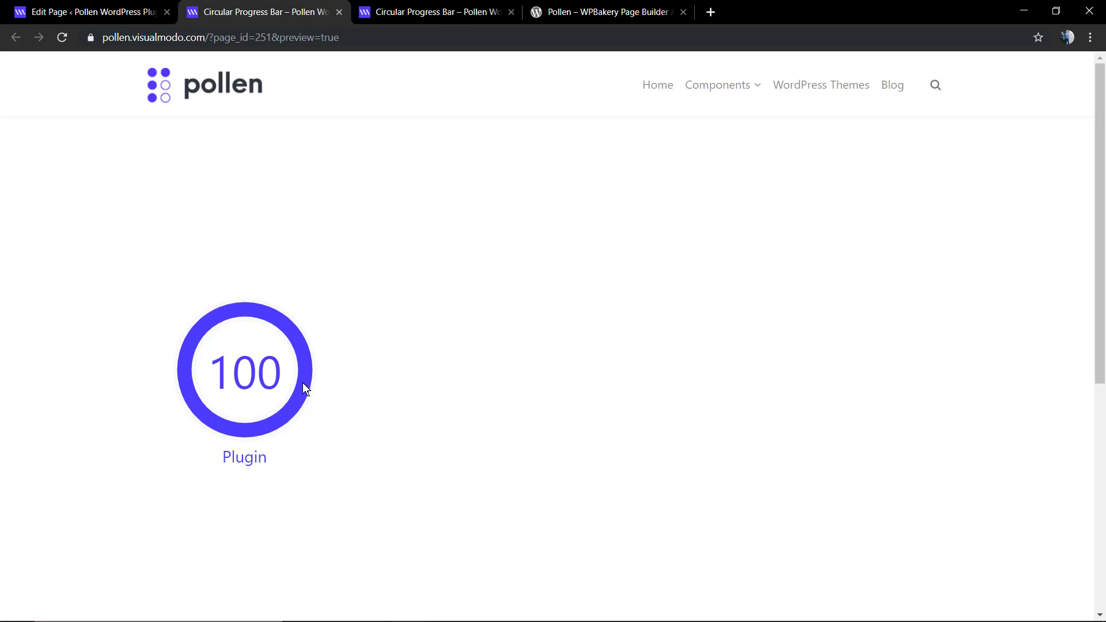
mouse_move(247, 310)
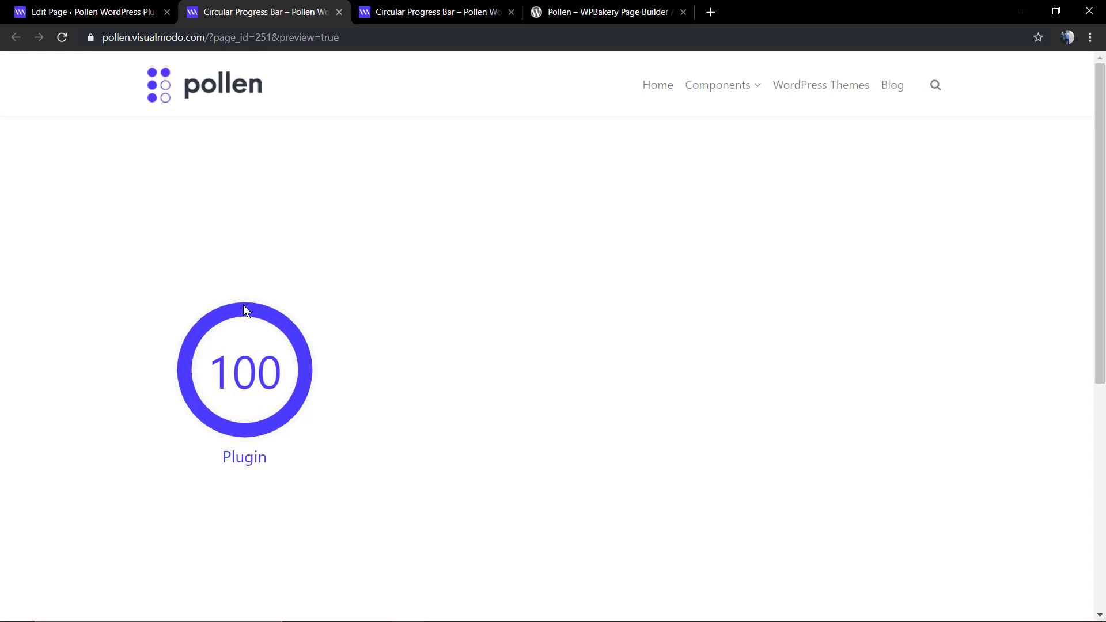
mouse_move(325, 289)
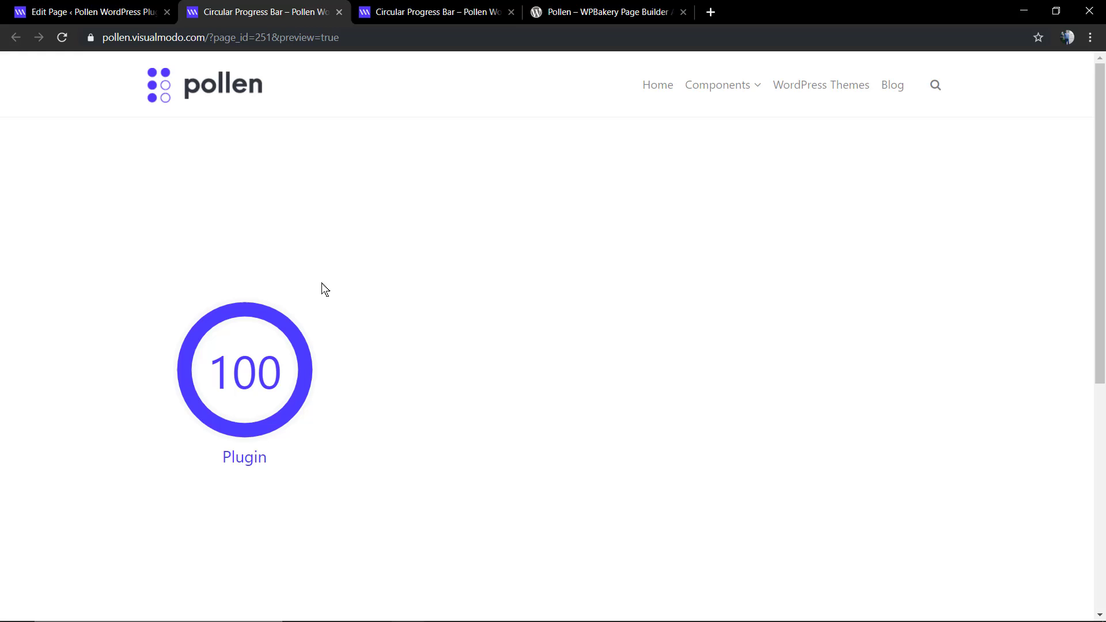
Step: Set bar and track thickness to 9, save, and preview the slimmer 100% Plugin ring
click(90, 11)
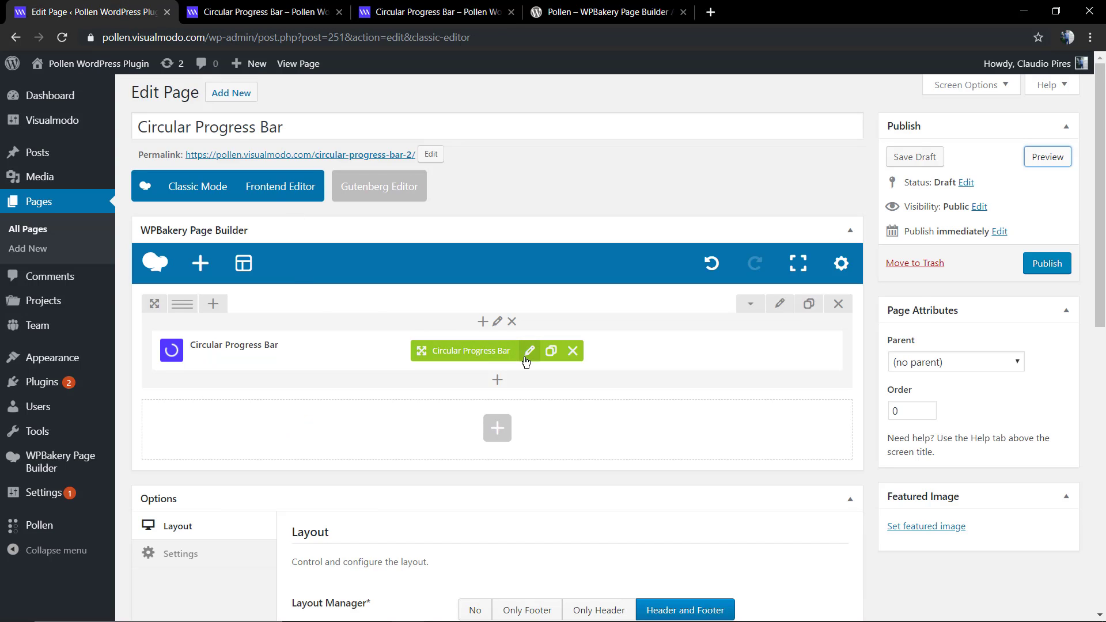
click(530, 351)
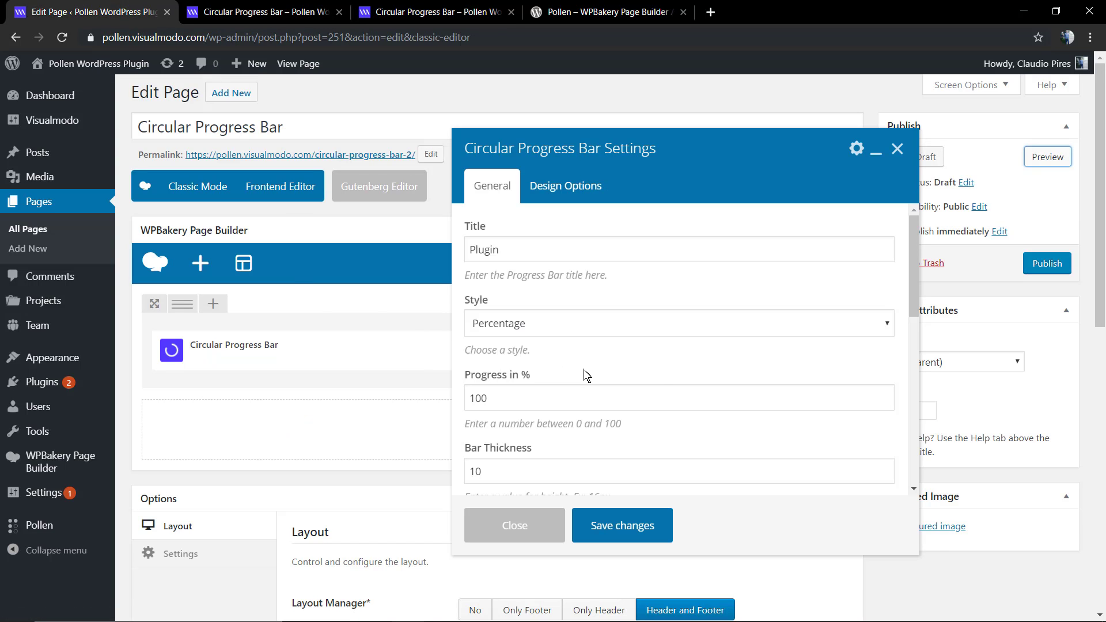
scroll(down, 3)
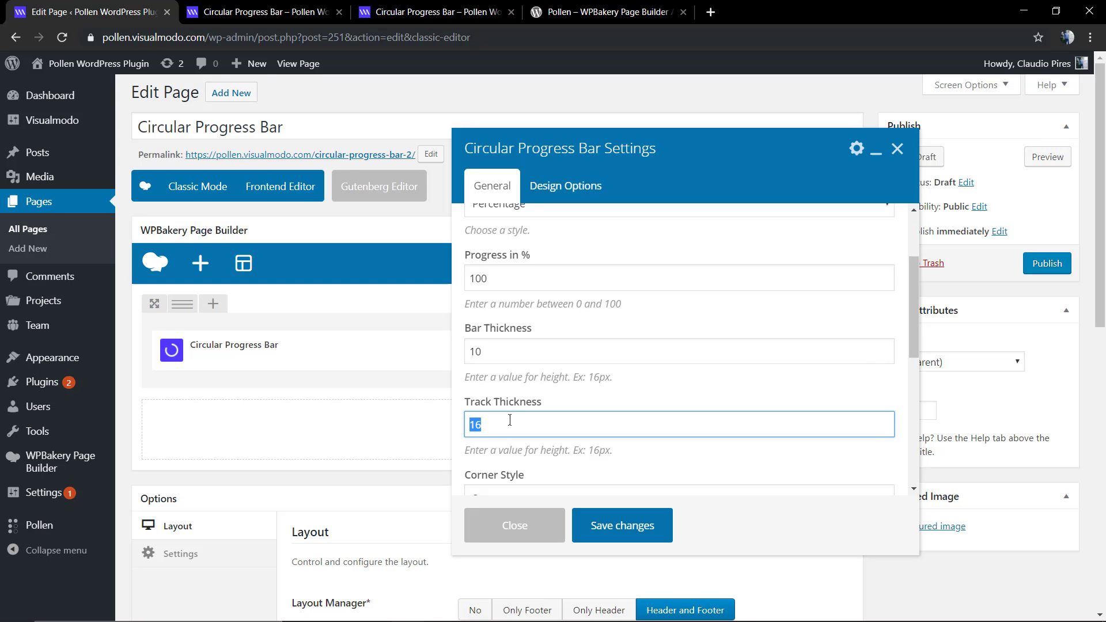
text(1)
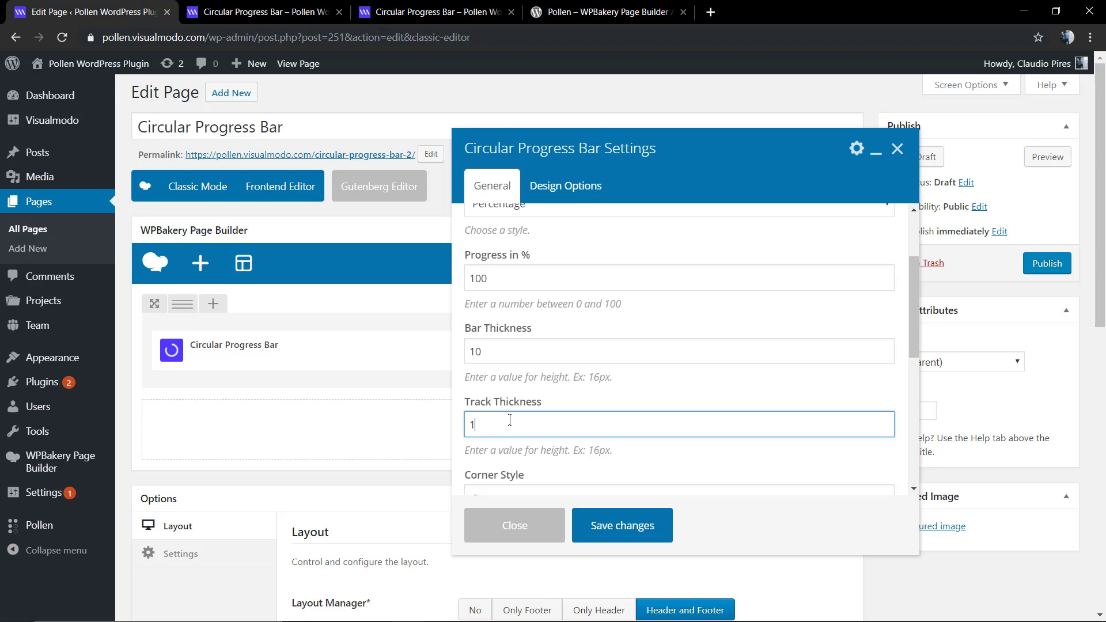
text(0)
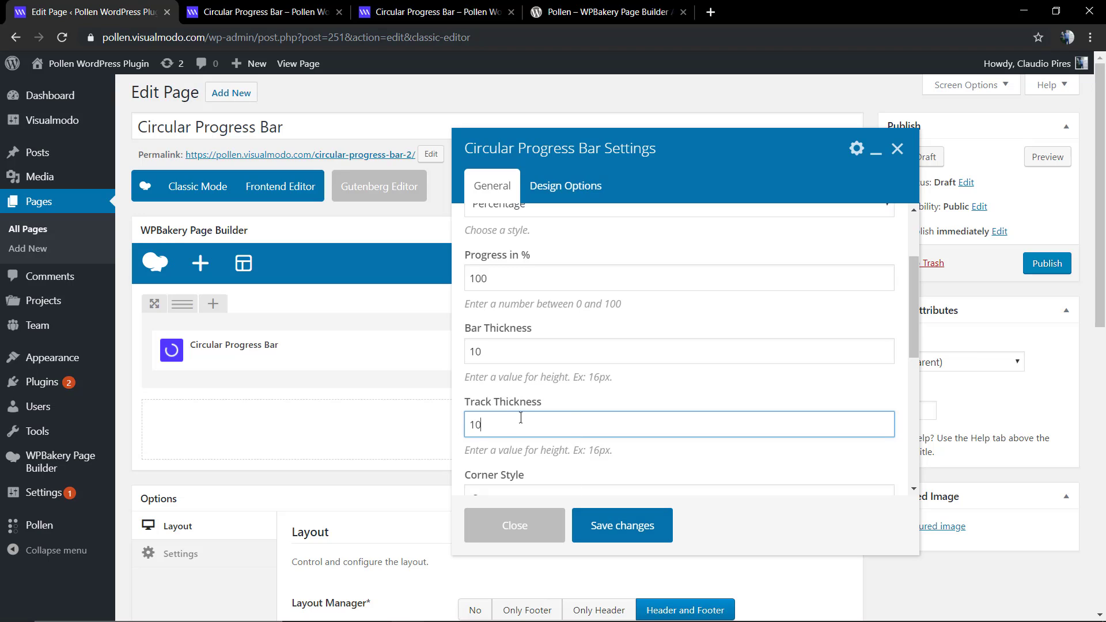
text(9)
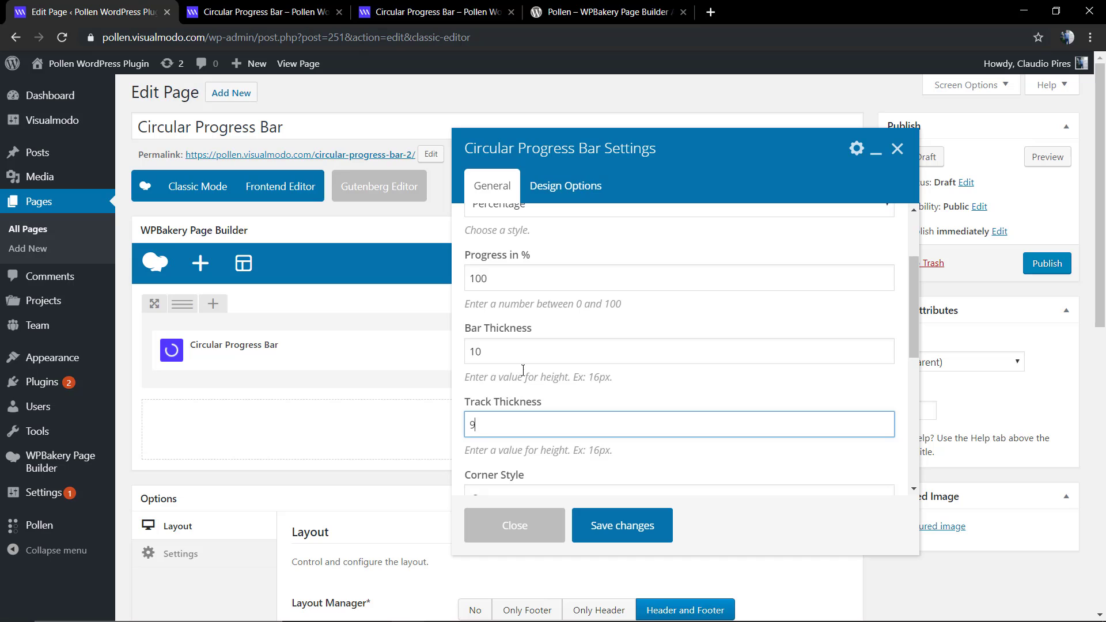
scroll(down, 3)
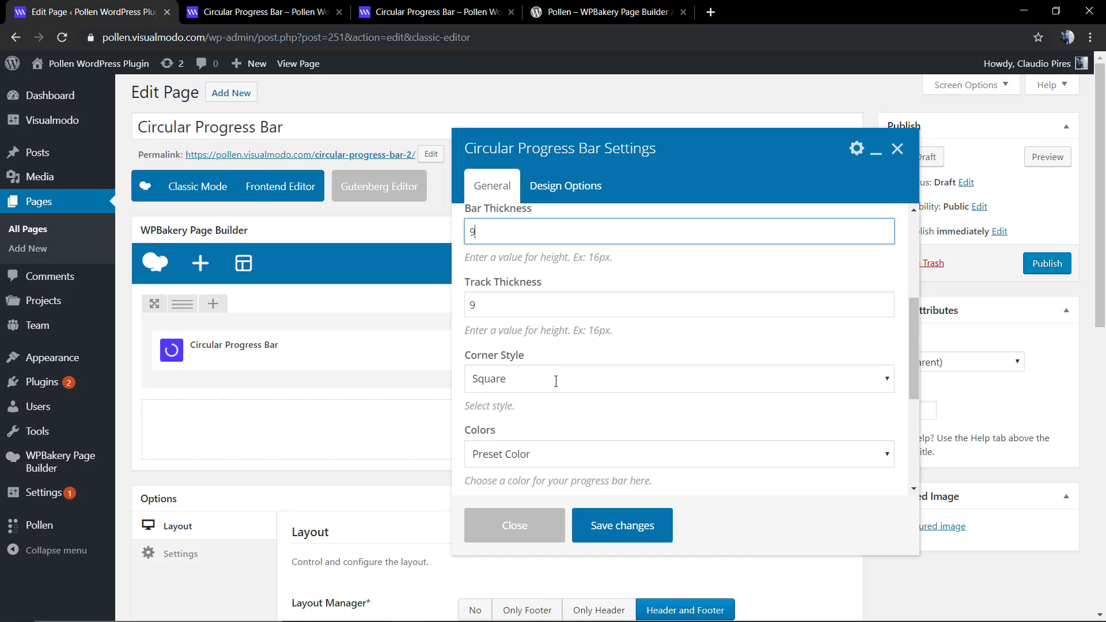
click(514, 526)
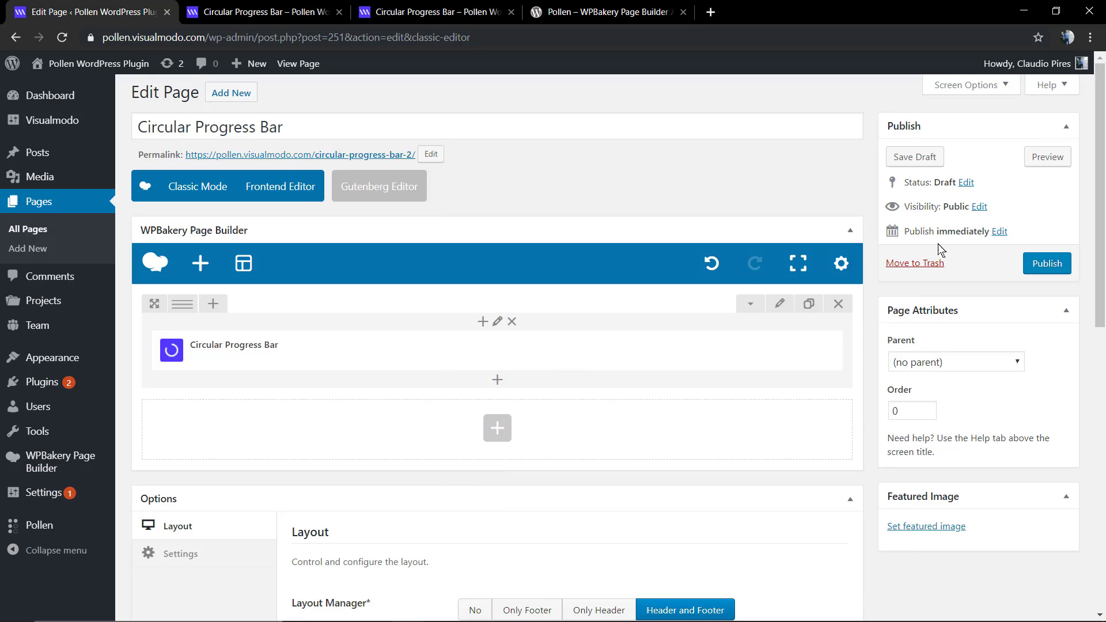
click(1048, 156)
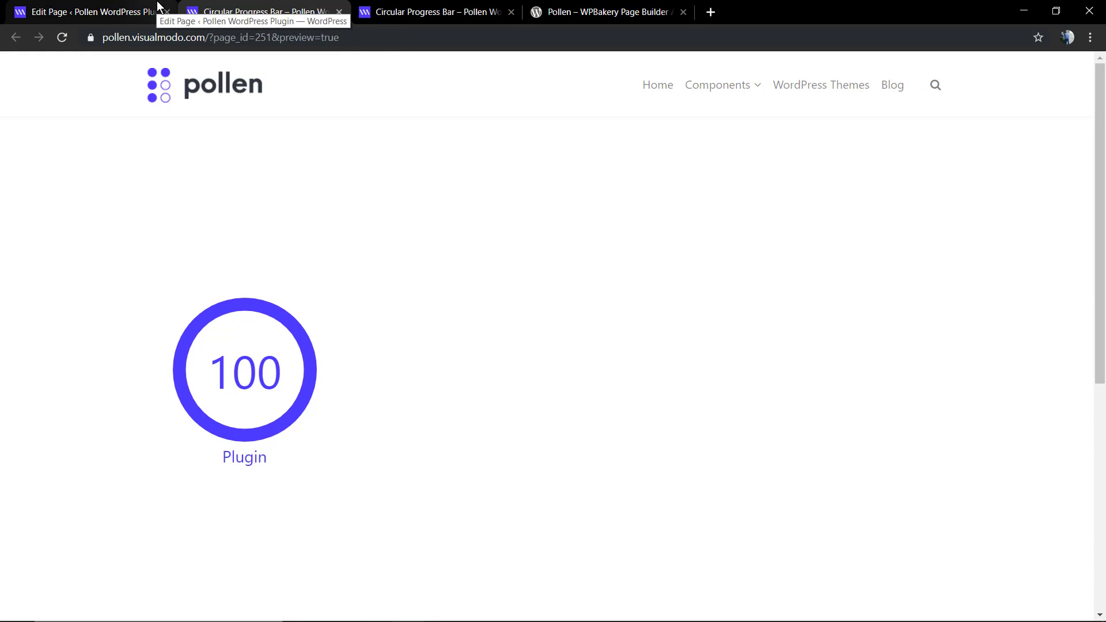
Step: Change the Plugin bar's progress to 90%, save, and preview the partly filled ring
click(85, 11)
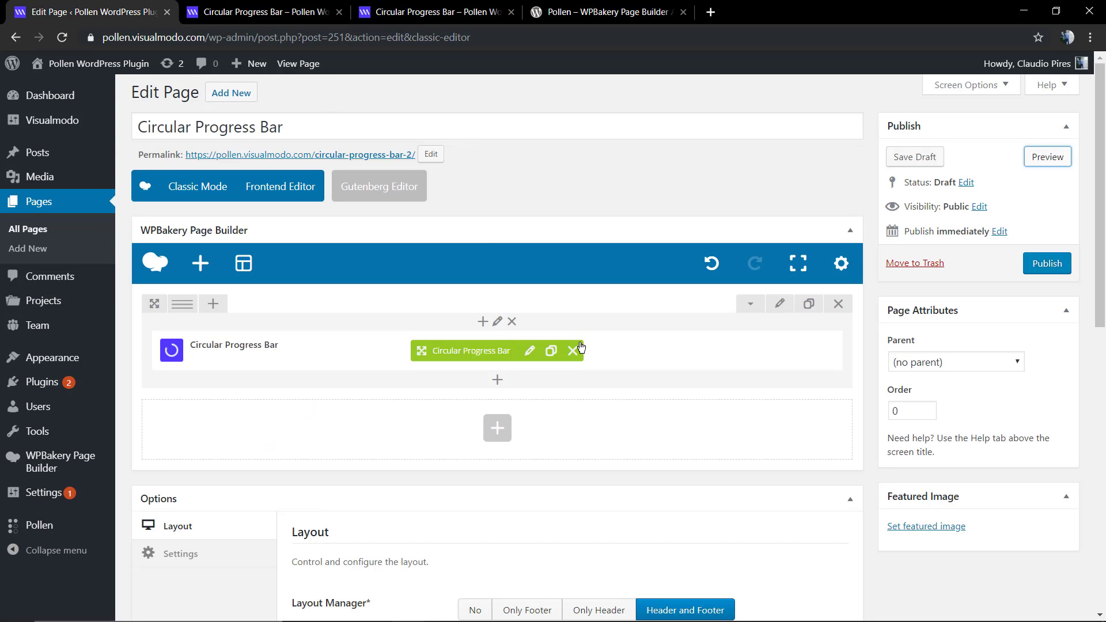
click(530, 351)
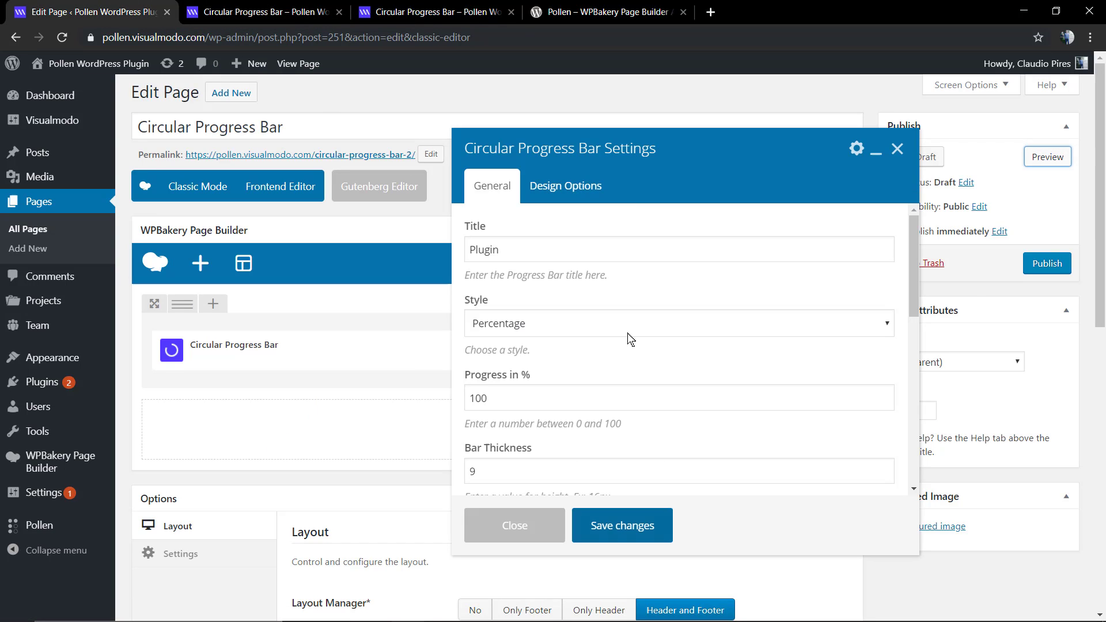
scroll(down, 3)
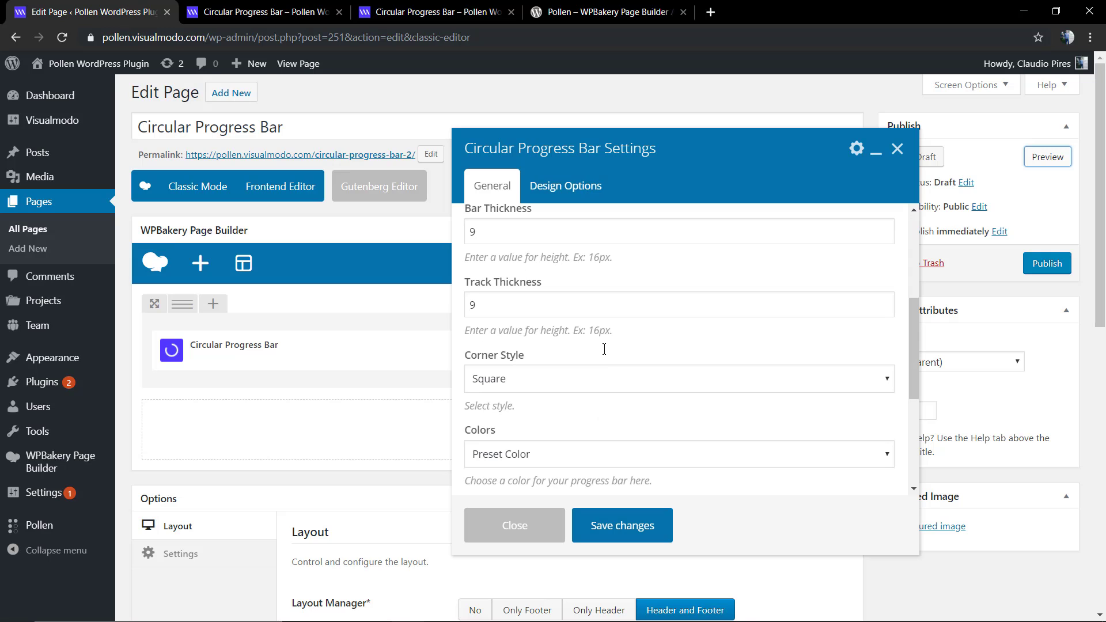
scroll(down, 3)
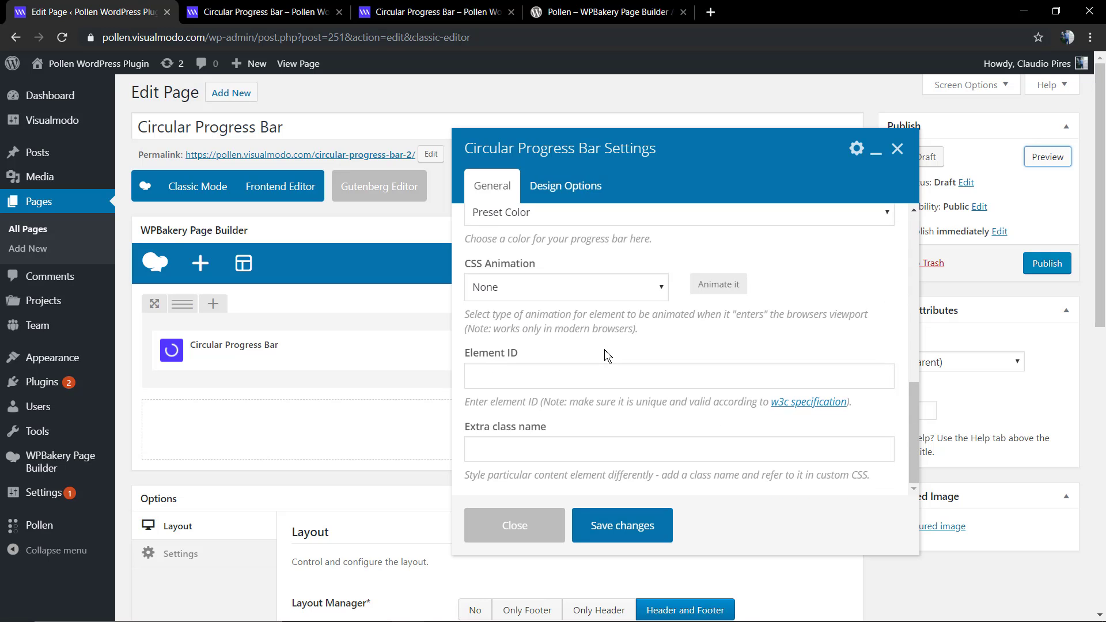
scroll(up, 3)
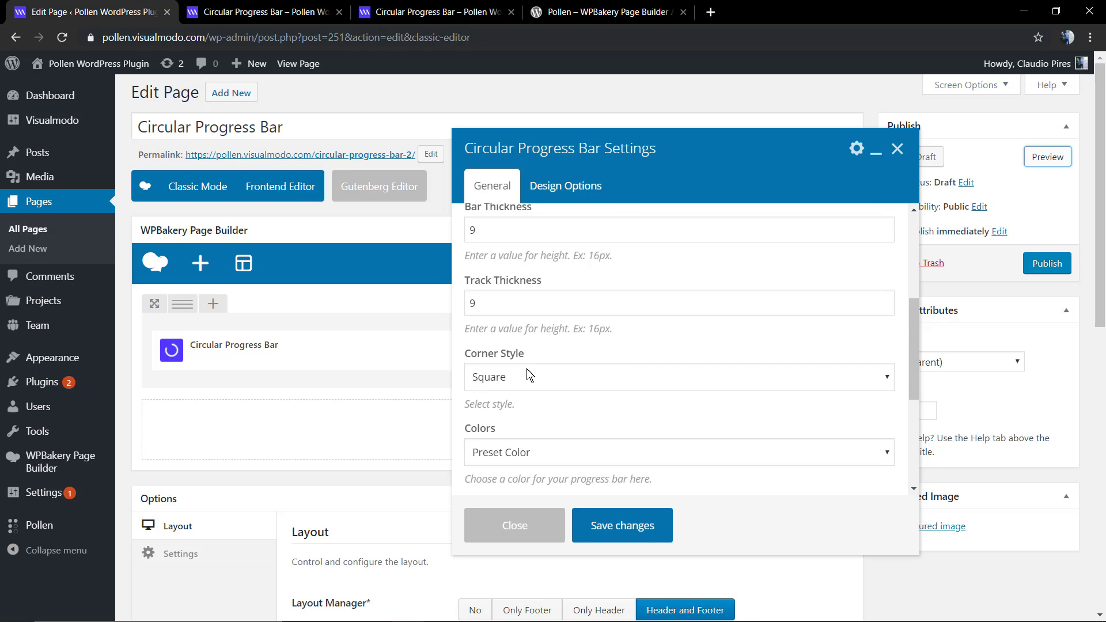
click(514, 525)
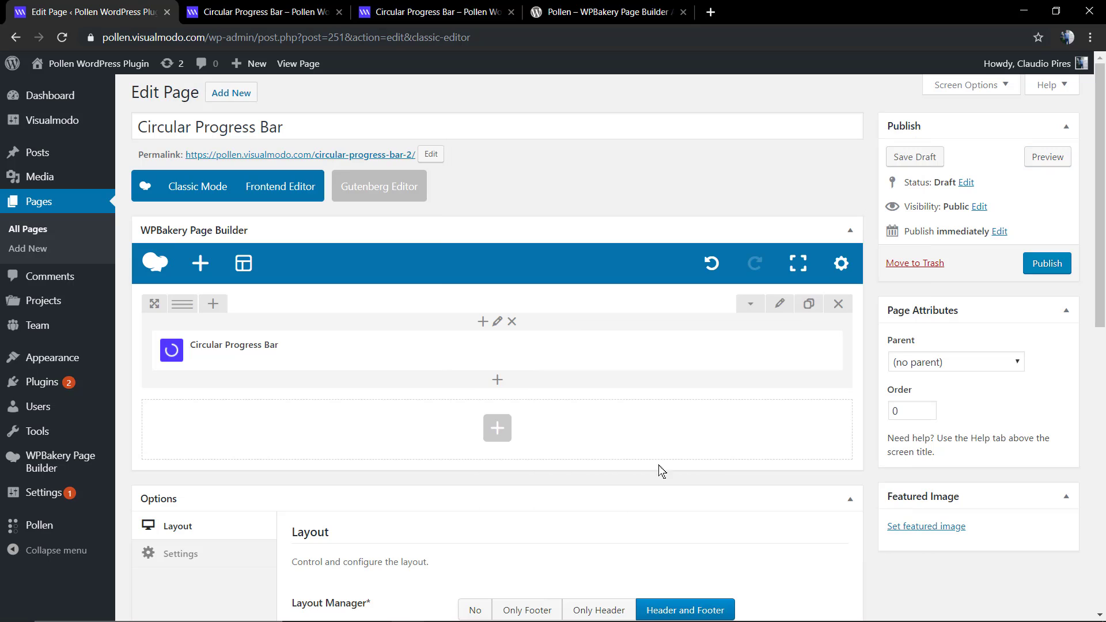
click(1048, 157)
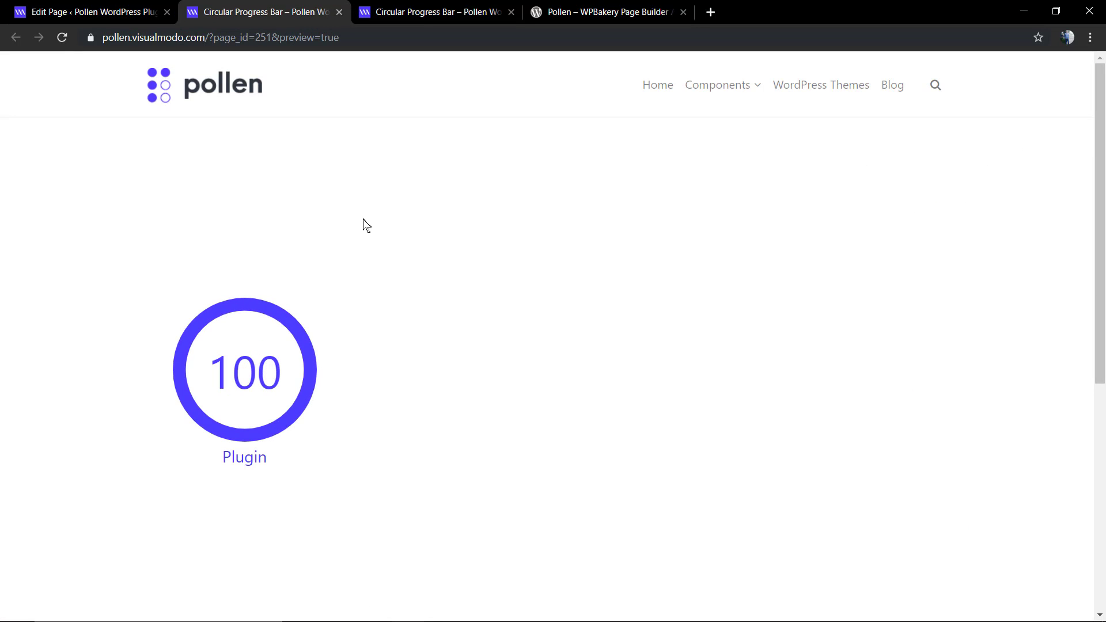
mouse_move(141, 7)
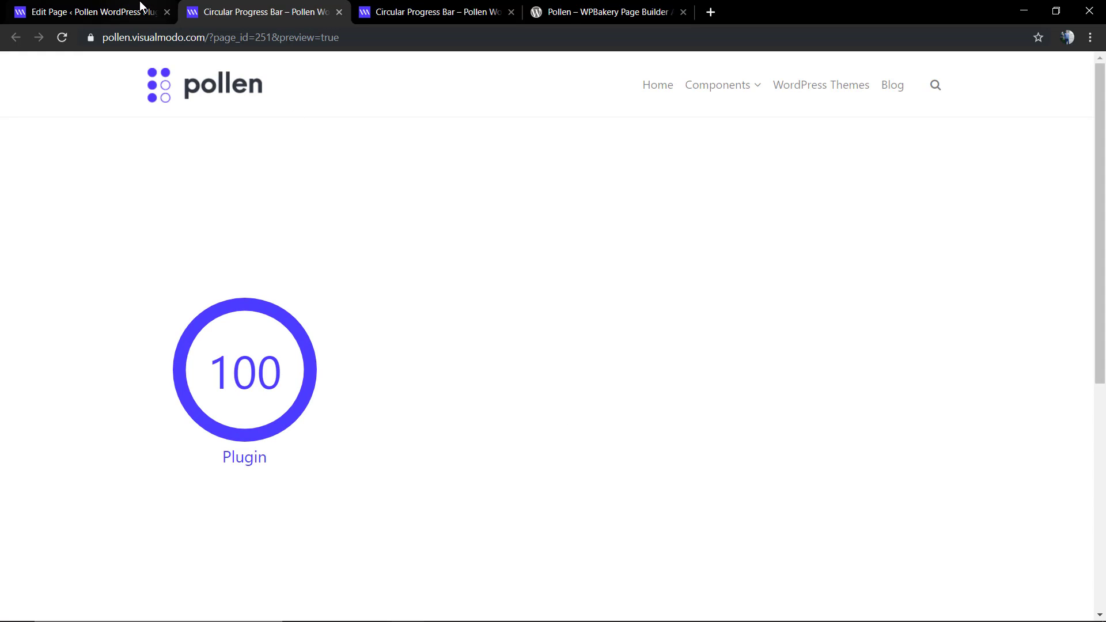
Step: Compare against the published reference progress bars page, then reopen the element settings
click(430, 11)
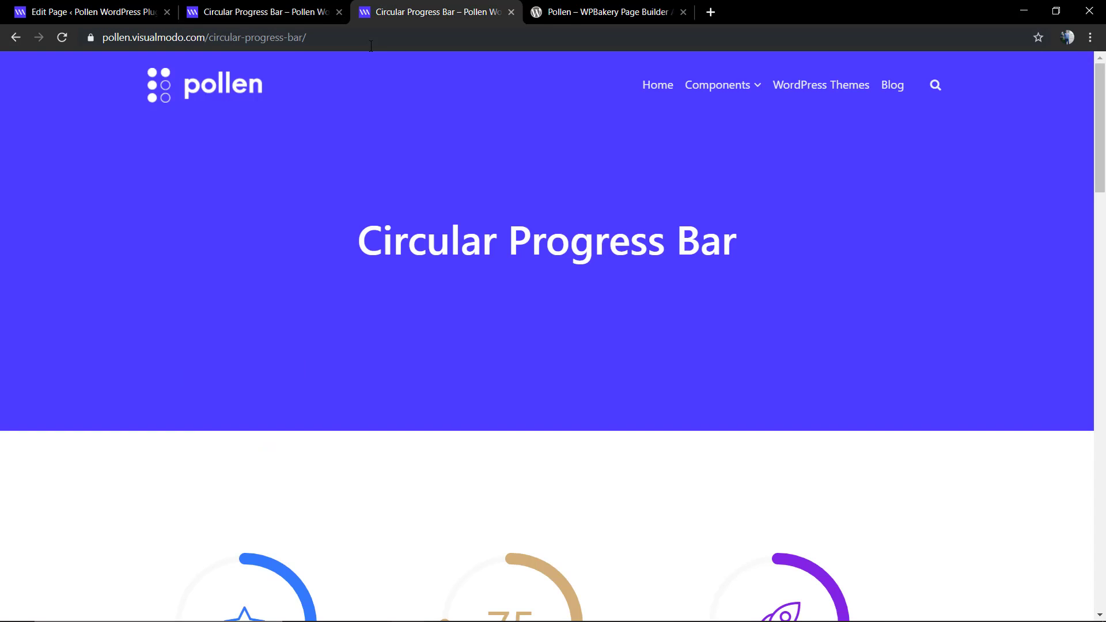
click(92, 11)
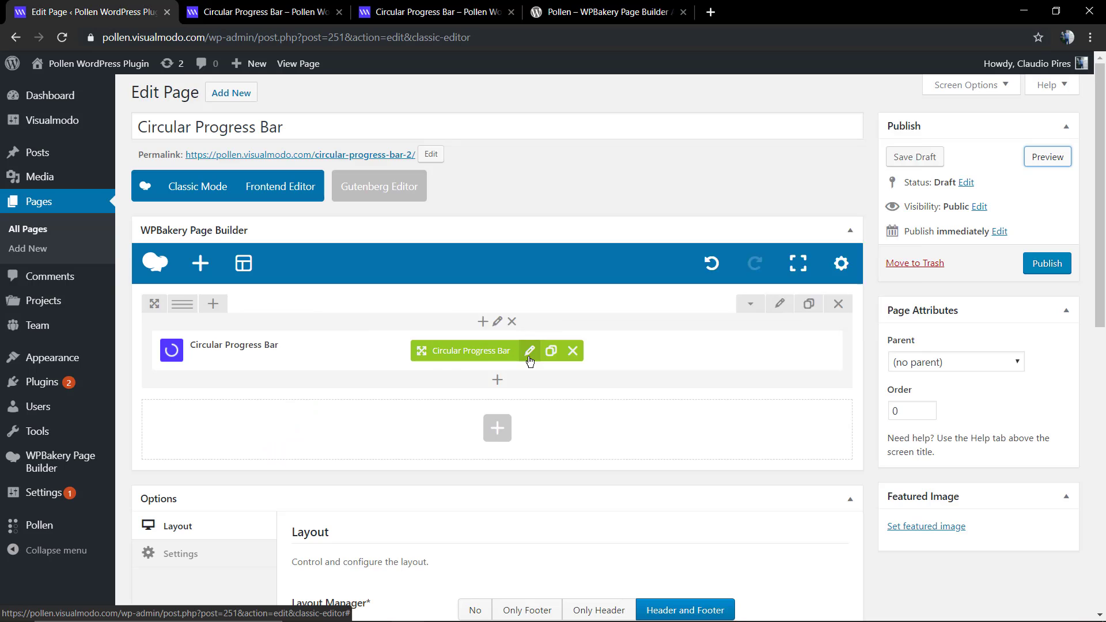
click(530, 351)
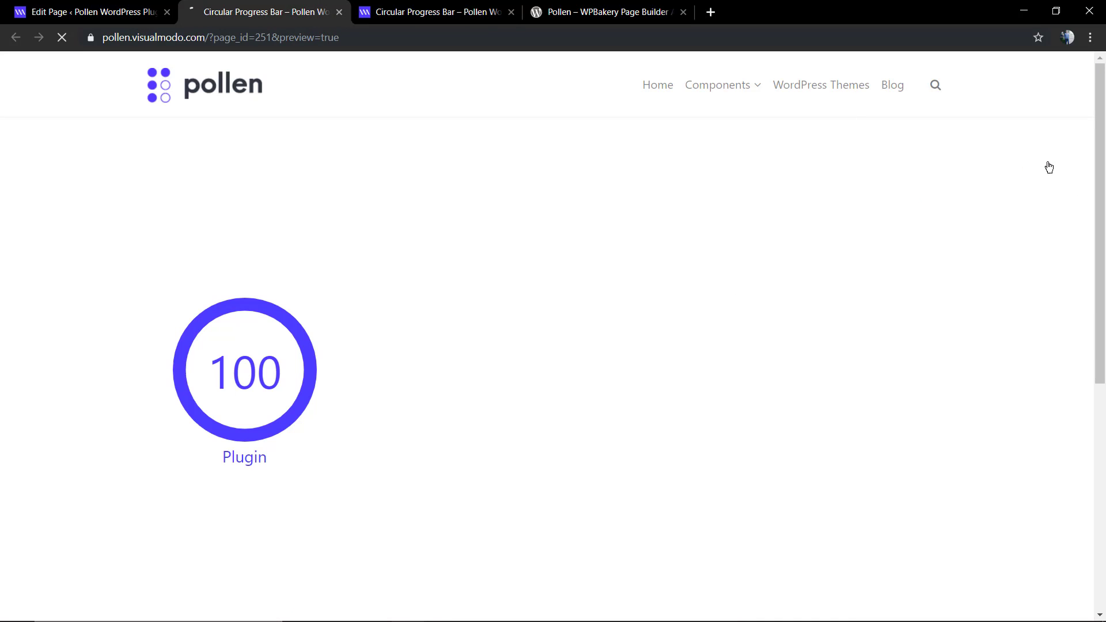
click(62, 37)
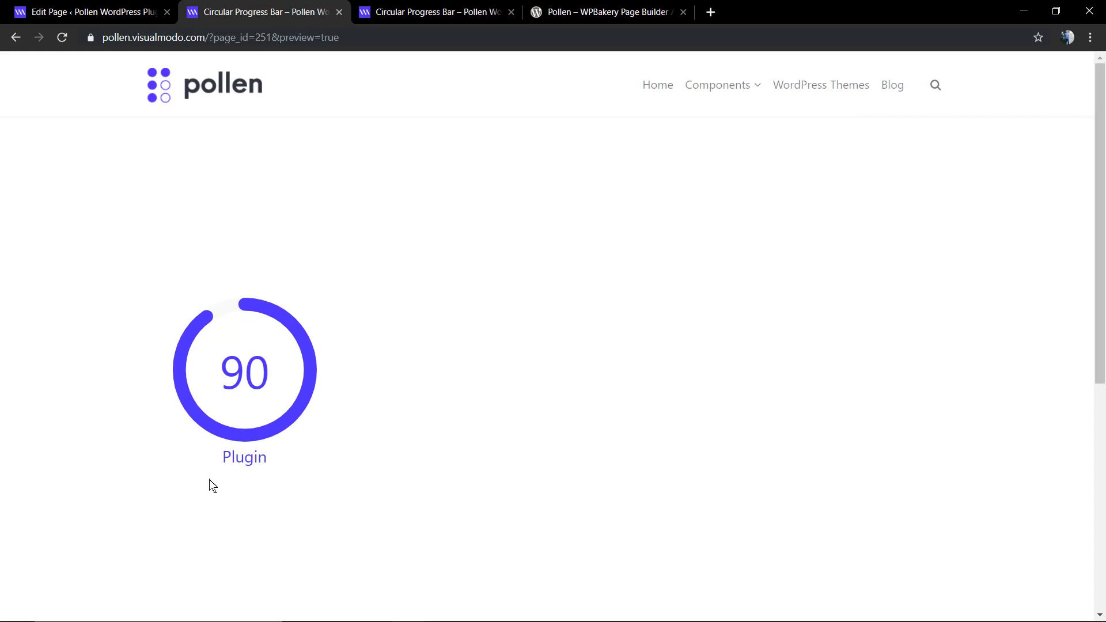
mouse_move(309, 245)
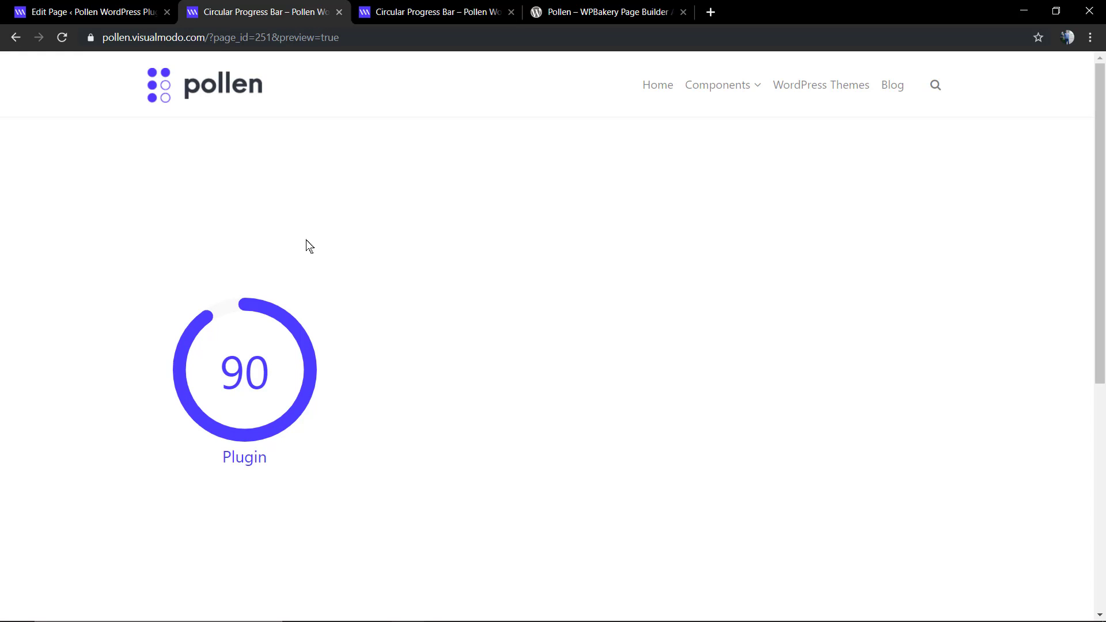
Step: Switch the bar to Custom Color mode and set the track colour to light grey #e5e5e5
click(84, 11)
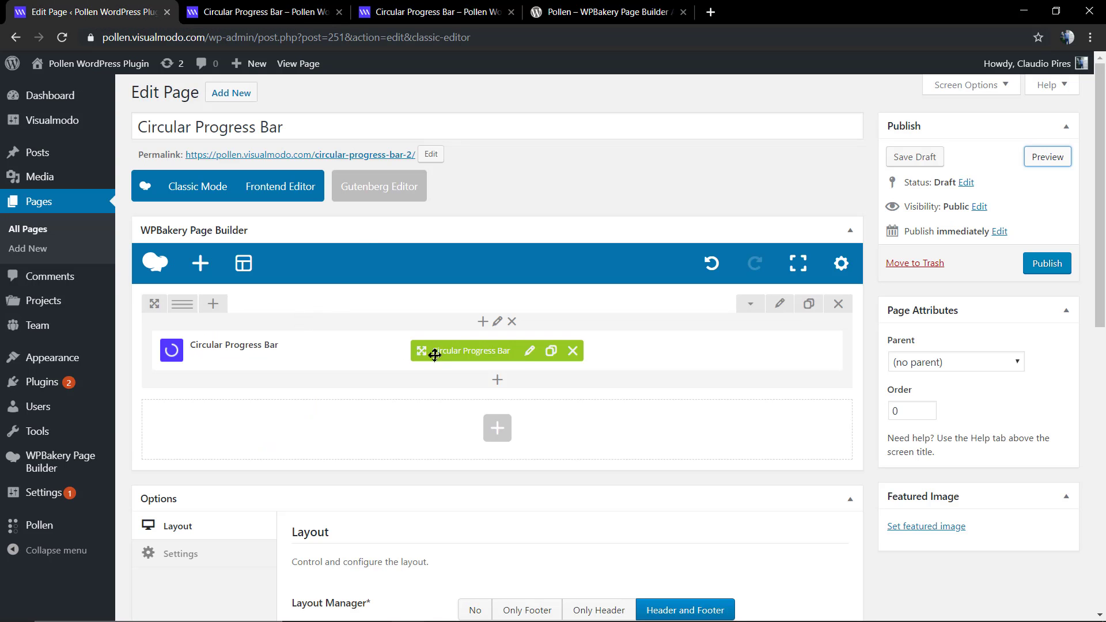
click(529, 350)
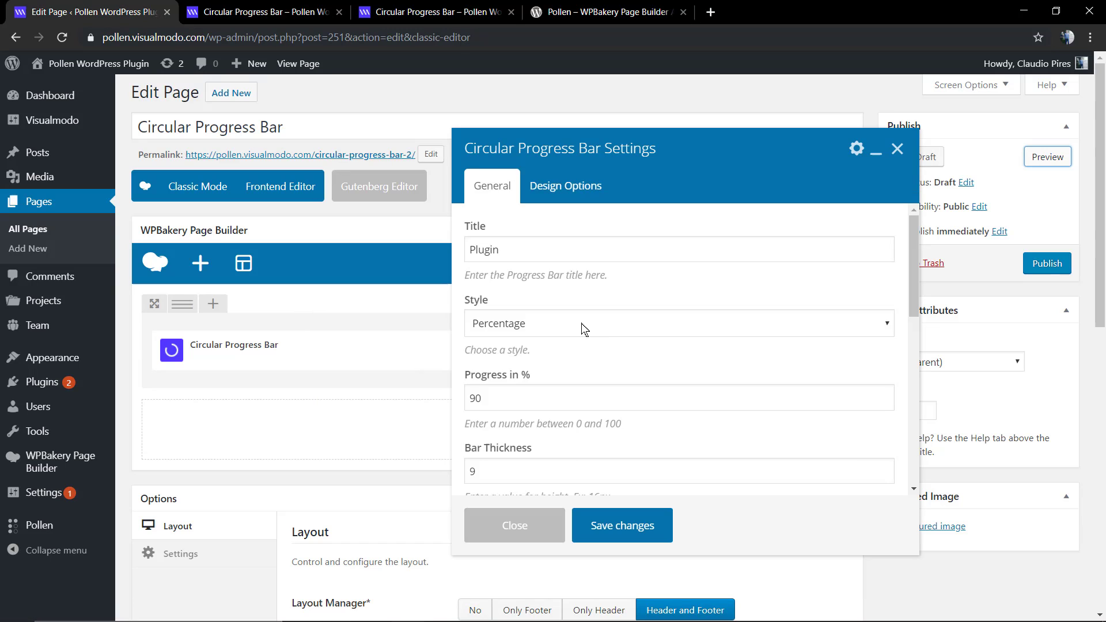
scroll(down, 3)
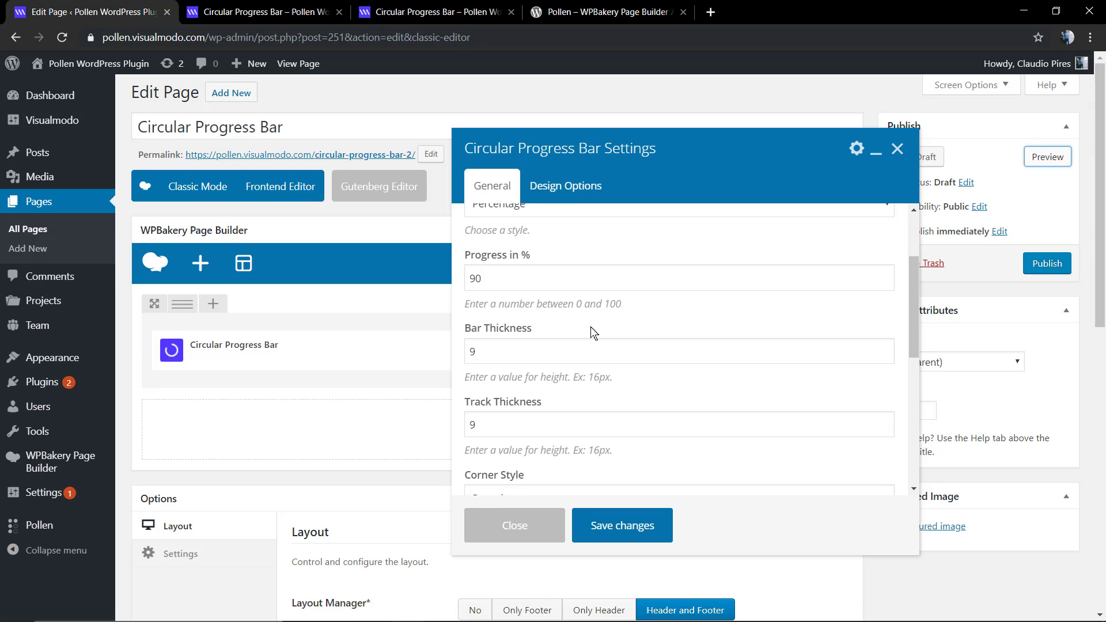
scroll(down, 3)
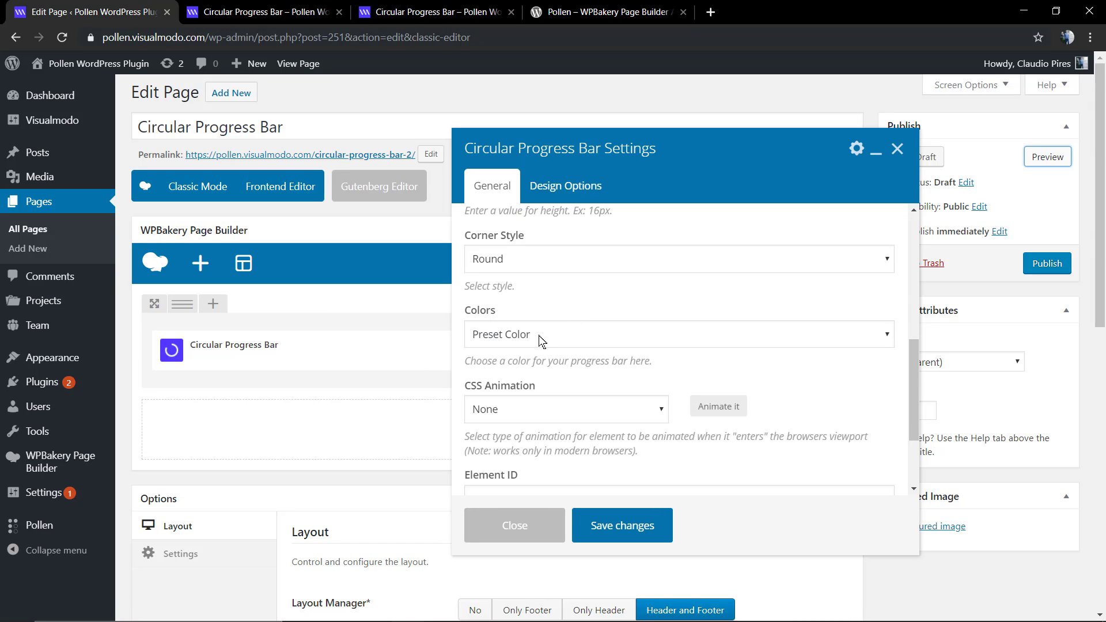
click(677, 334)
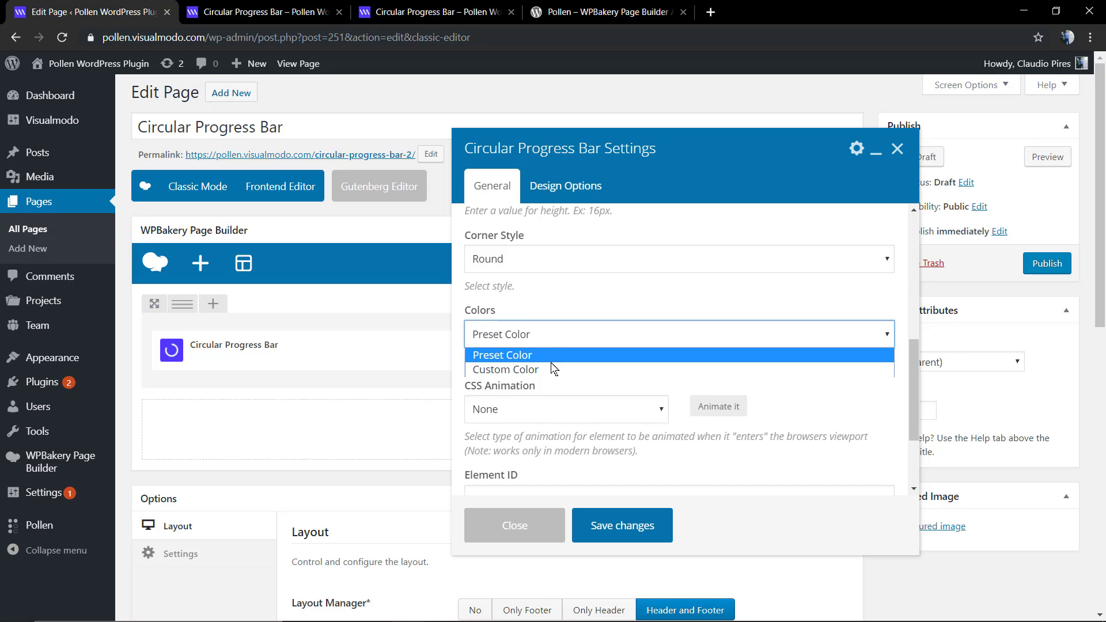
click(505, 370)
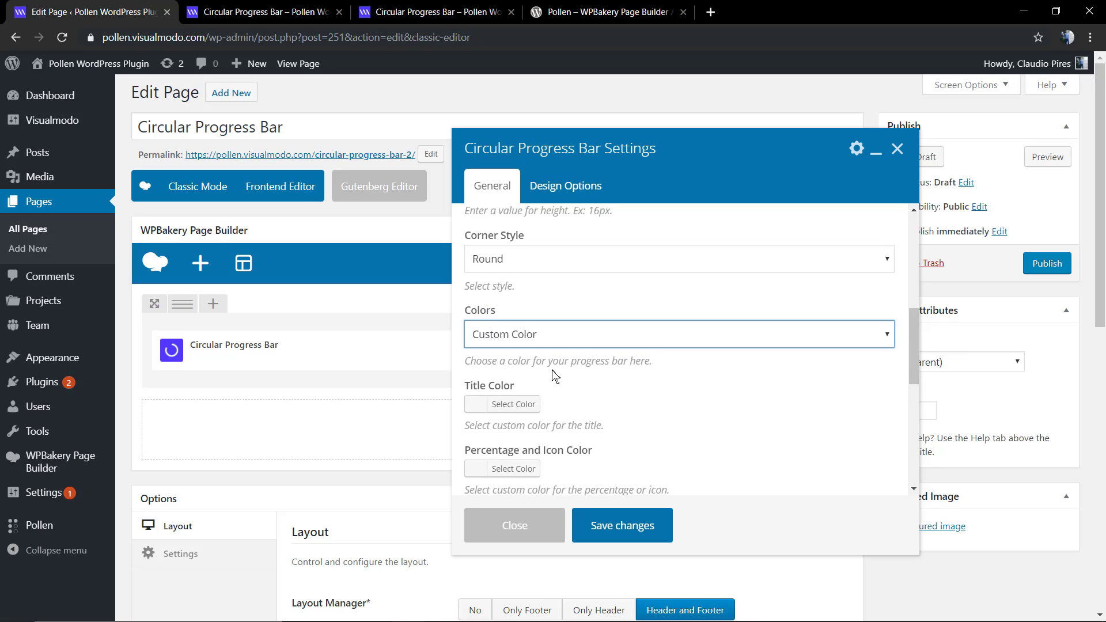
scroll(down, 3)
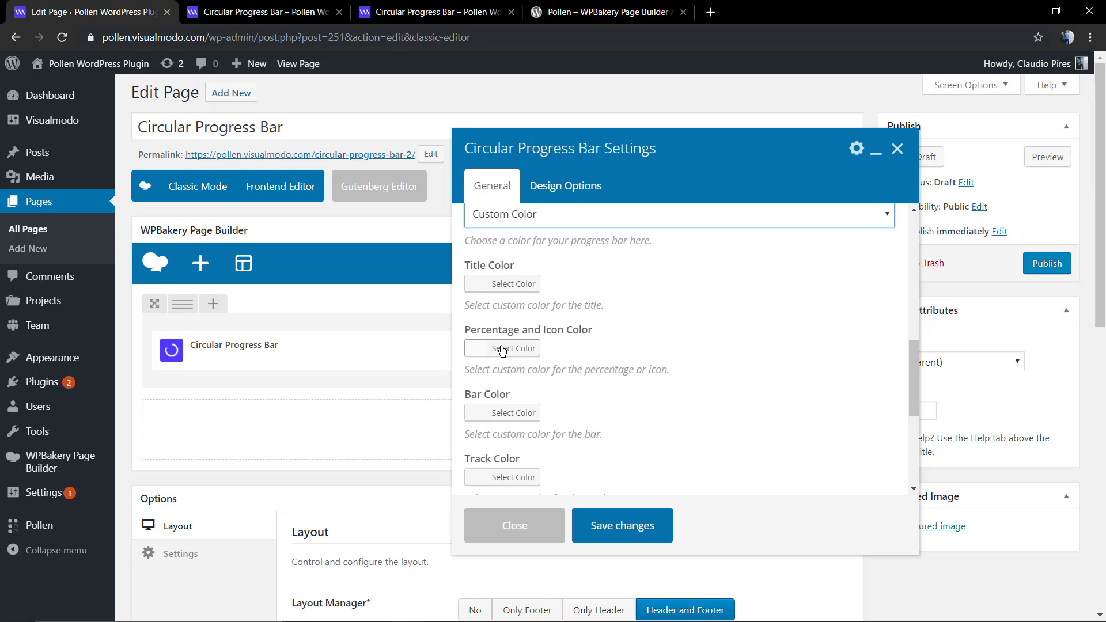
scroll(down, 3)
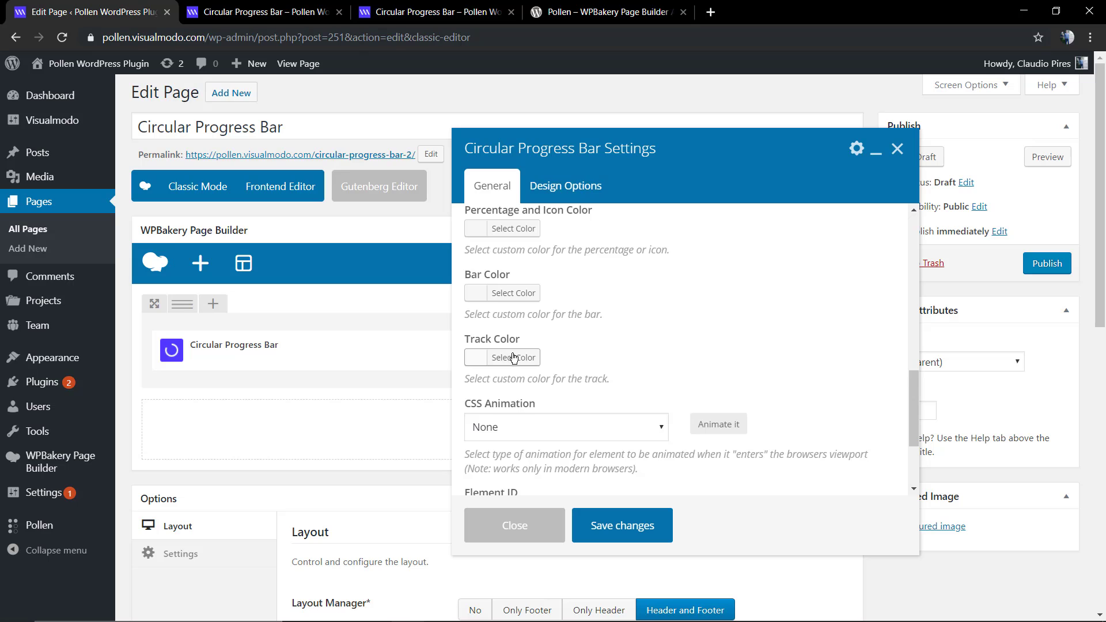
click(514, 357)
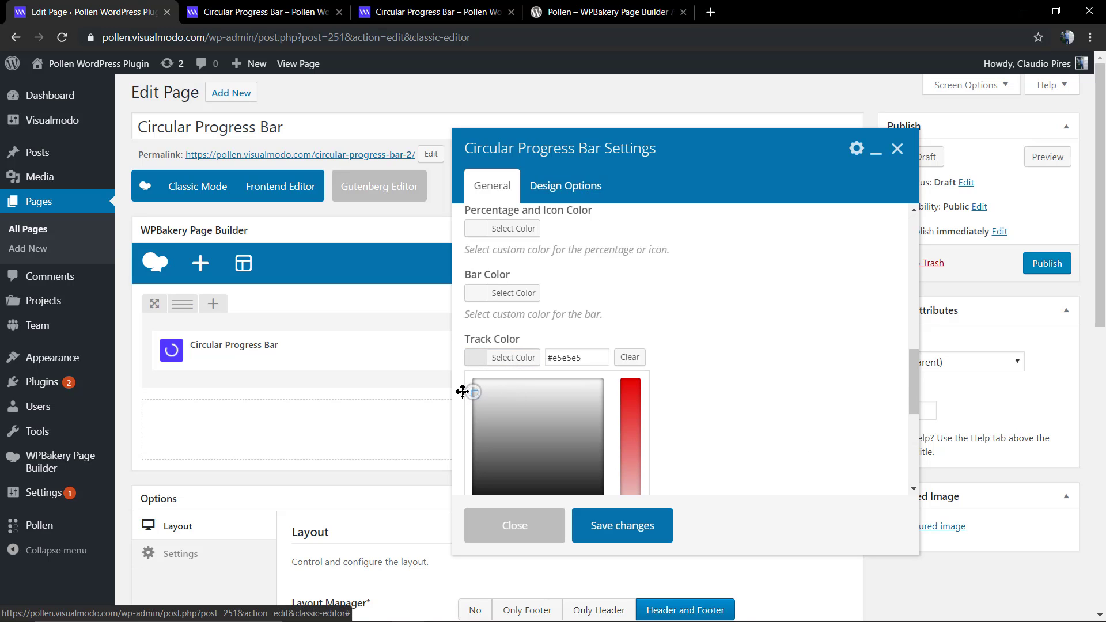
click(514, 526)
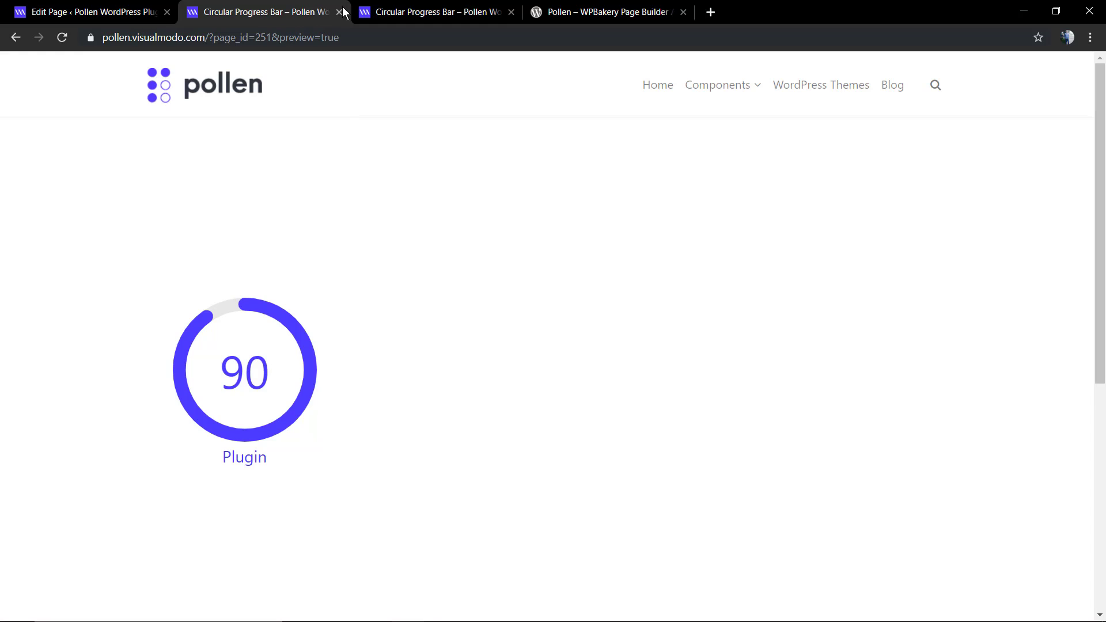
Step: Change the bar style to show a gear icon, save, and preview the purple Plugin ring
click(84, 12)
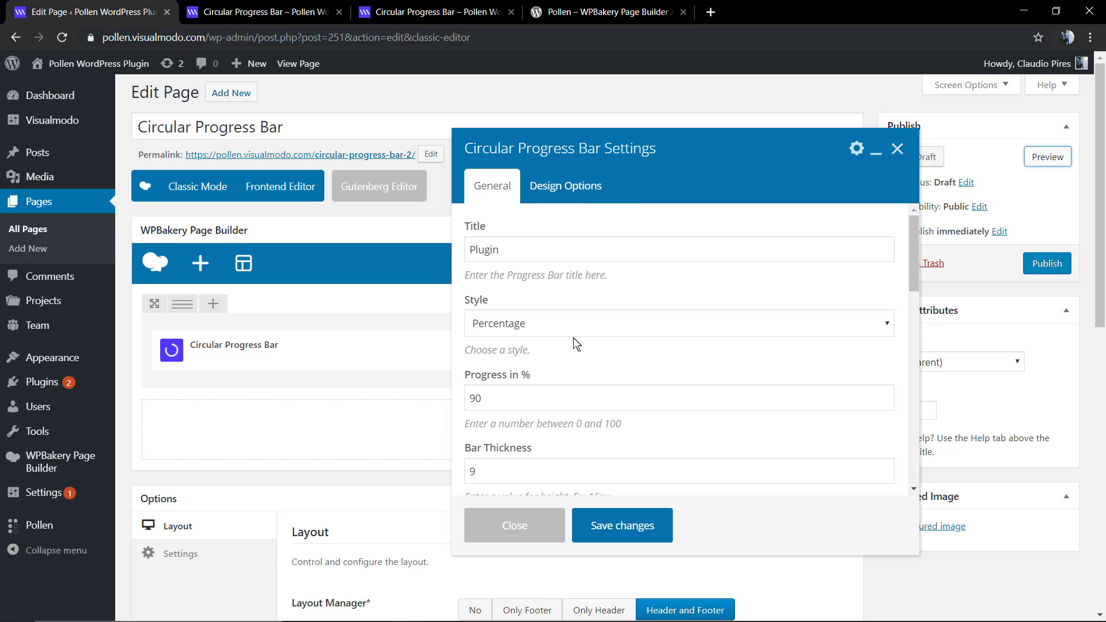
click(678, 322)
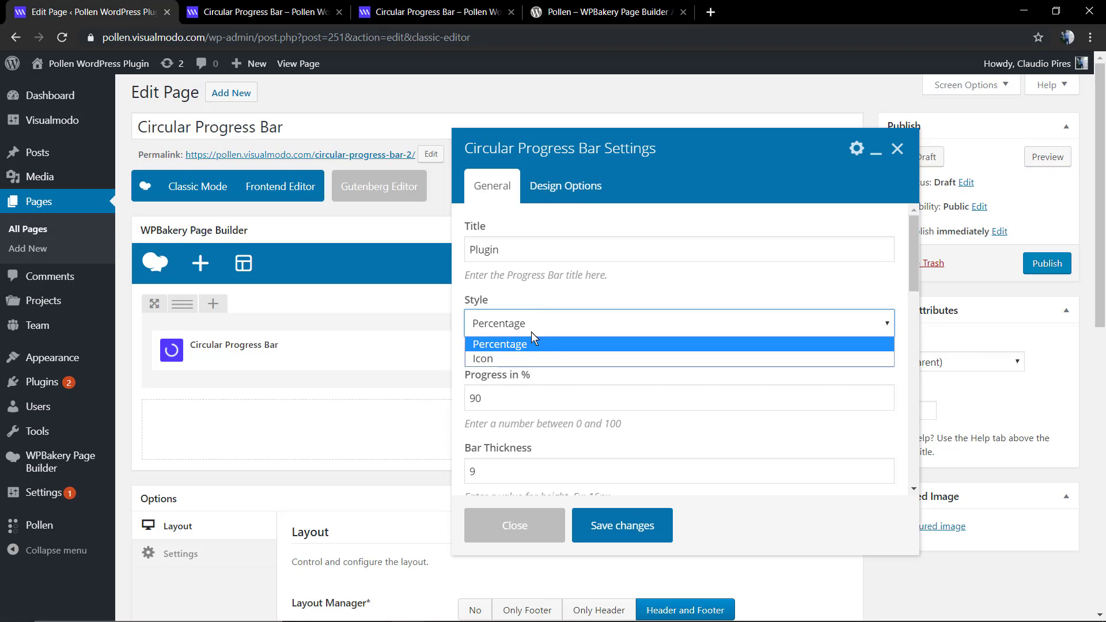
click(484, 358)
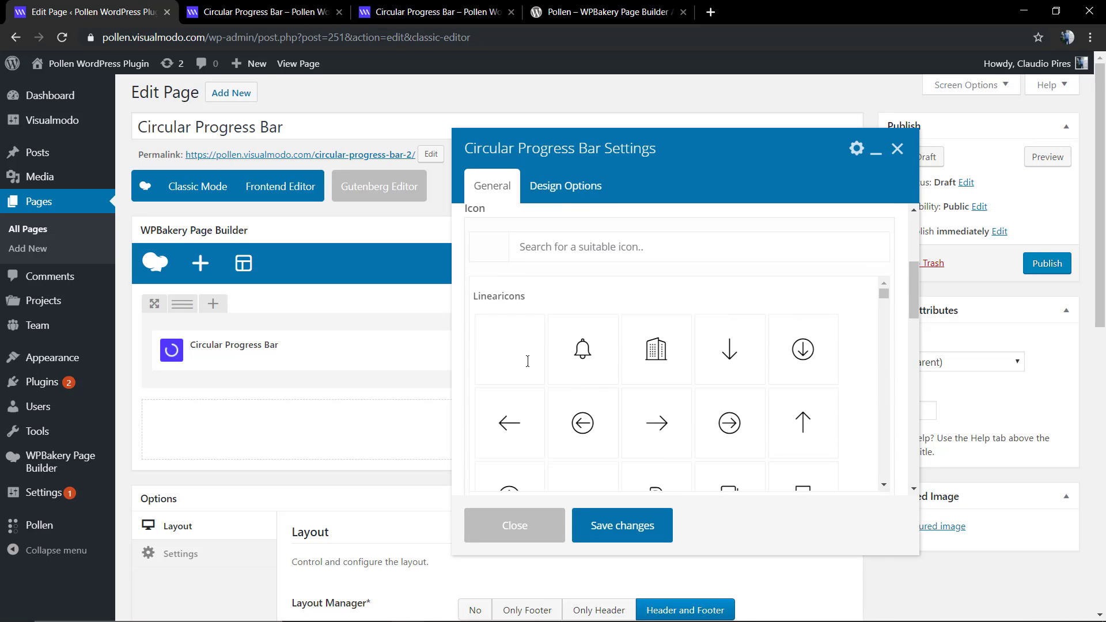
scroll(down, 3)
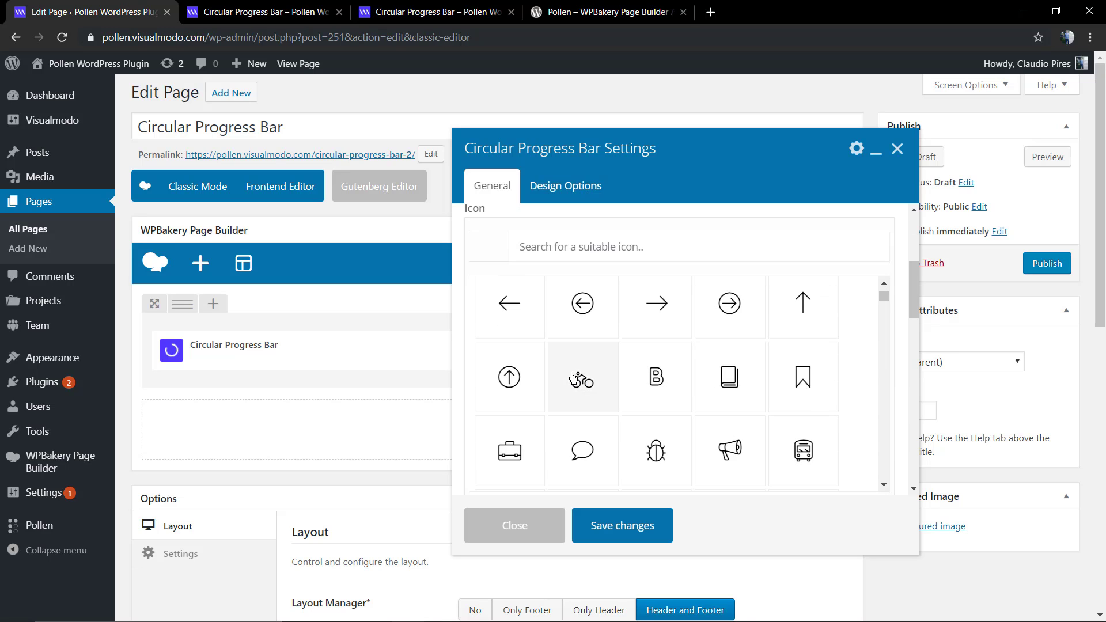
scroll(down, 3)
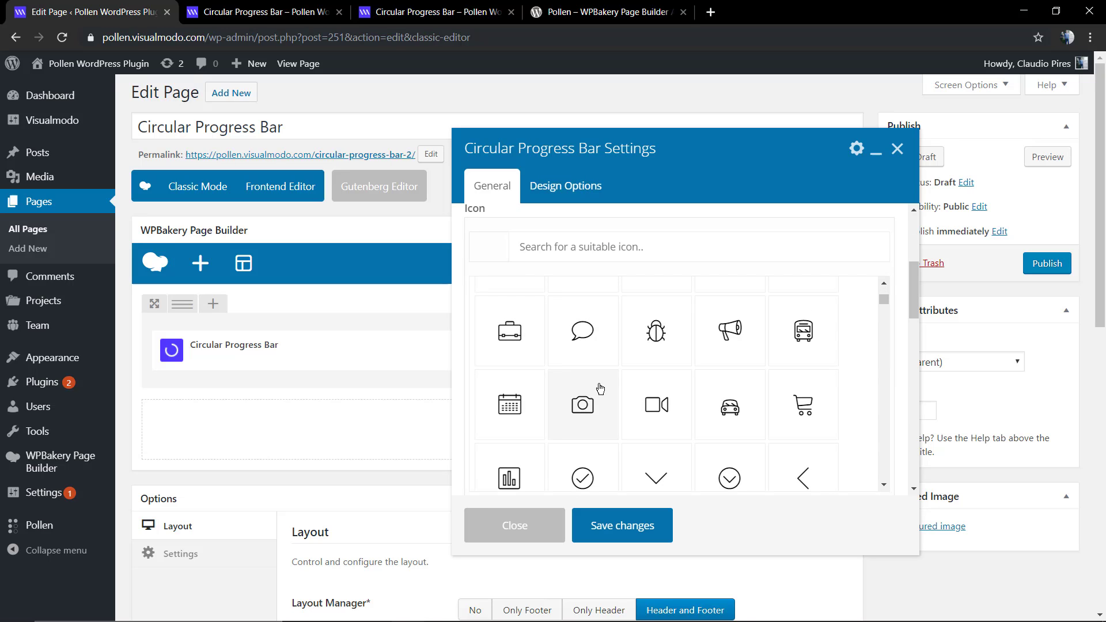
scroll(down, 3)
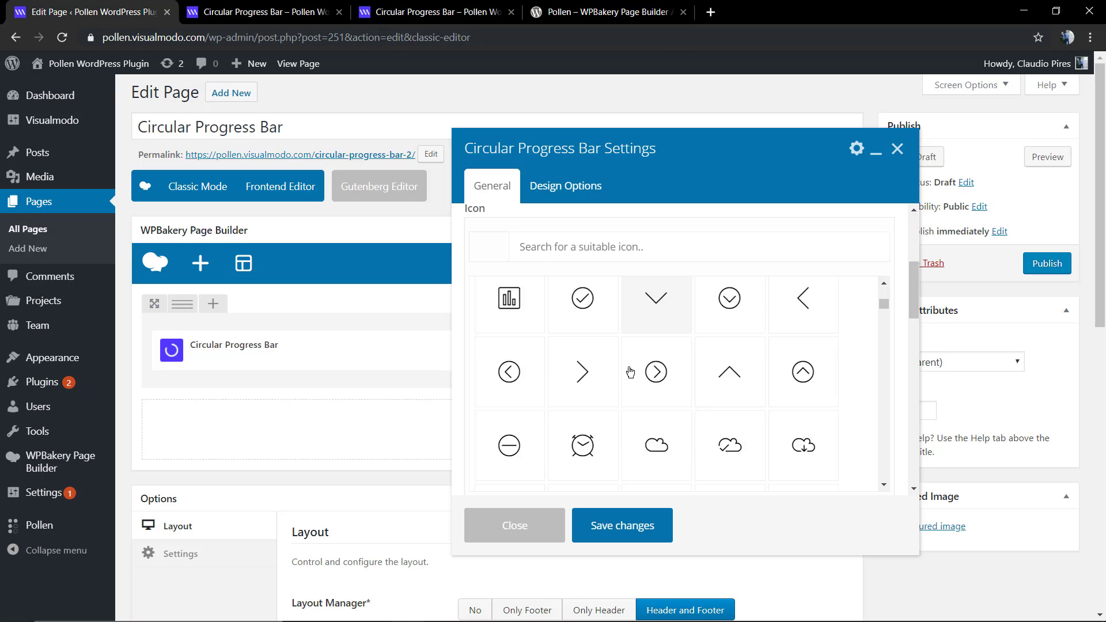
scroll(down, 3)
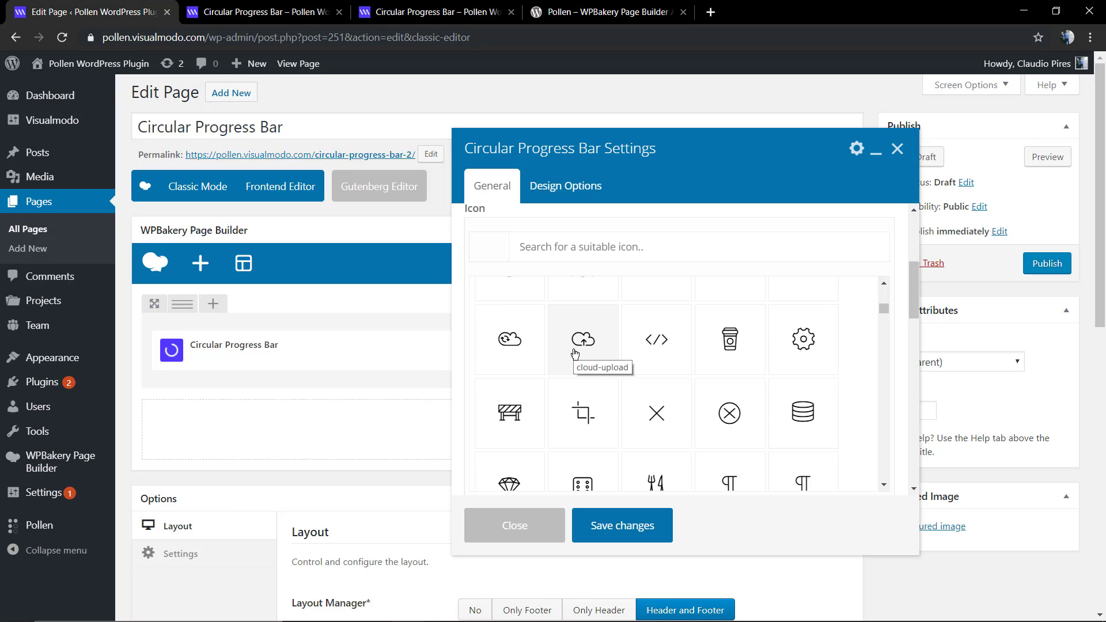
mouse_move(610, 514)
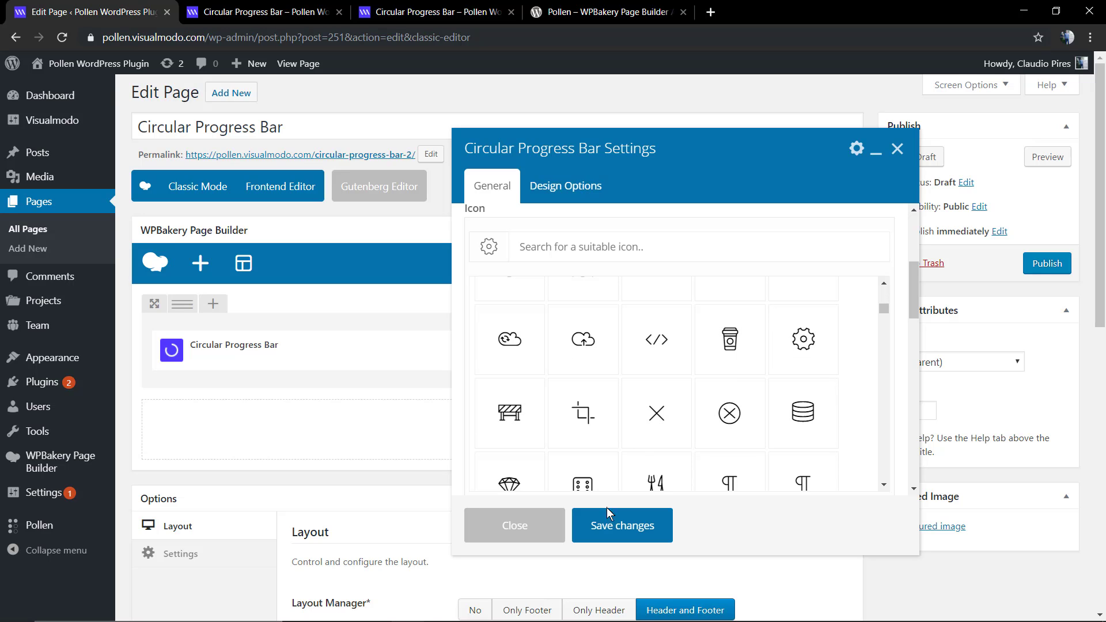
mouse_move(621, 526)
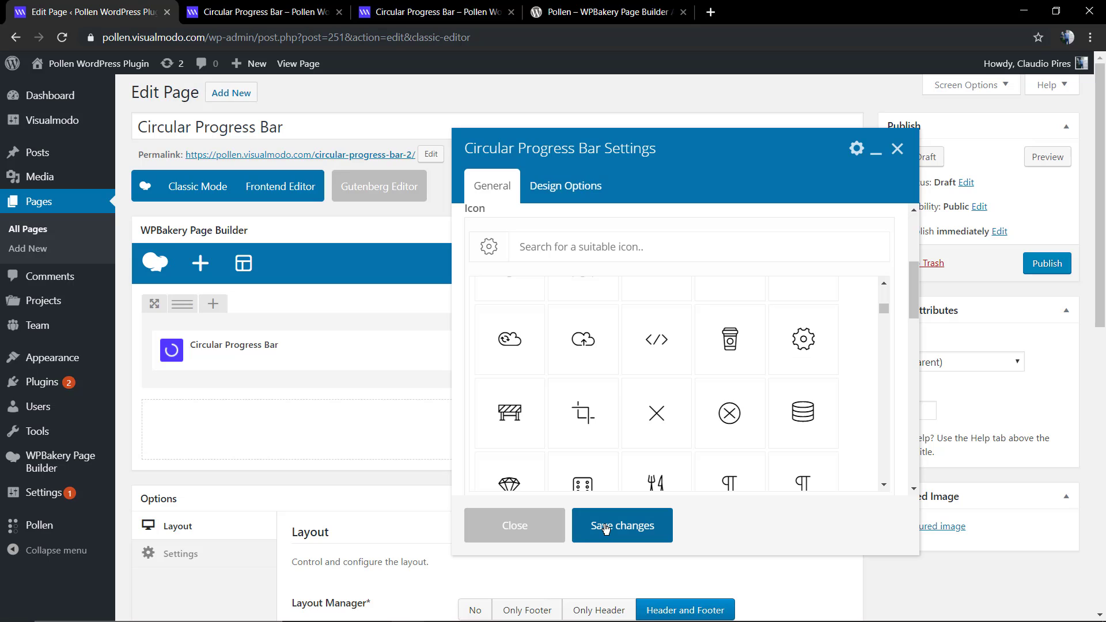
click(622, 525)
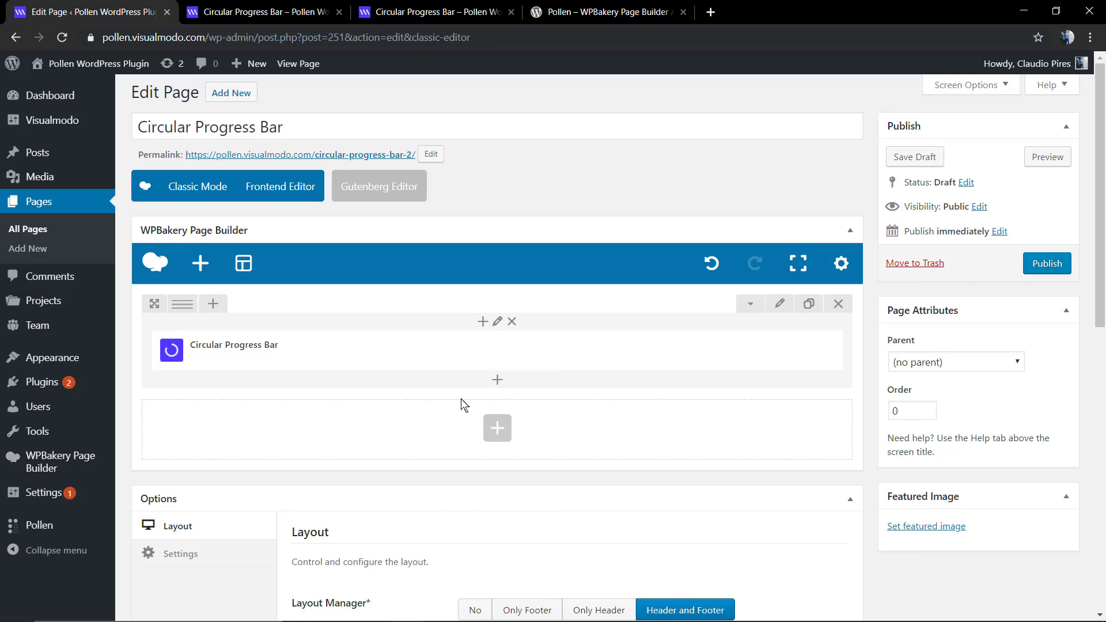
click(1048, 157)
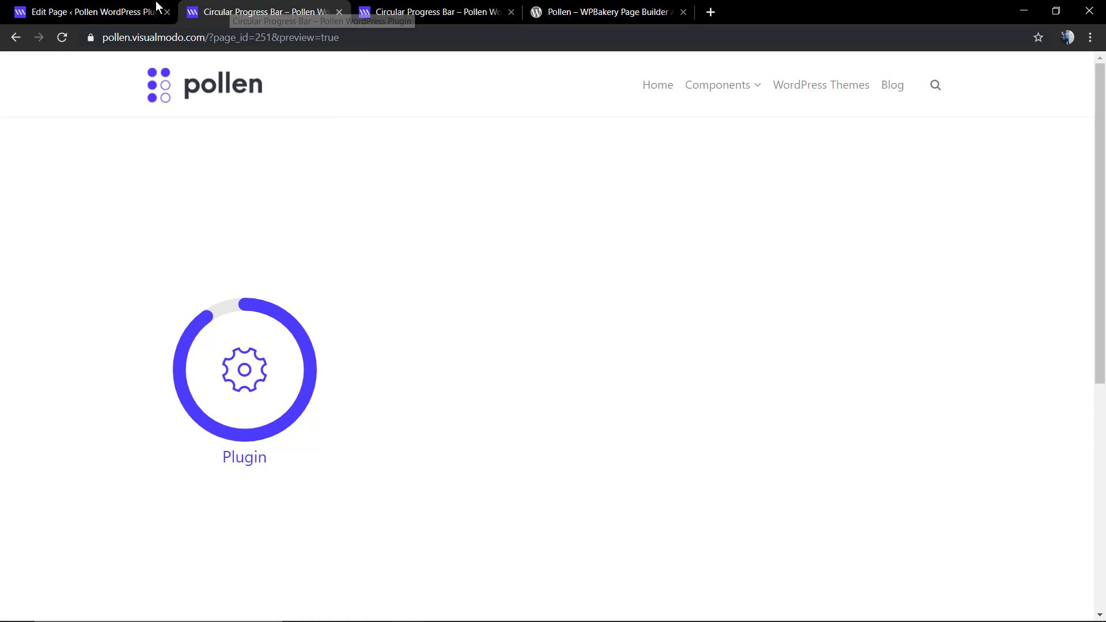
Step: Split the row into three equal columns, each holding a progress bar
click(84, 12)
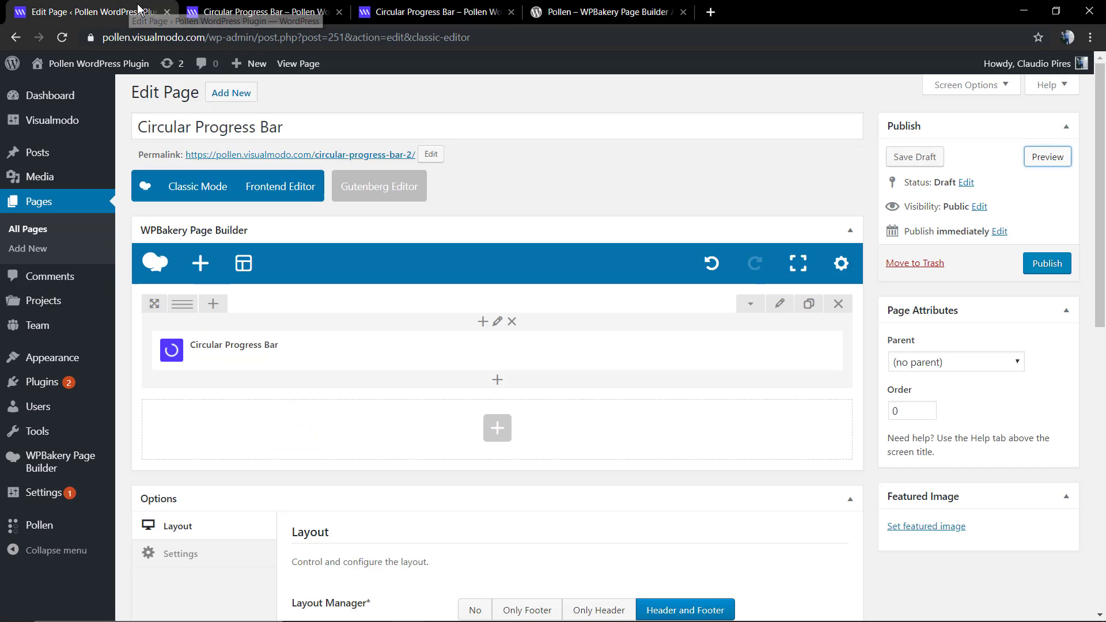
click(181, 303)
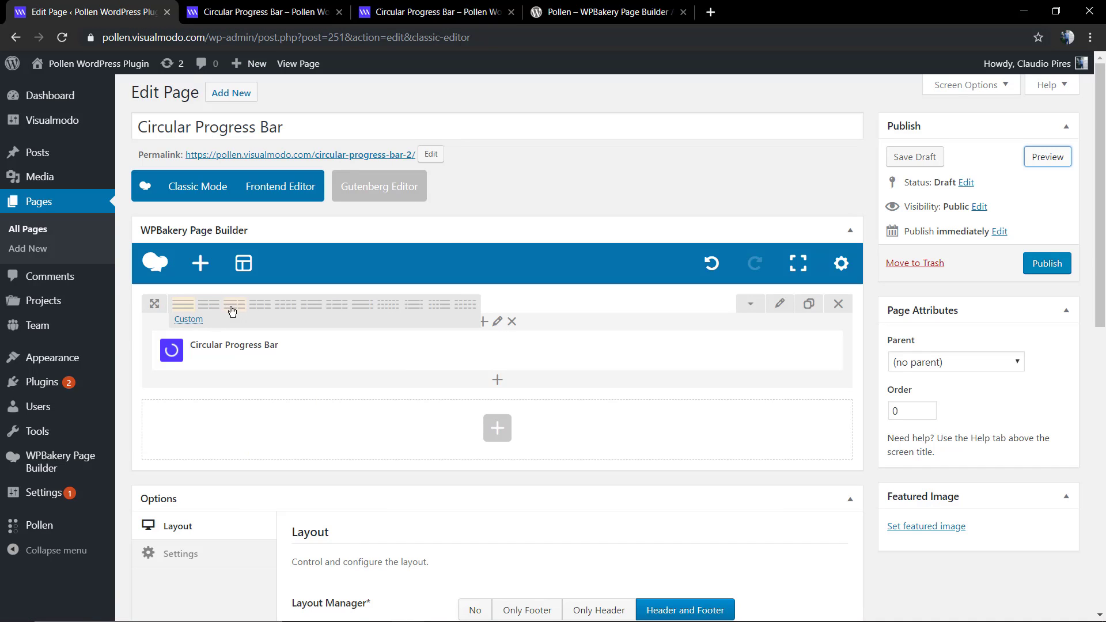
mouse_move(290, 309)
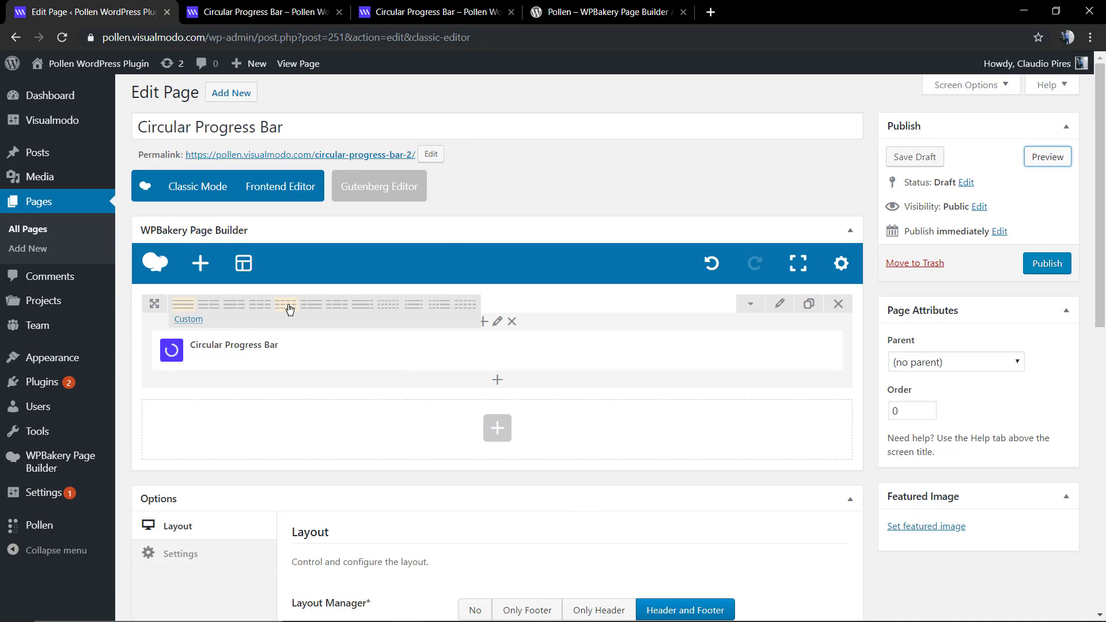
click(286, 303)
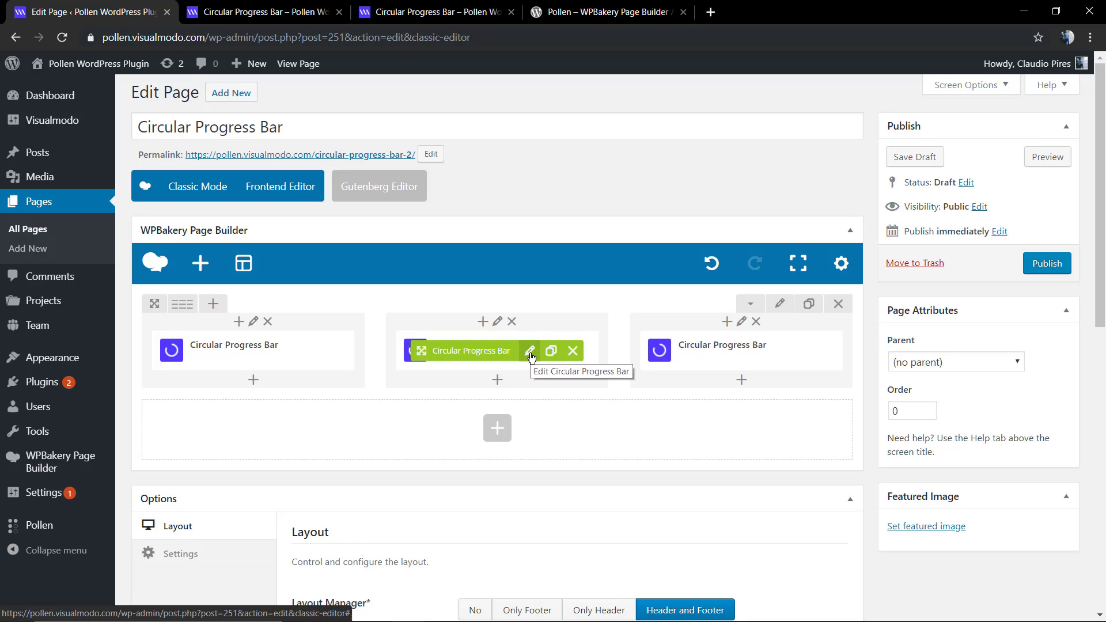
Step: Retitle the middle bar 'Color' and set its title, bar, percentage and icon colours to red #dd3333, then save
click(531, 350)
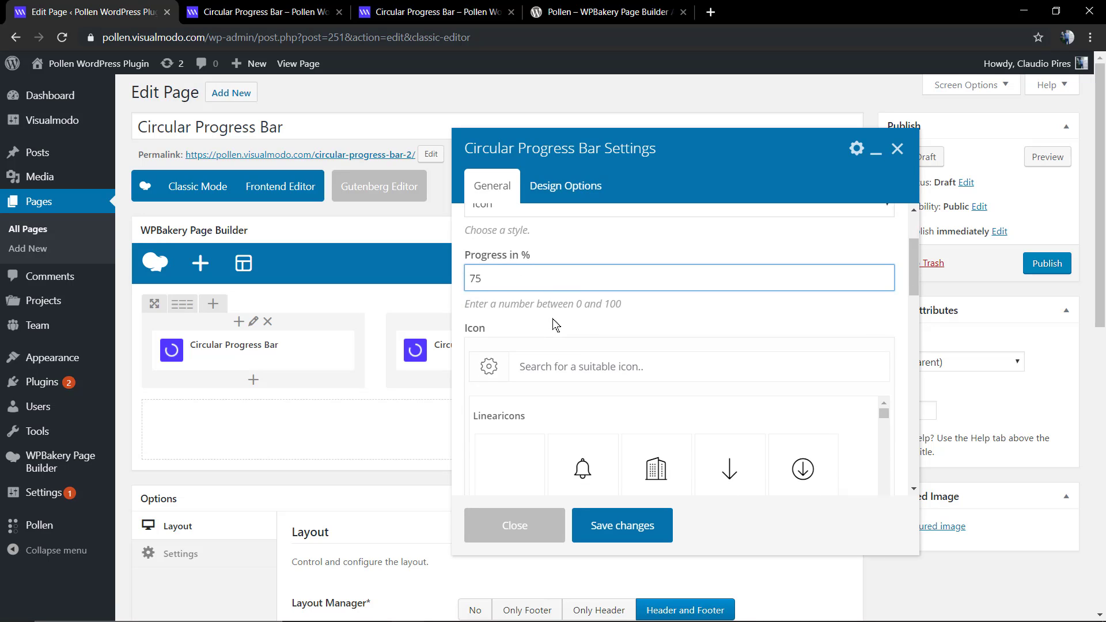
mouse_move(551, 237)
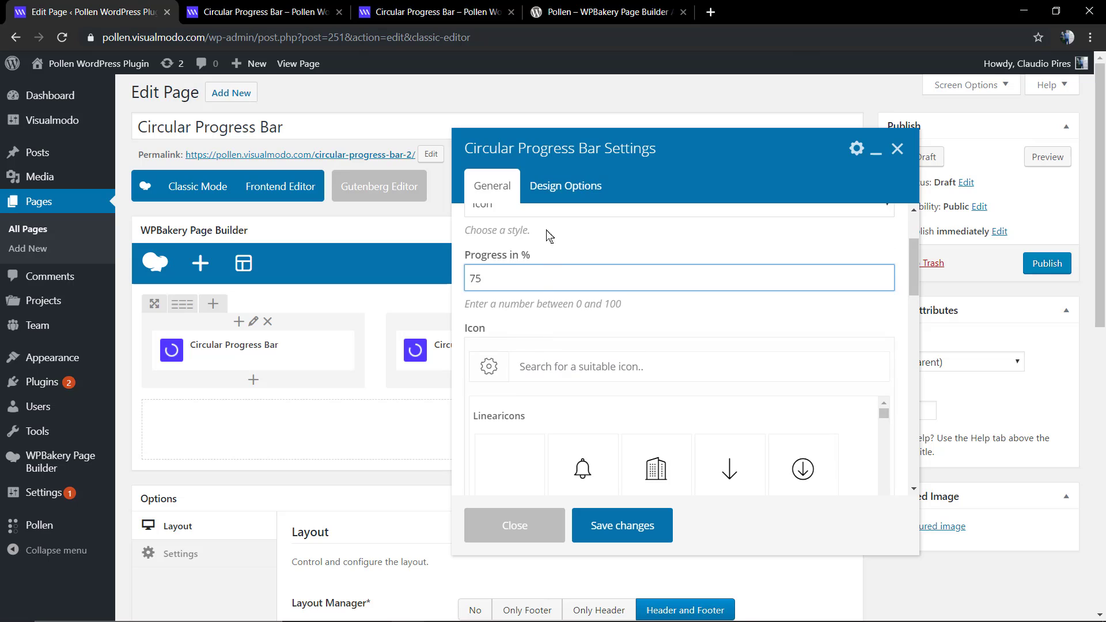
scroll(up, 3)
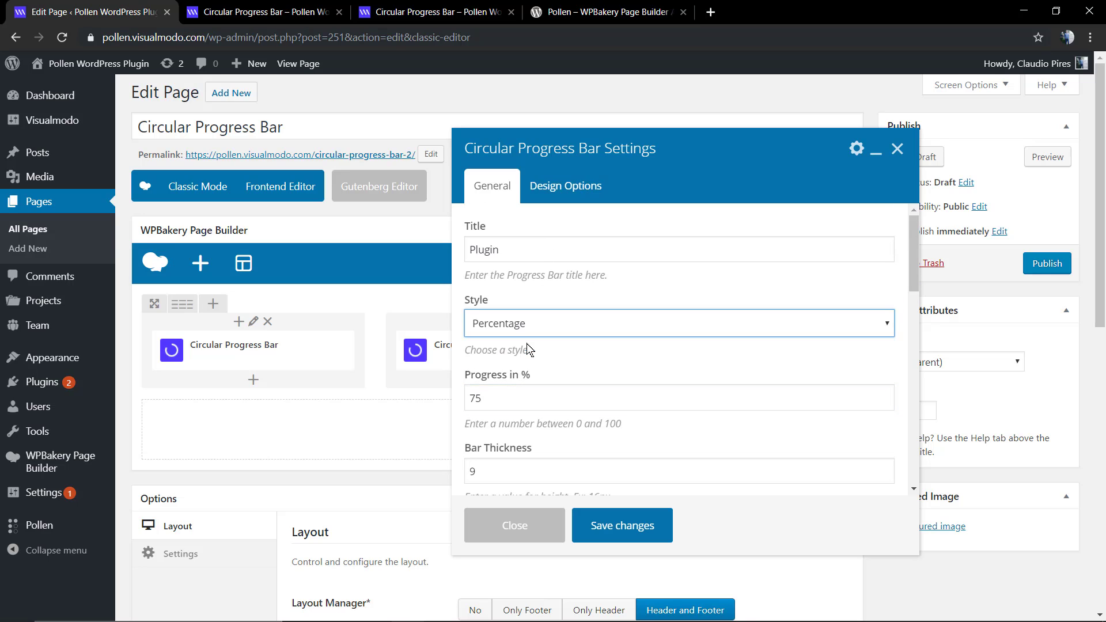
text(Co)
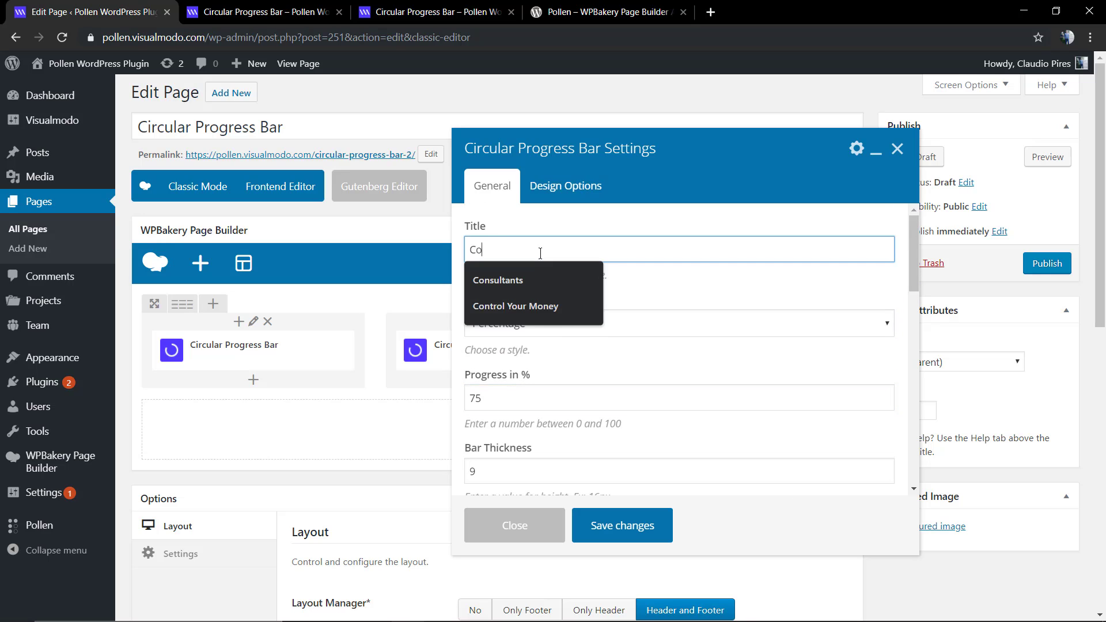
scroll(down, 3)
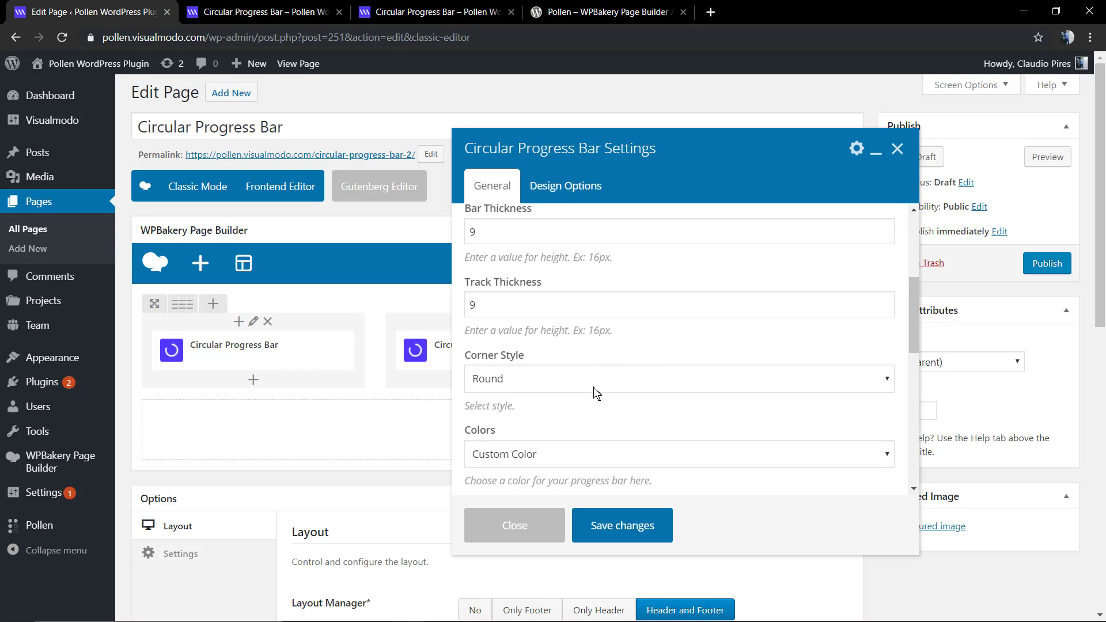
scroll(down, 3)
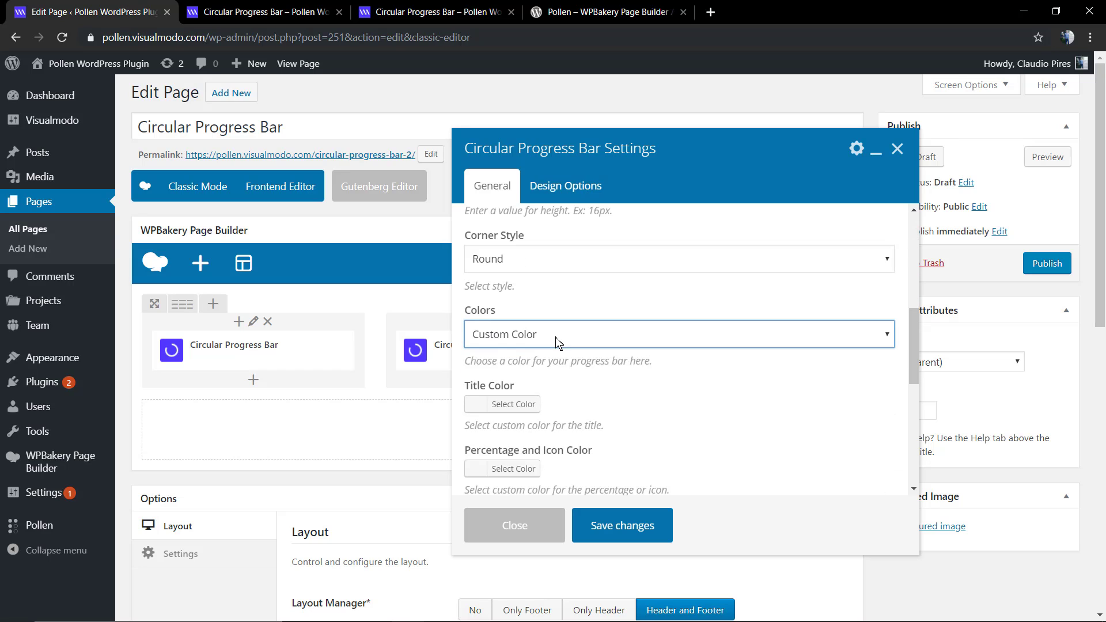
click(516, 404)
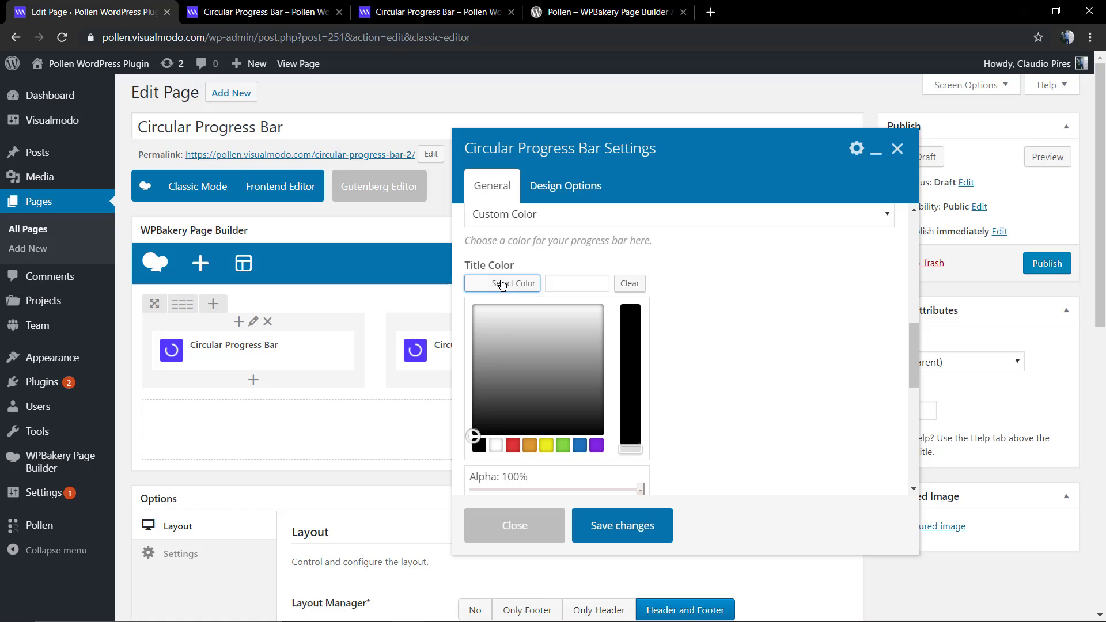
mouse_move(525, 444)
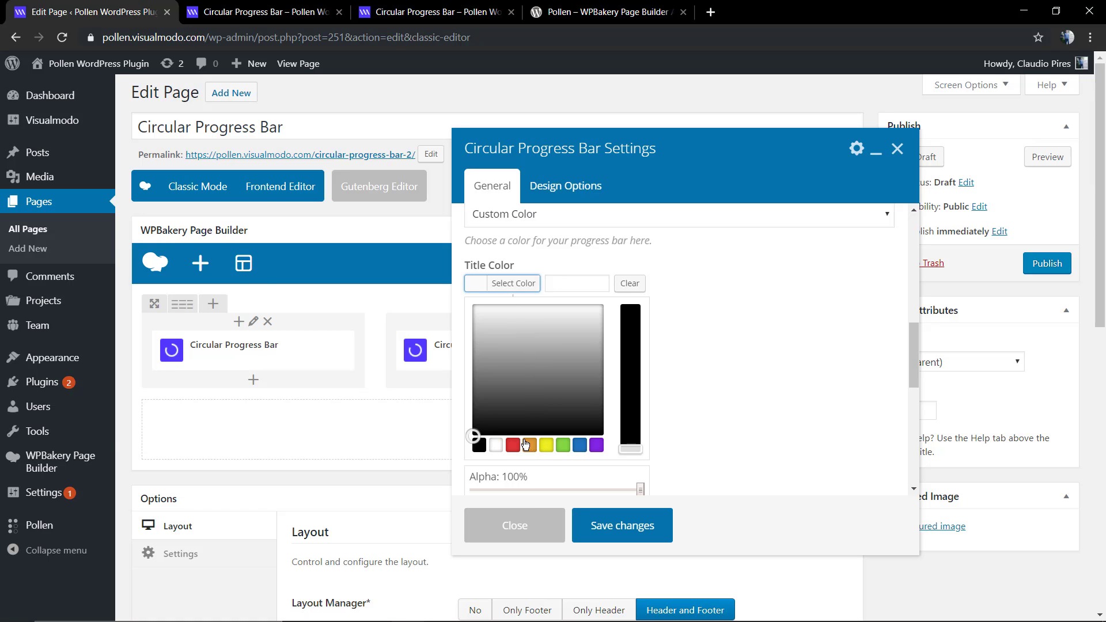
click(514, 445)
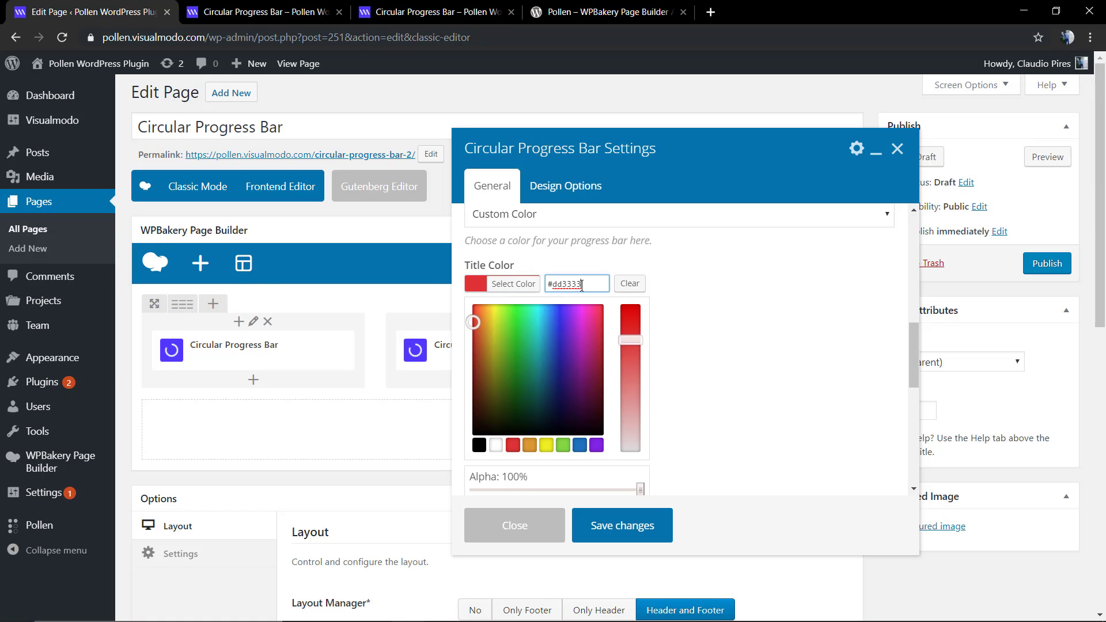
scroll(down, 3)
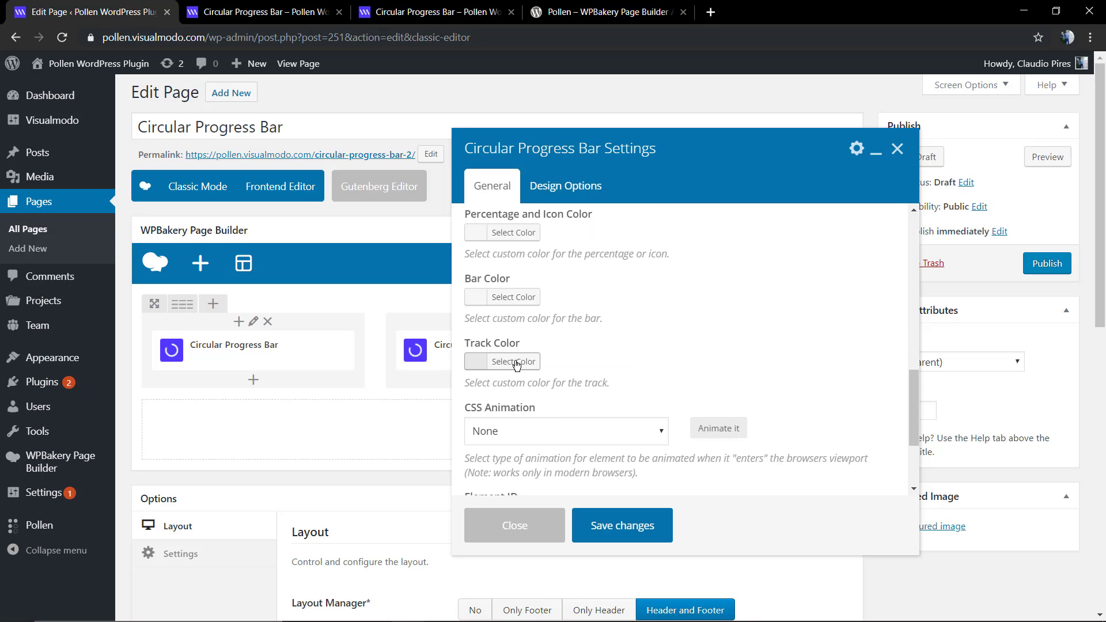
click(502, 360)
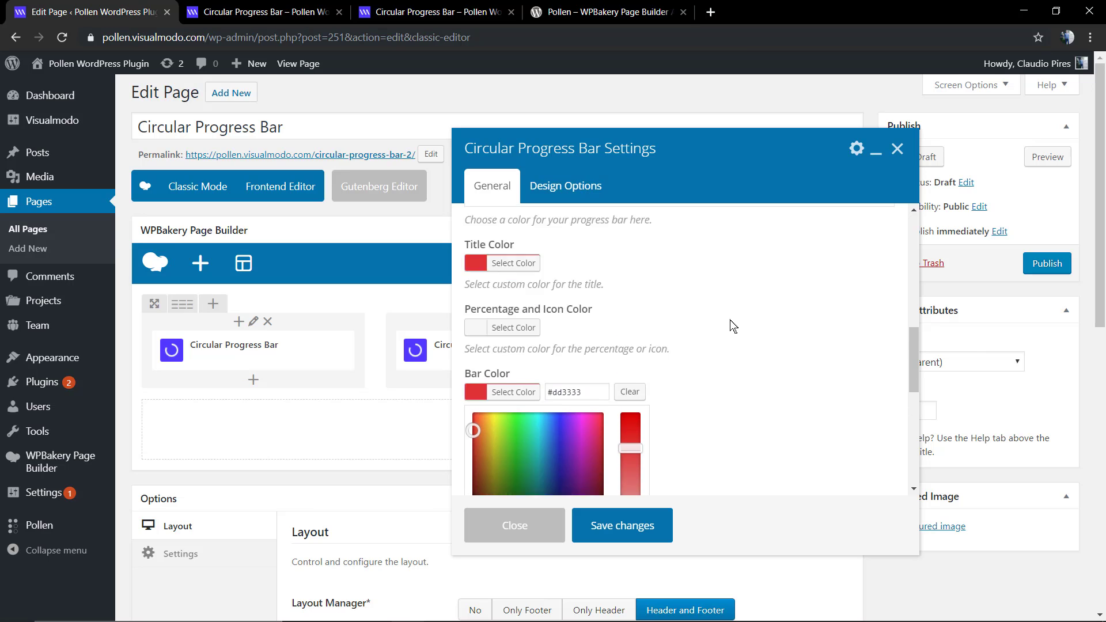
click(514, 327)
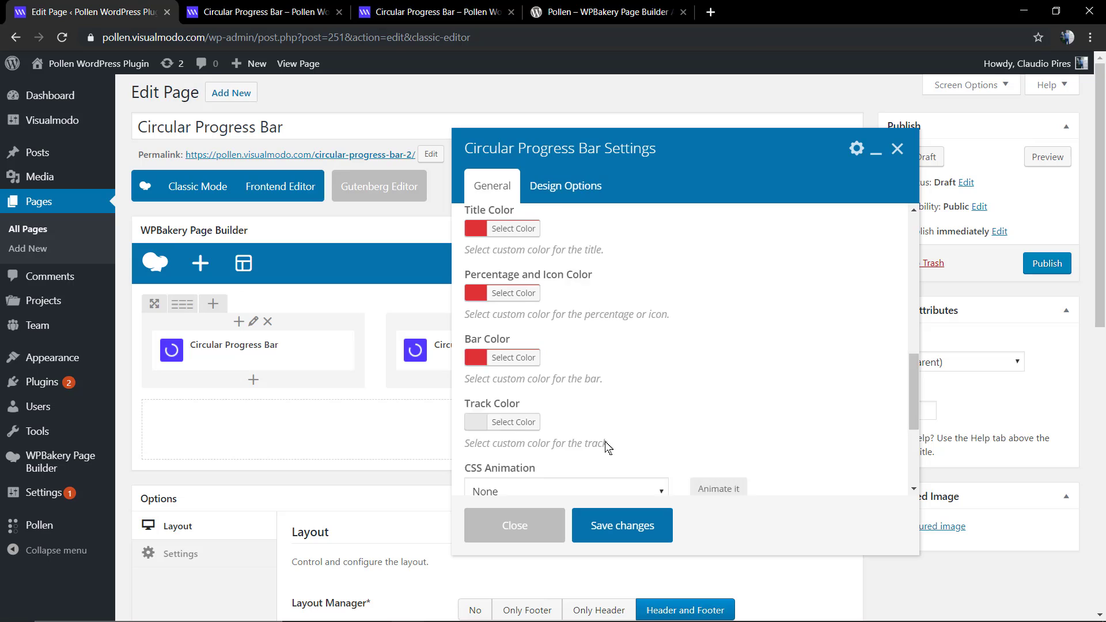
click(514, 526)
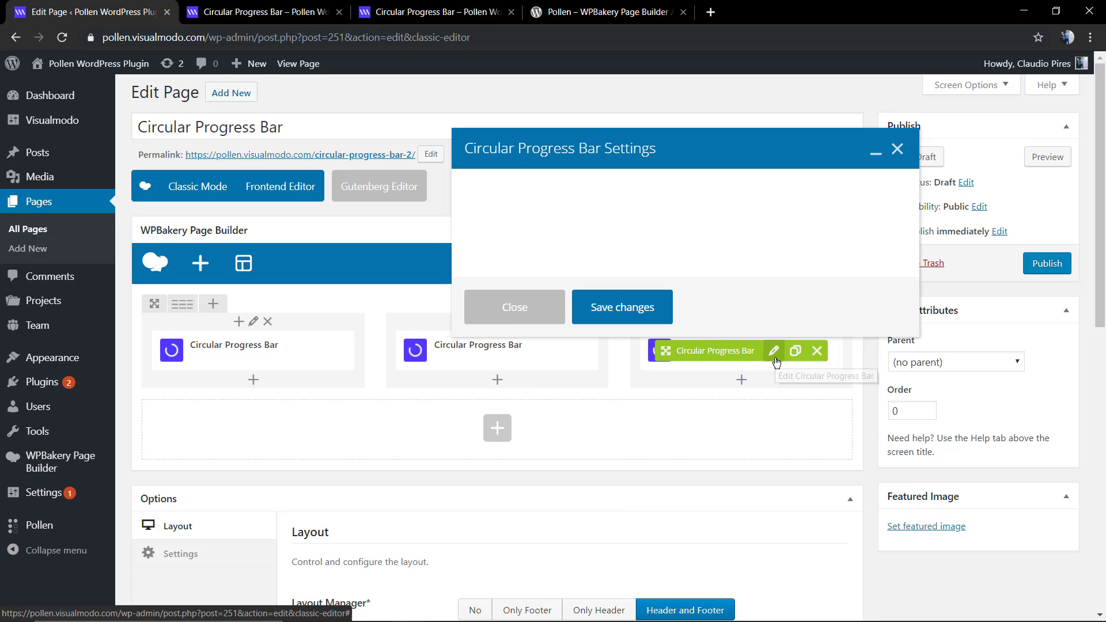
Step: Give the third bar green title and icon colours, preview the three circles, and return to the editor
click(775, 350)
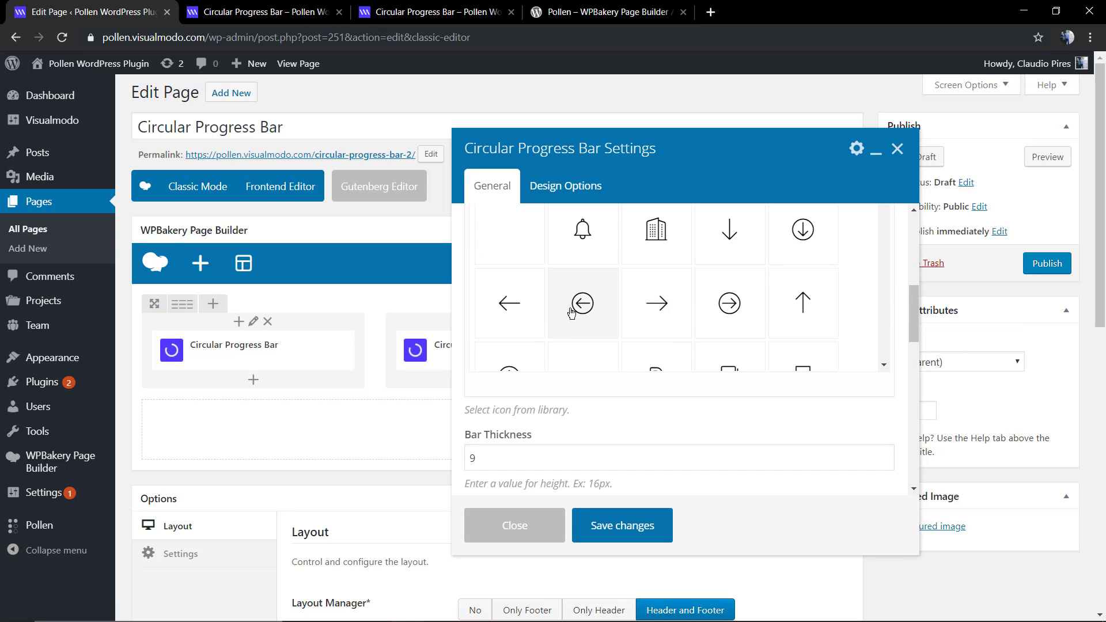
scroll(down, 3)
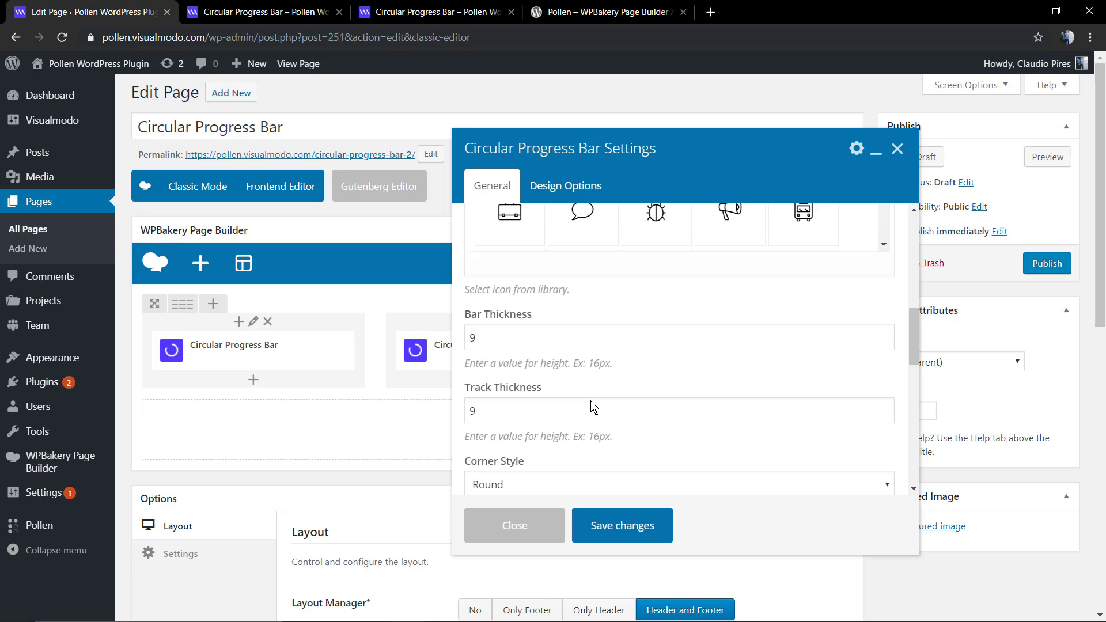
scroll(down, 3)
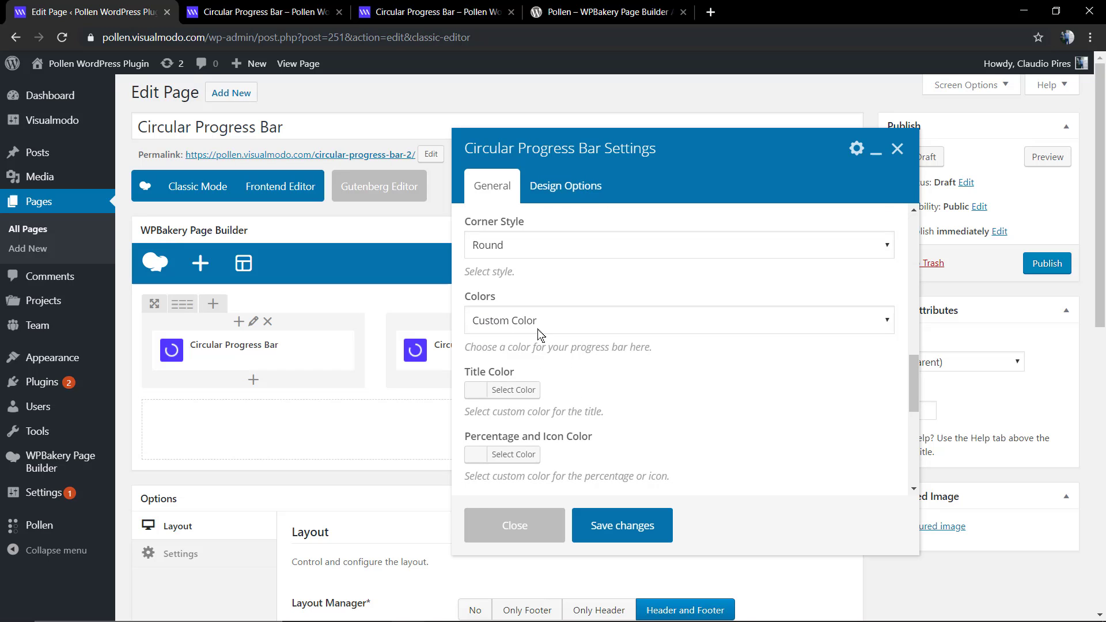
click(513, 390)
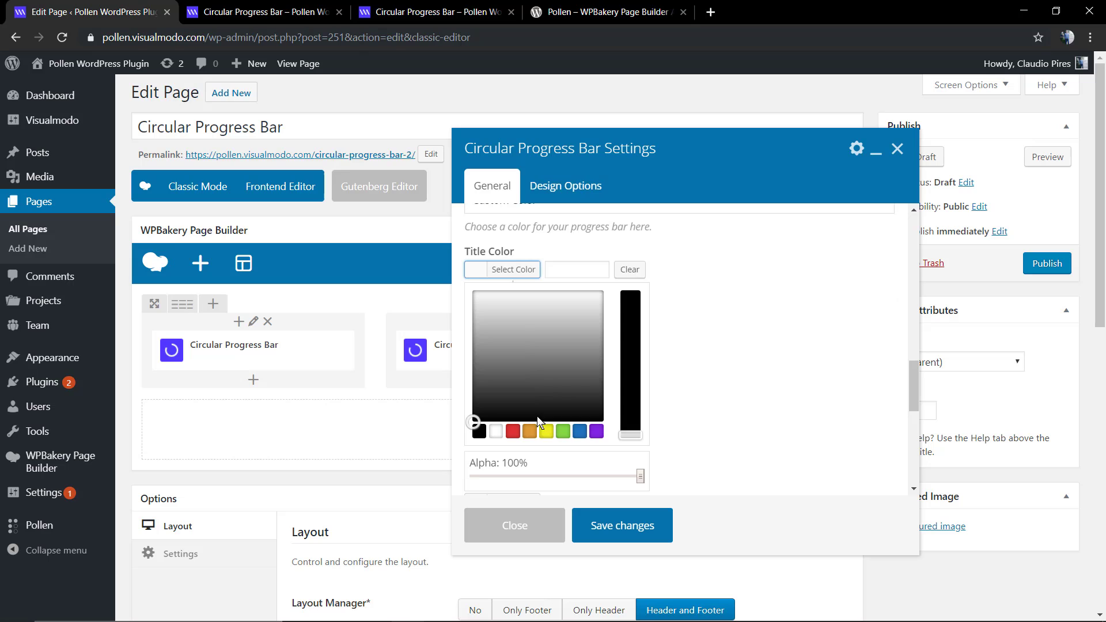
click(563, 431)
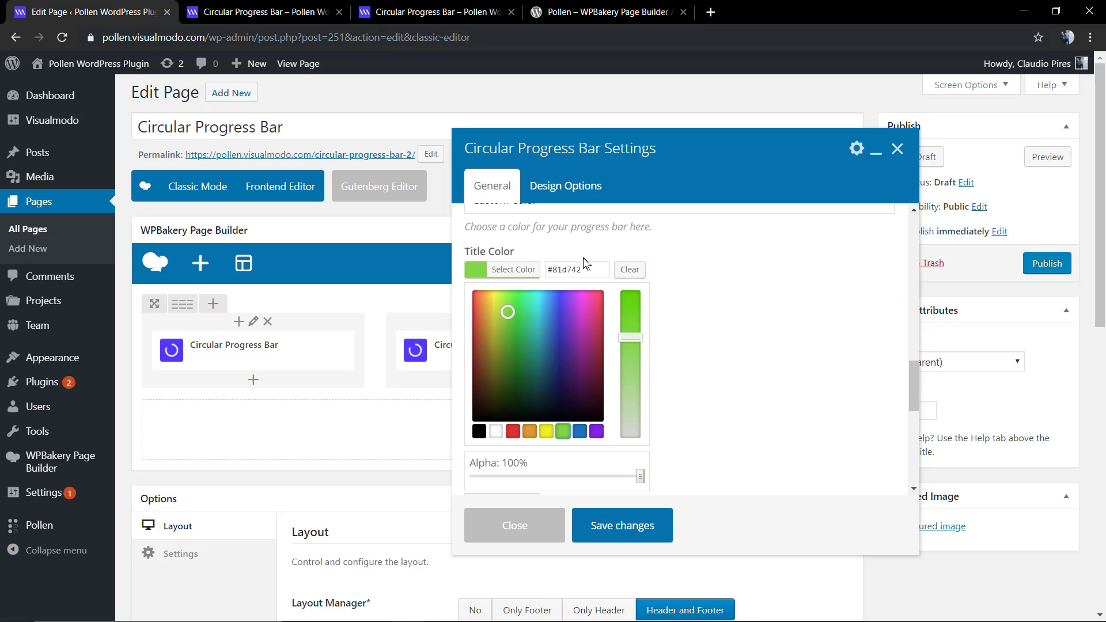
scroll(down, 3)
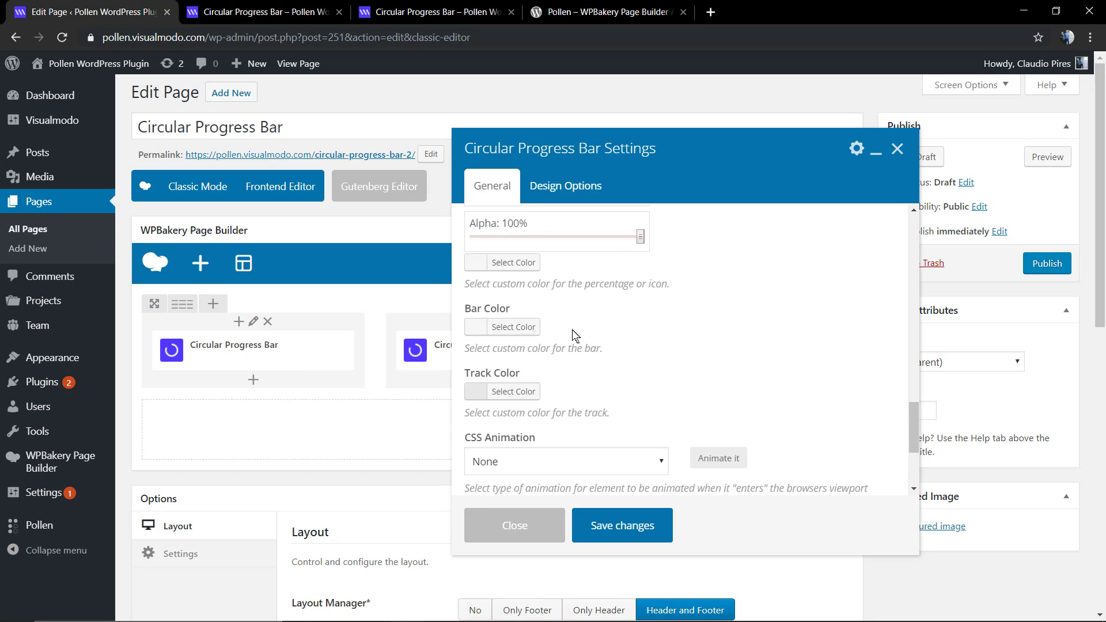
click(513, 326)
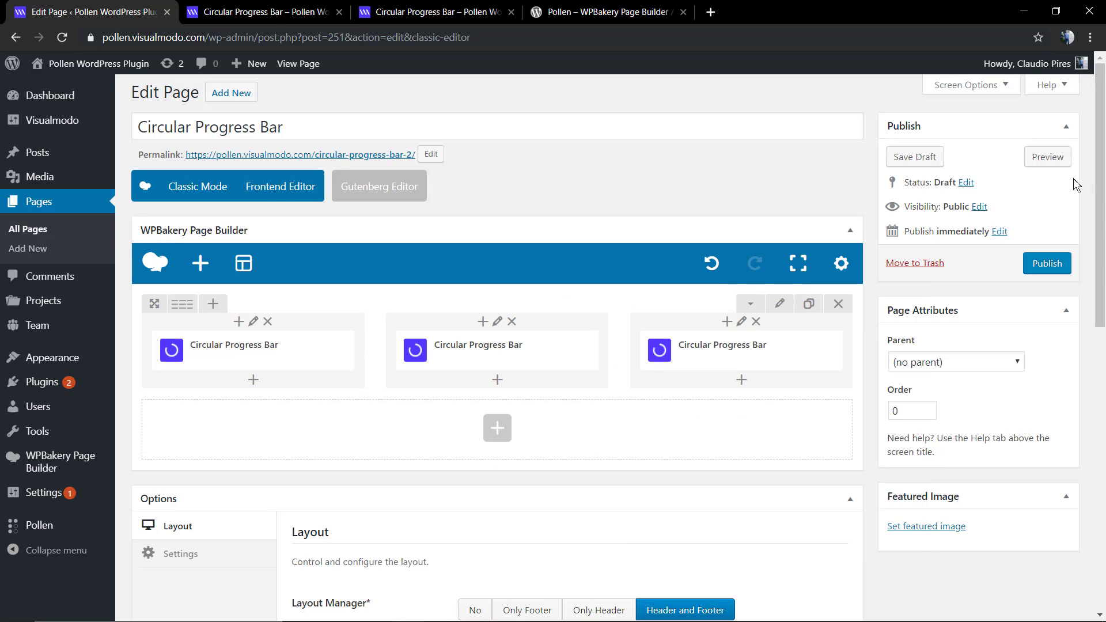
click(1048, 157)
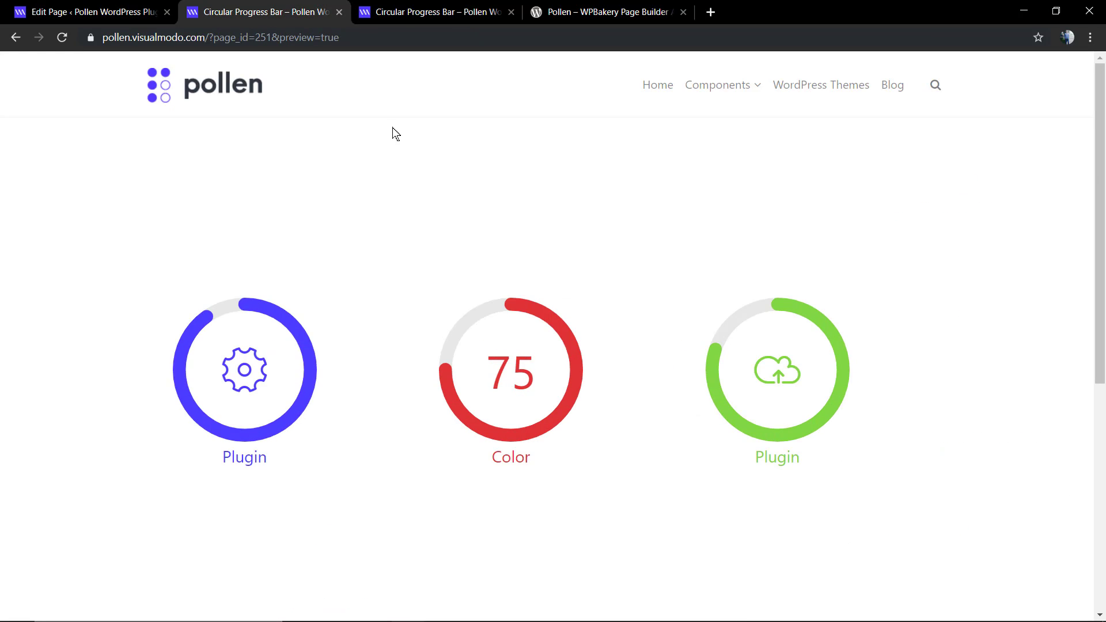
mouse_move(316, 355)
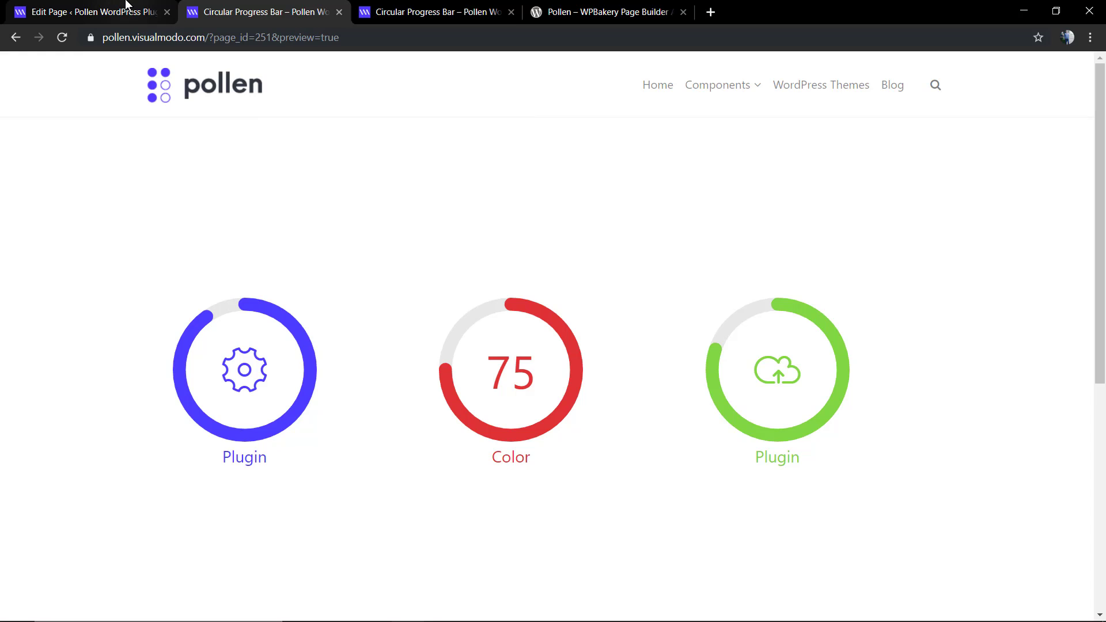
click(88, 12)
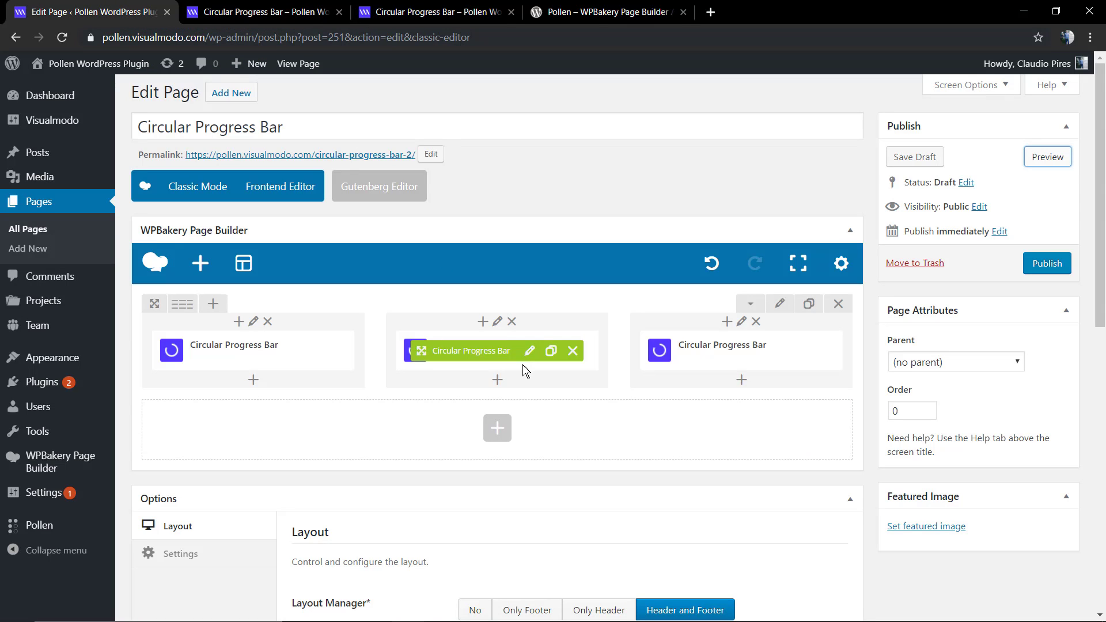
Step: Give the first progress bar a fadeIn CSS entrance animation and save it
click(530, 351)
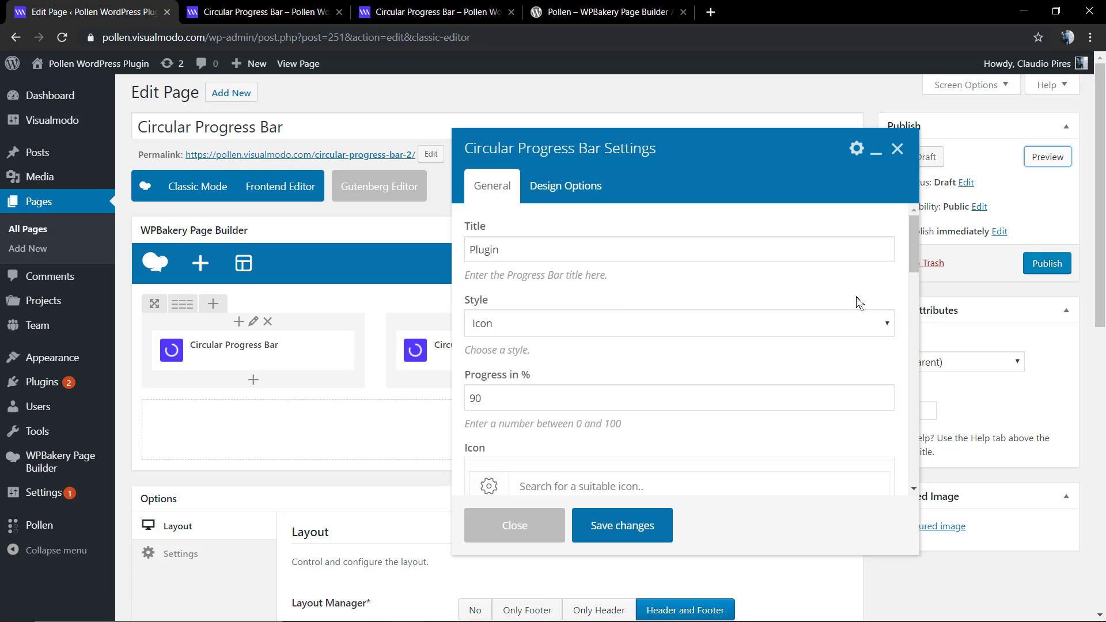
scroll(down, 3)
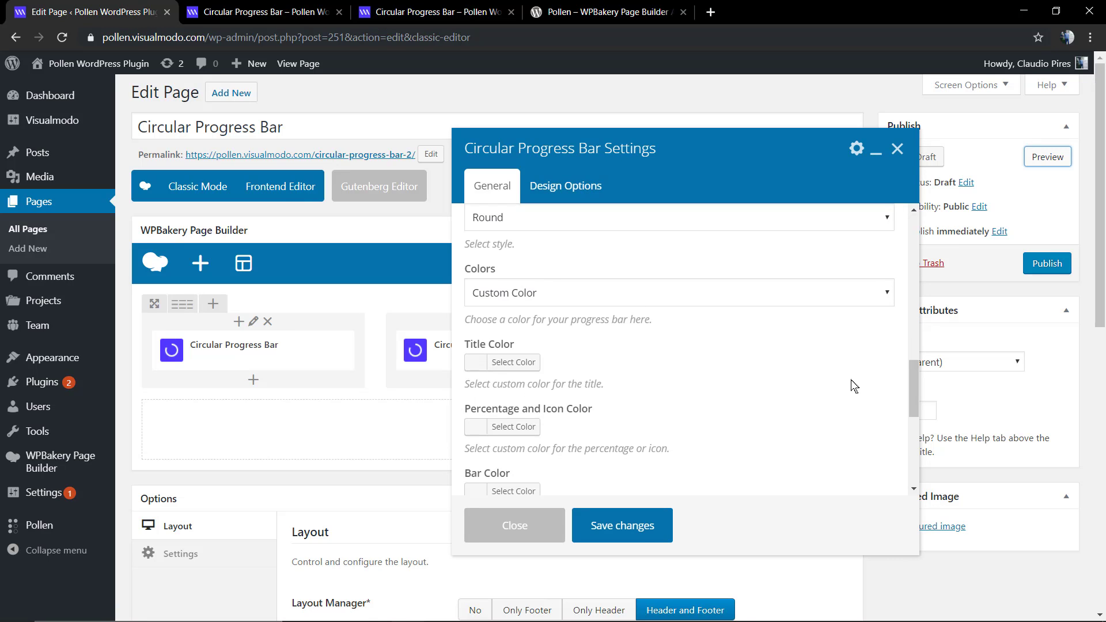
click(565, 287)
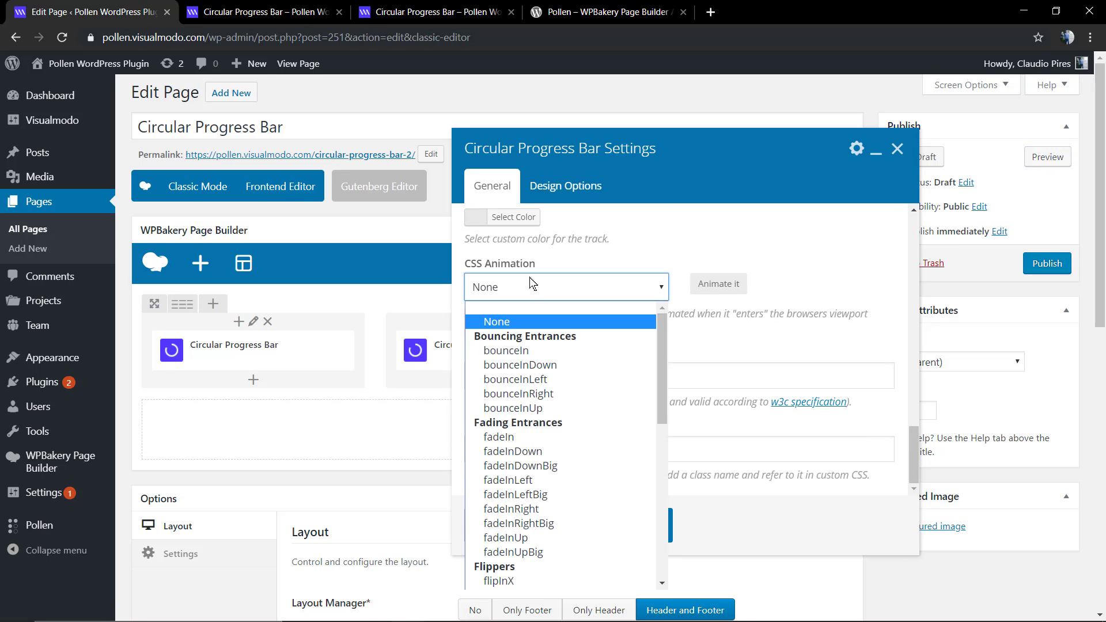
click(505, 351)
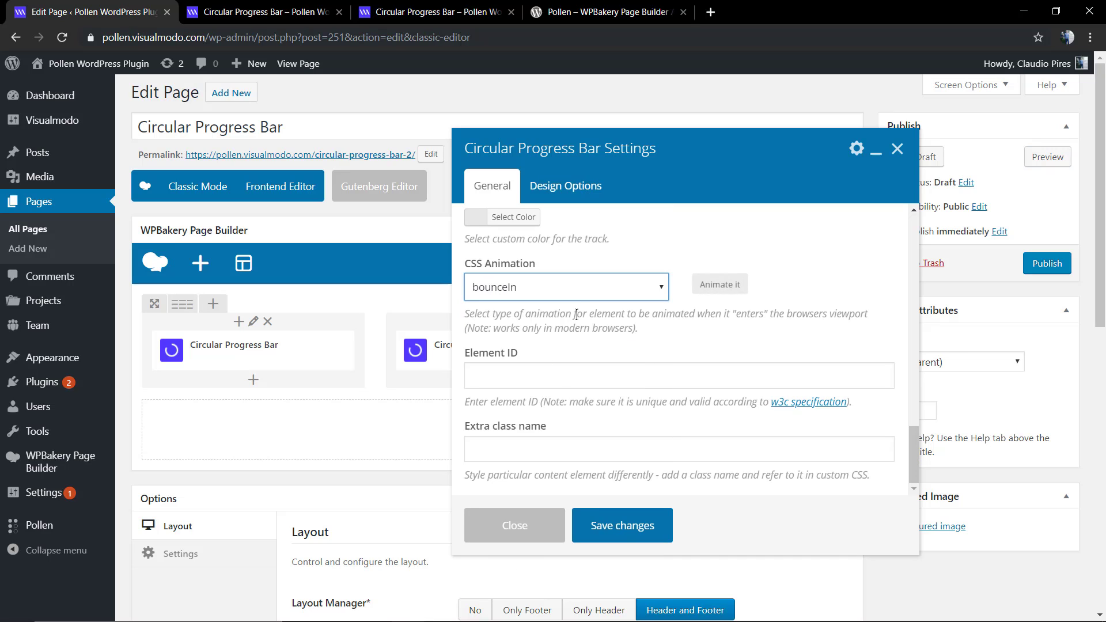
click(566, 287)
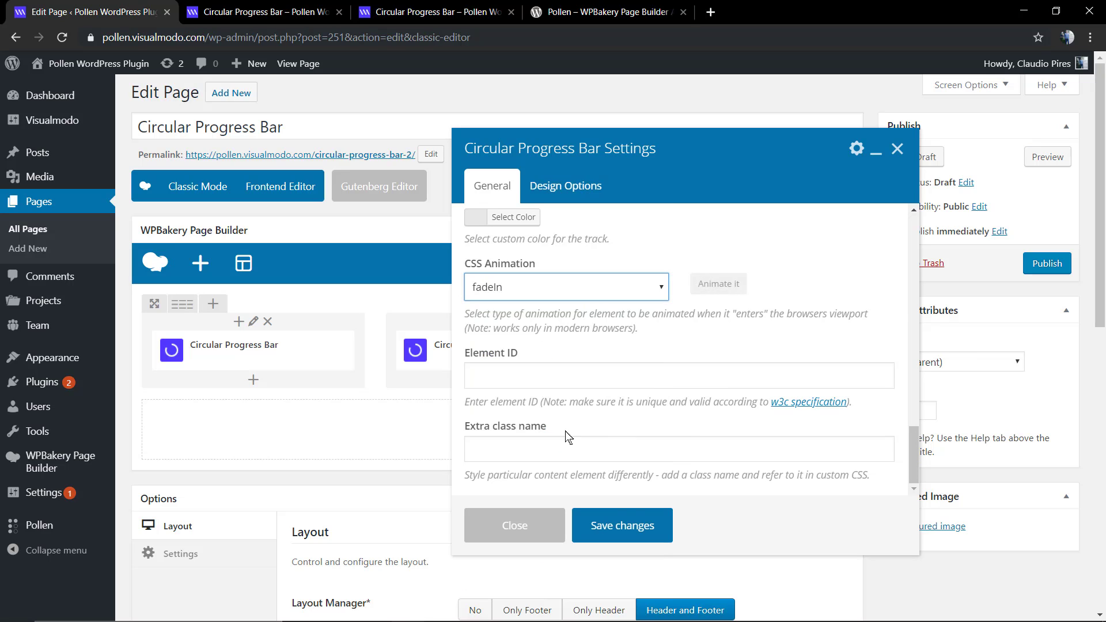
click(622, 526)
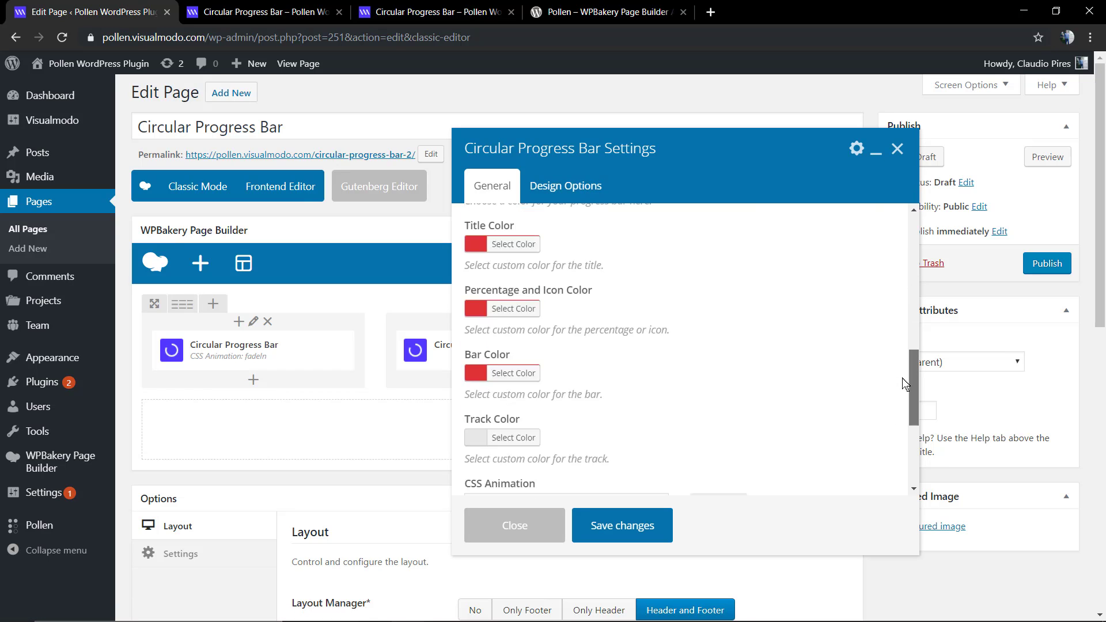
Step: Give the second, red progress bar a zoomInLeft entrance animation and save it
click(565, 418)
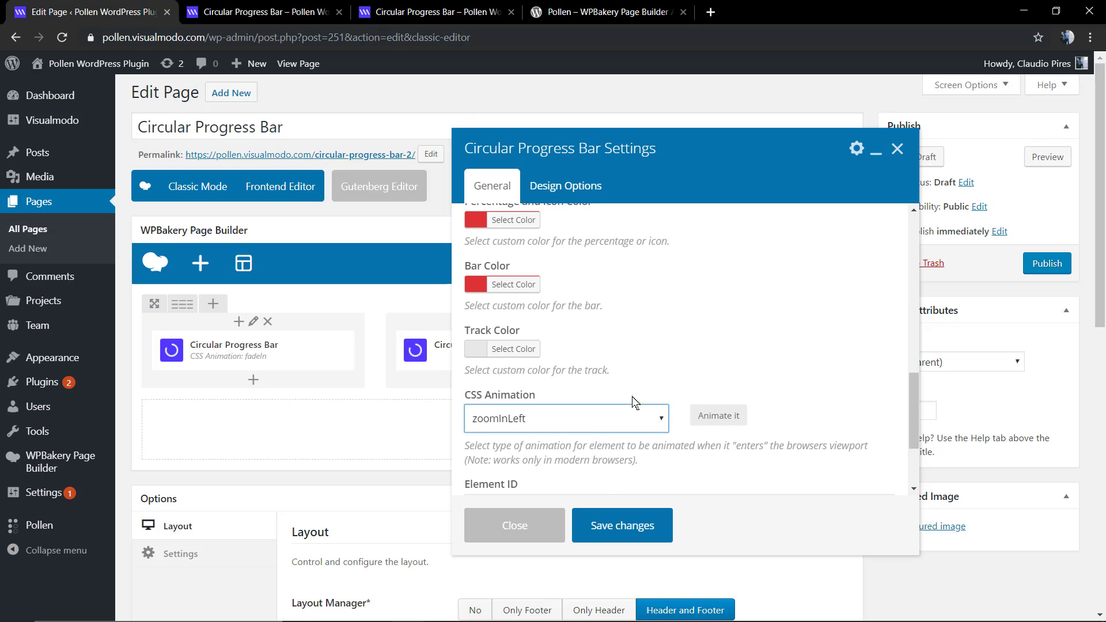
click(621, 526)
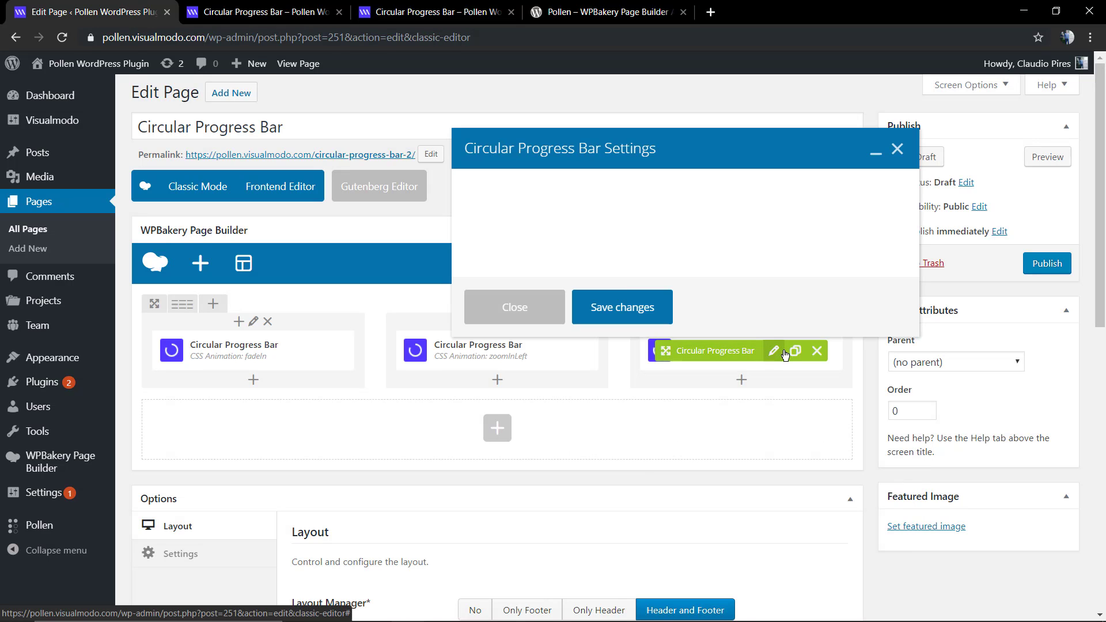
Step: Try a few animations on the third, green bar, settle on slideInRight and save it
click(773, 351)
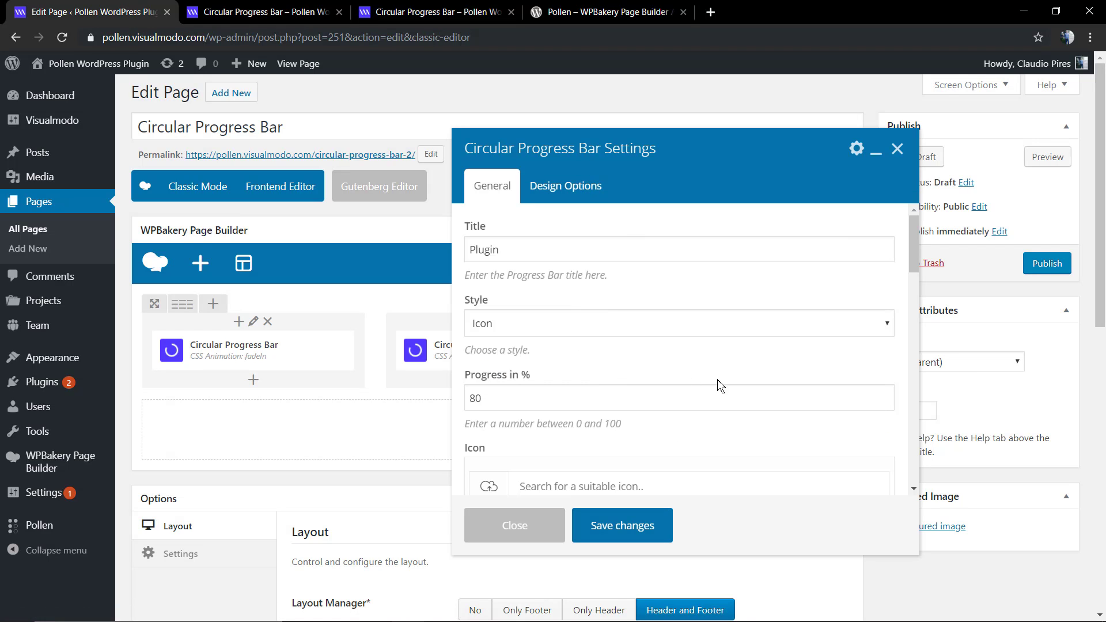
scroll(down, 3)
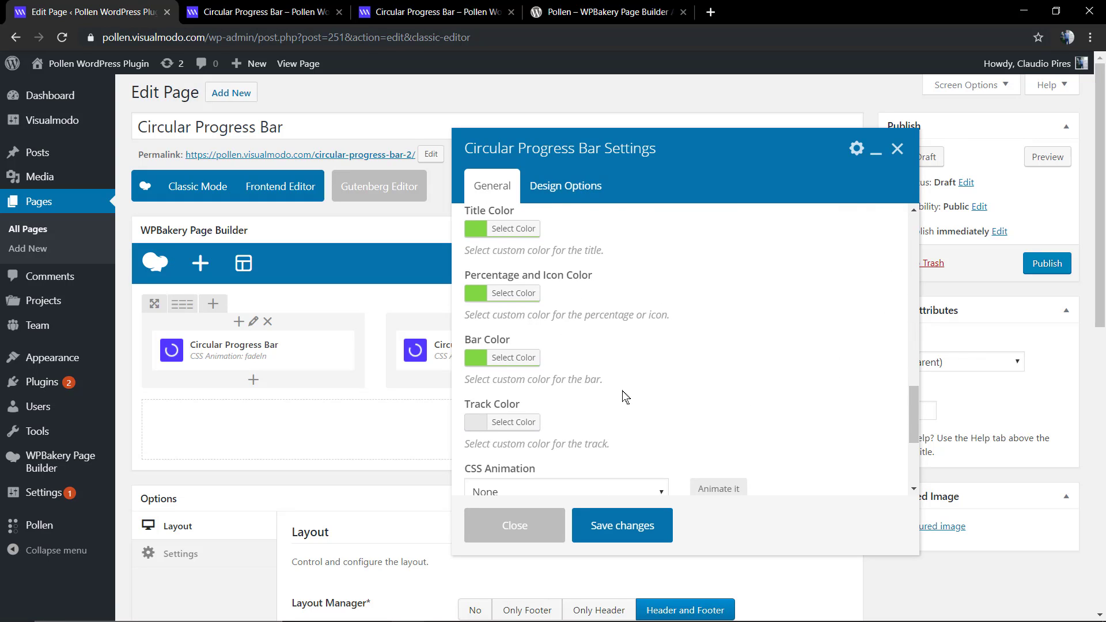
click(565, 492)
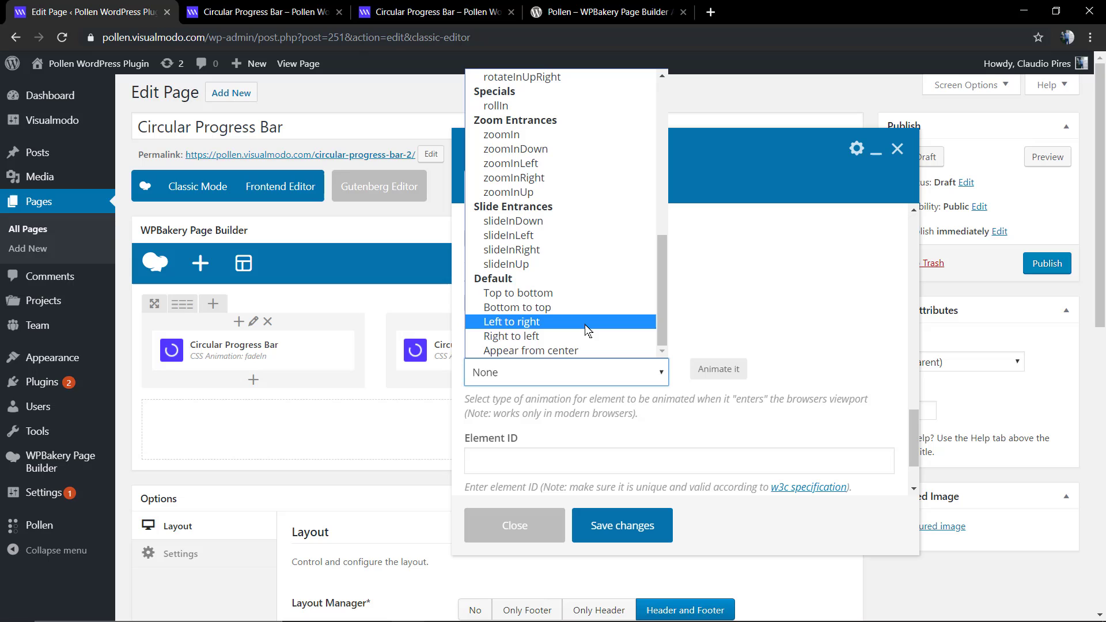
click(521, 321)
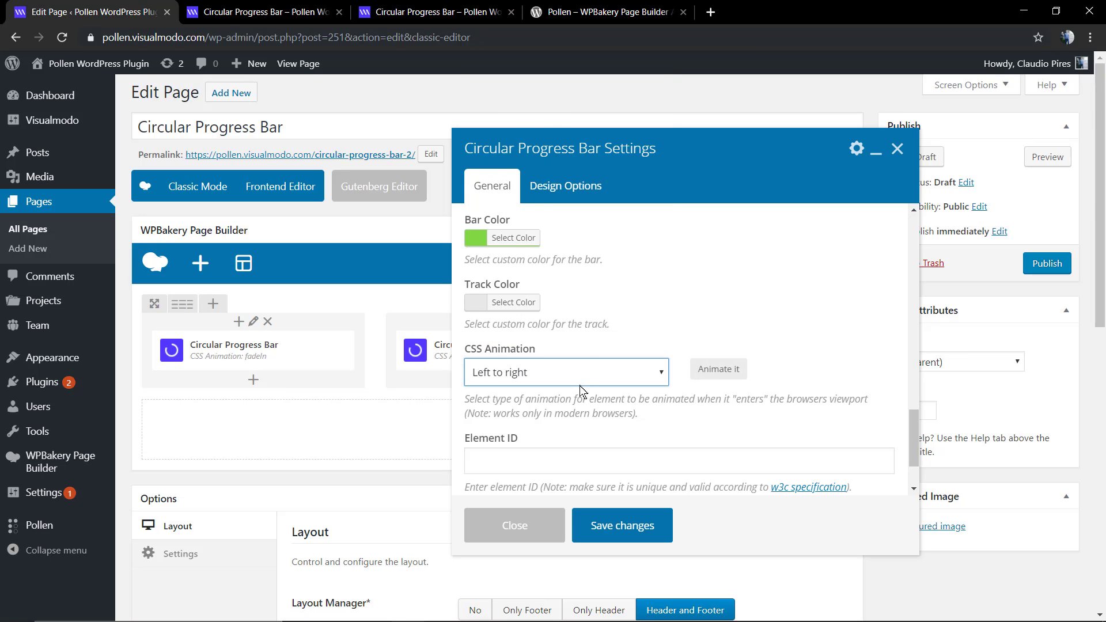
click(566, 372)
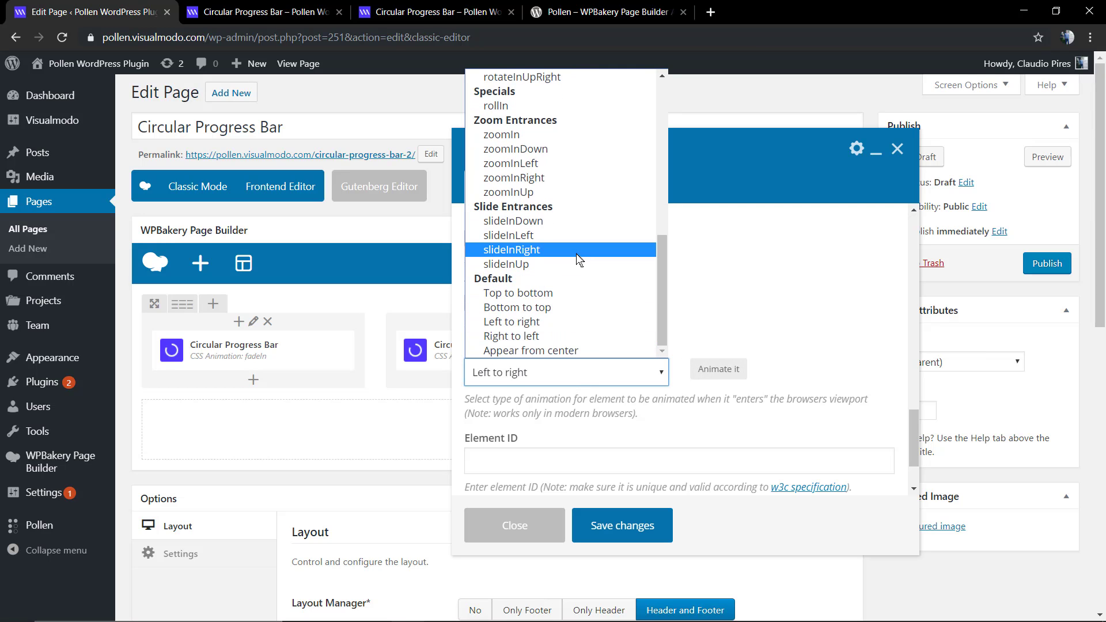
click(510, 235)
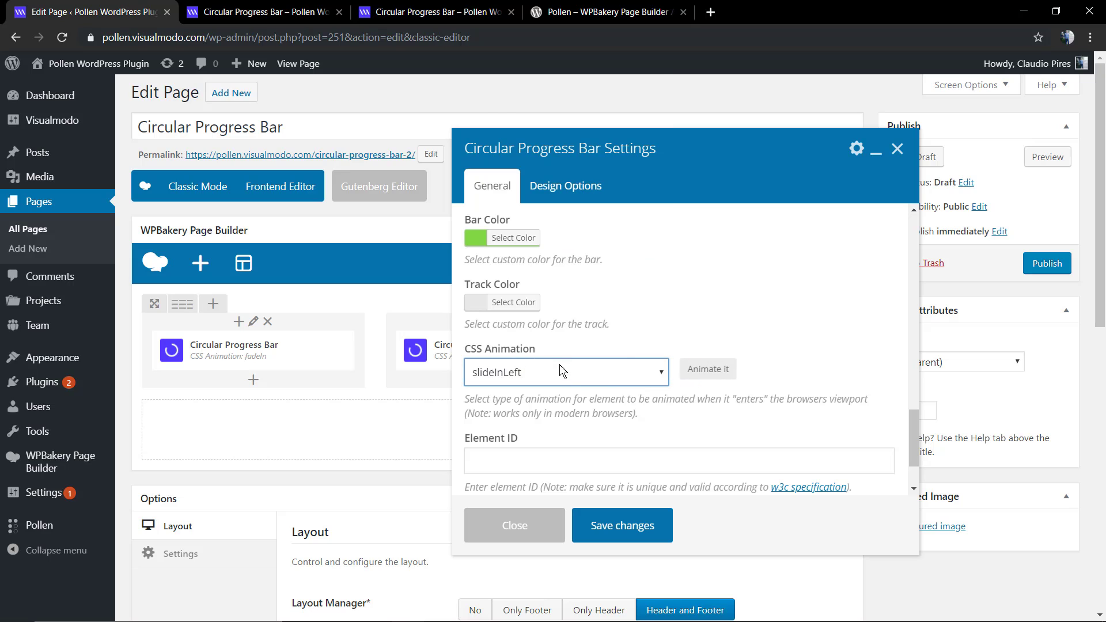
click(566, 372)
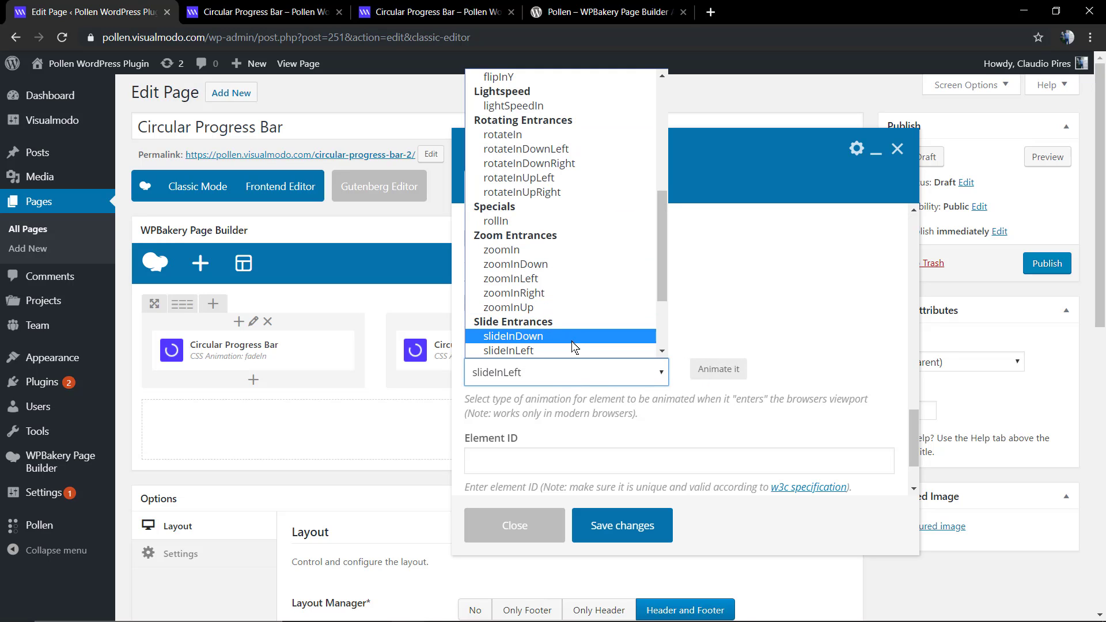
click(517, 351)
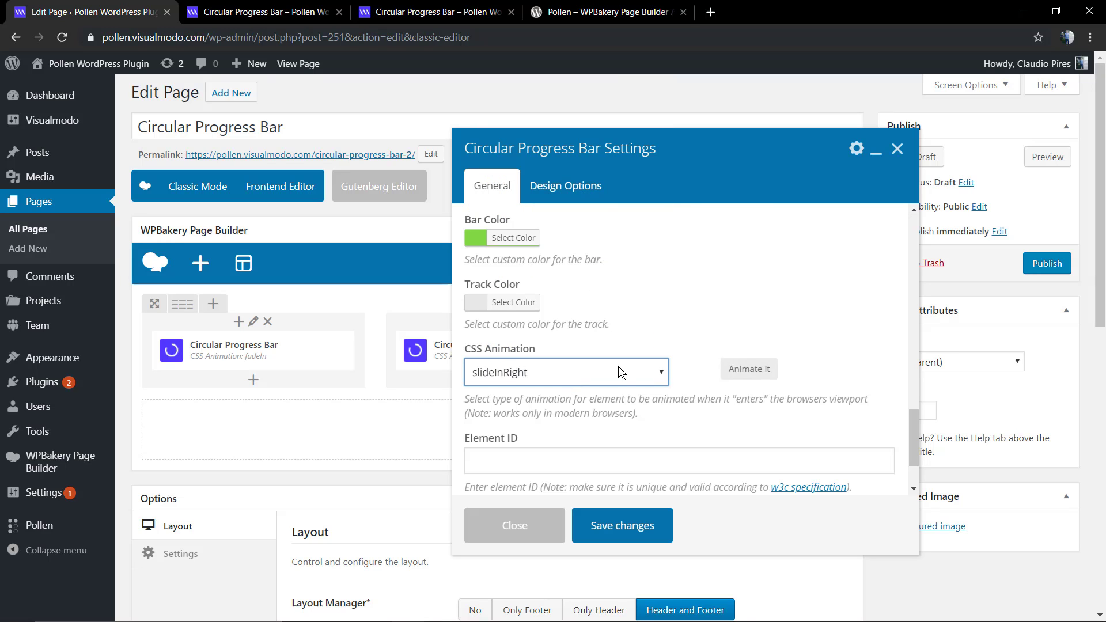
click(621, 526)
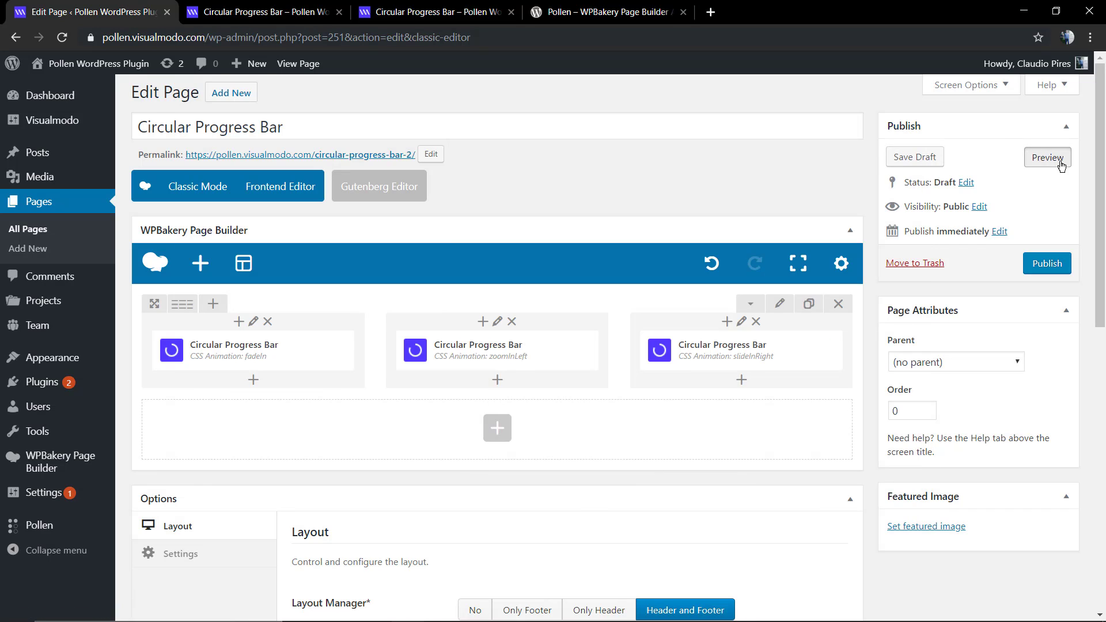
Step: Preview the draft with its three animated bars, then switch to the live demo page
click(1047, 157)
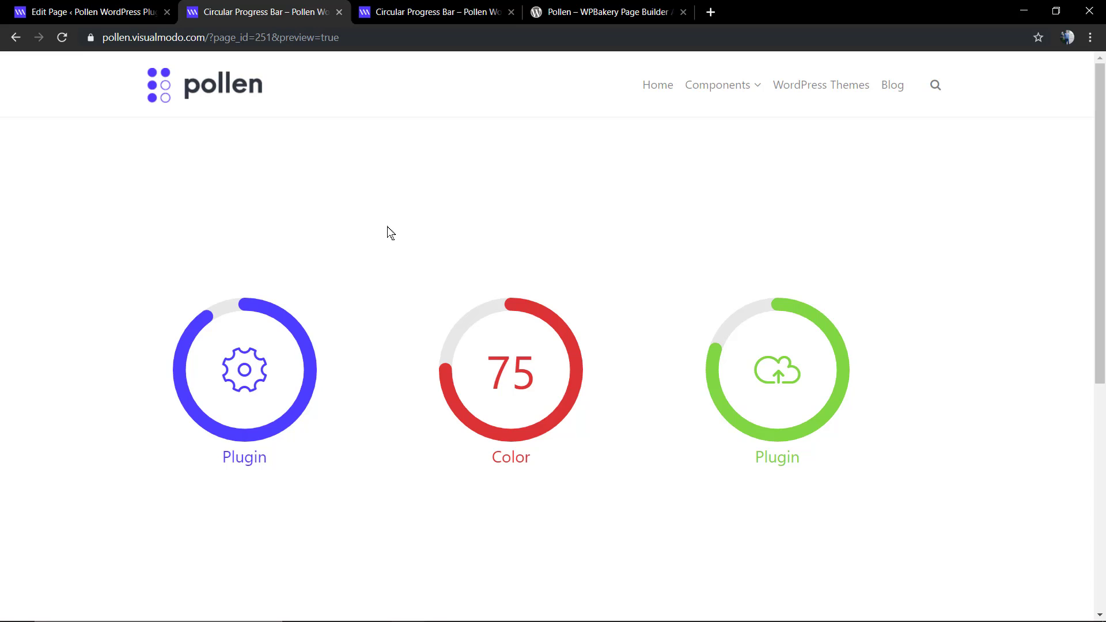
mouse_move(418, 169)
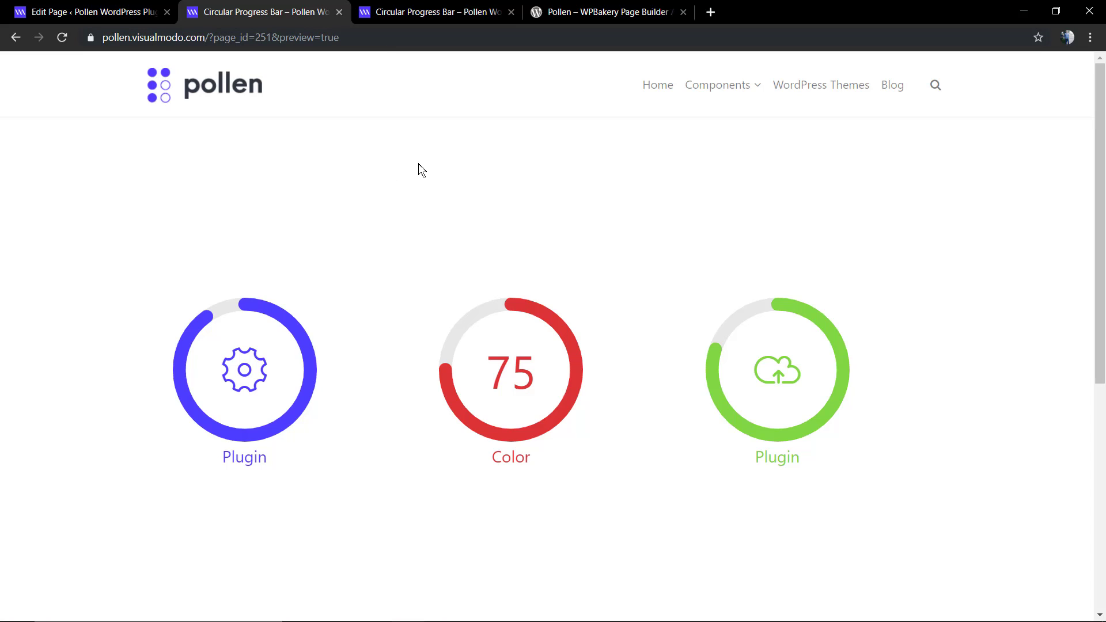
click(436, 12)
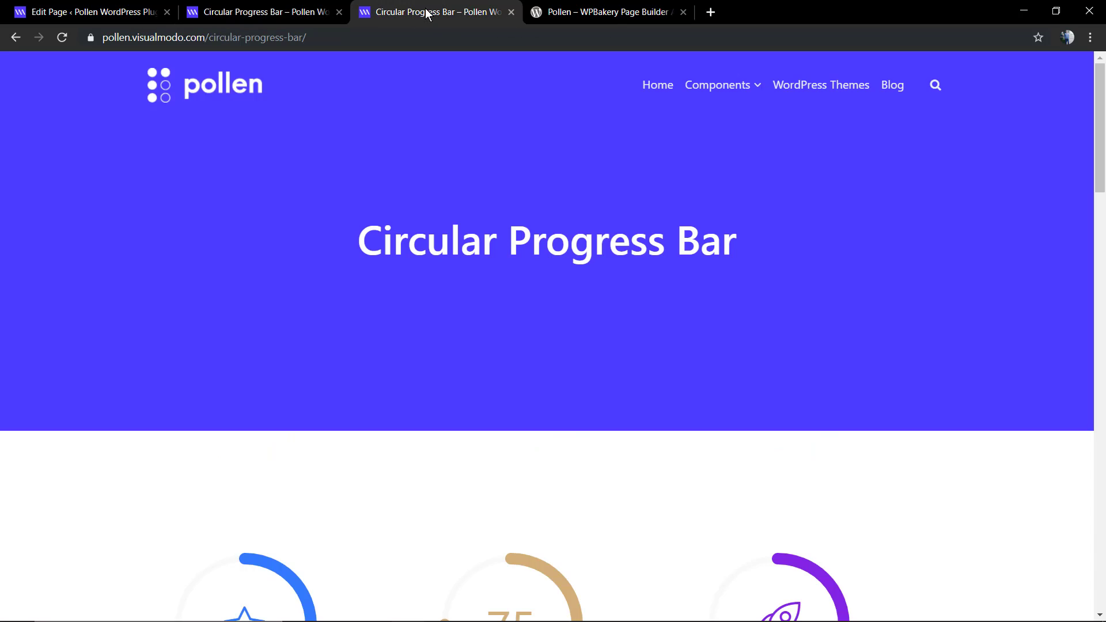
Step: Scroll the demo's circular bars, then switch to the Pollen plugin page on WordPress.org
scroll(down, 3)
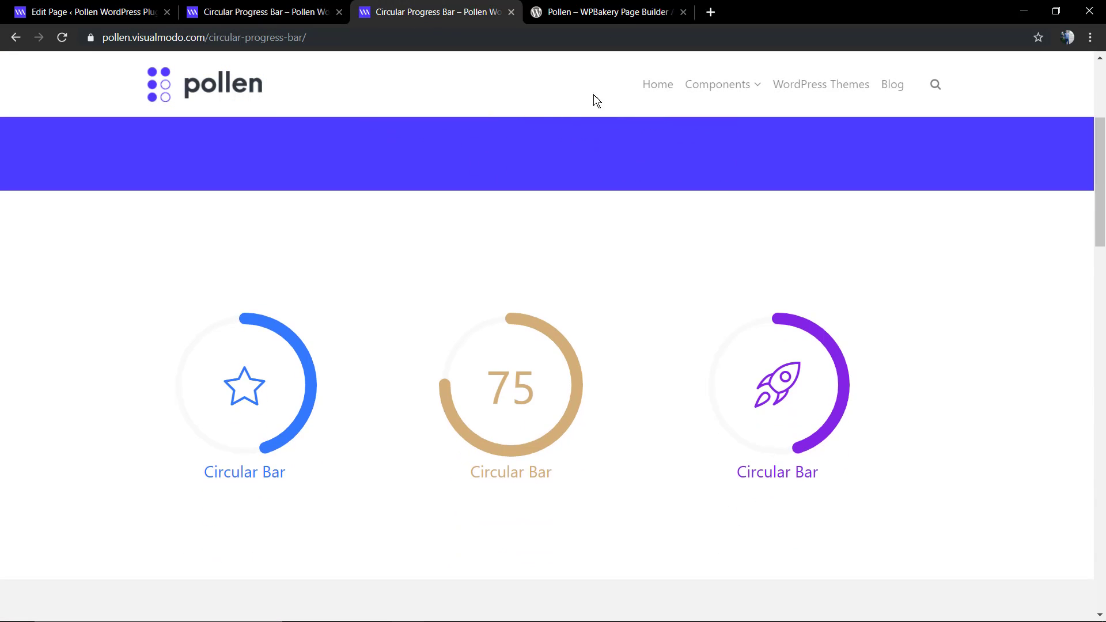
click(607, 11)
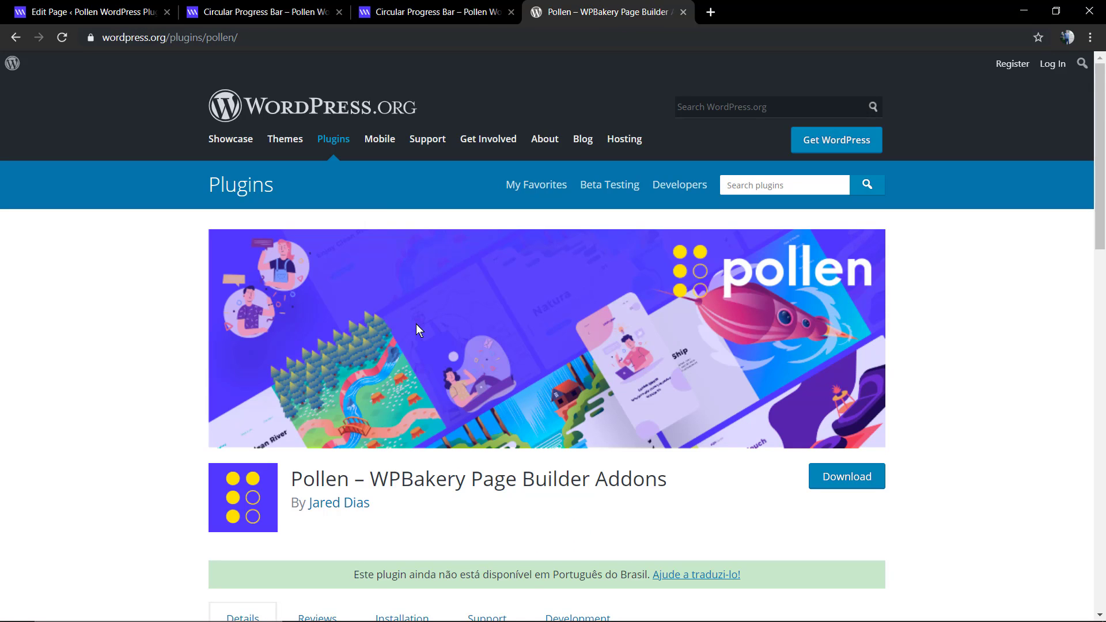
mouse_move(417, 324)
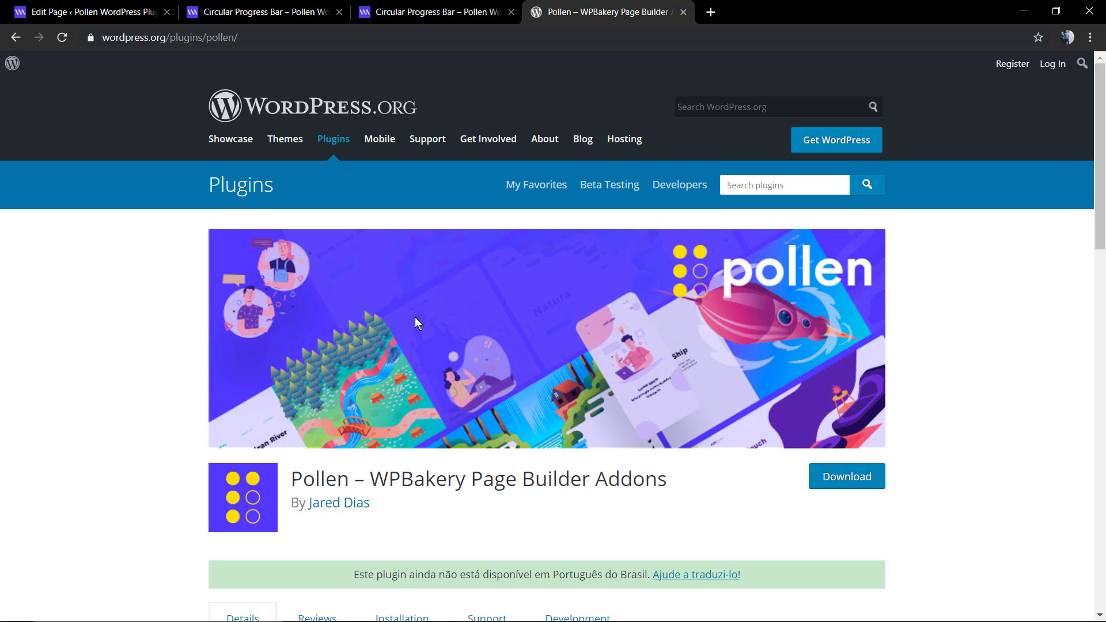